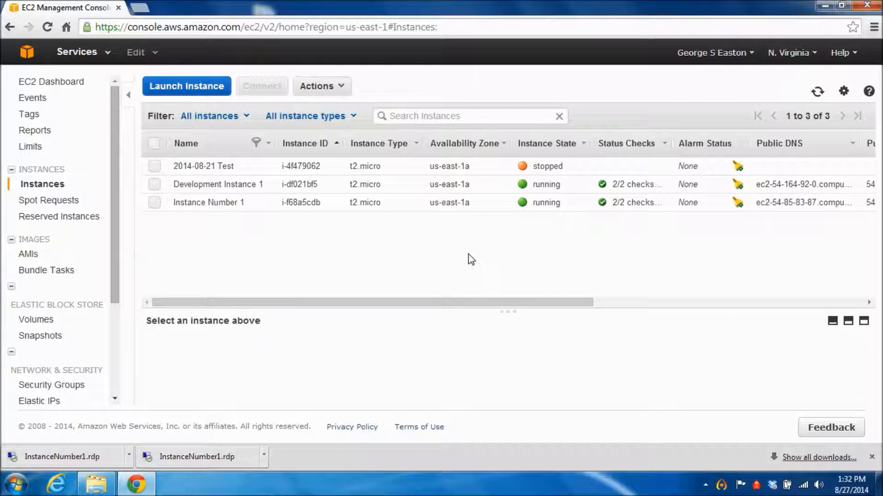
mouse_move(429, 275)
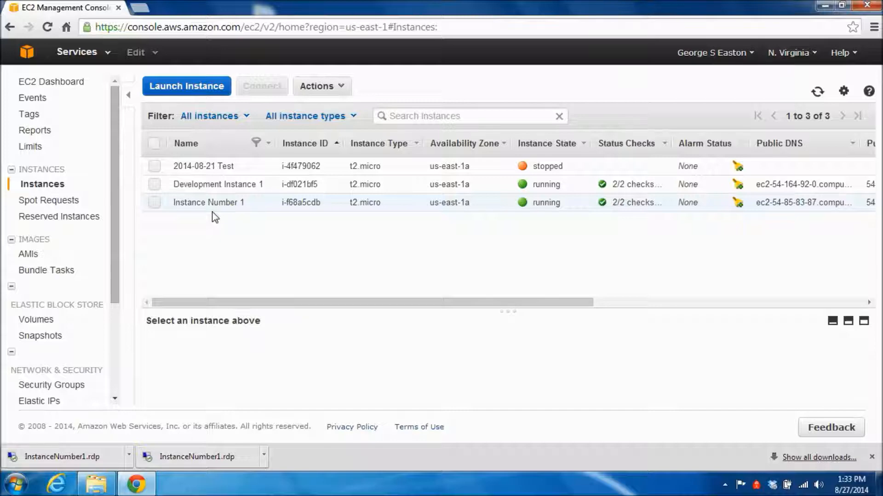
mouse_move(243, 204)
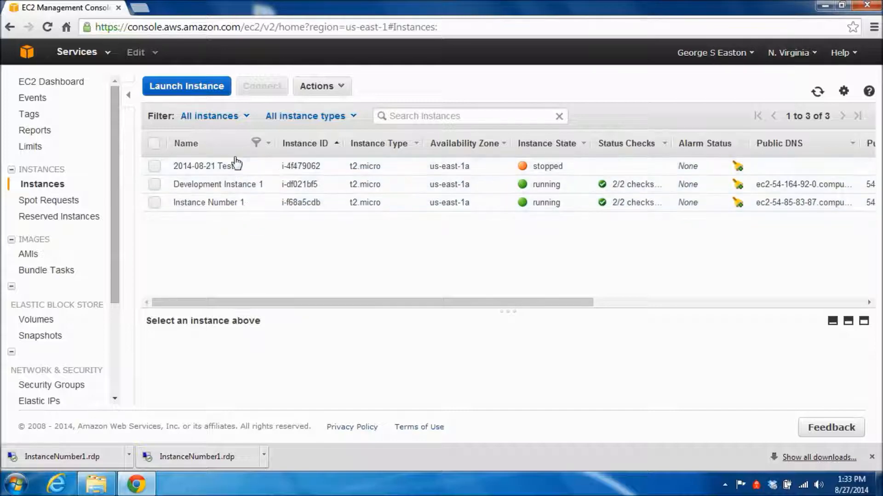
mouse_move(236, 249)
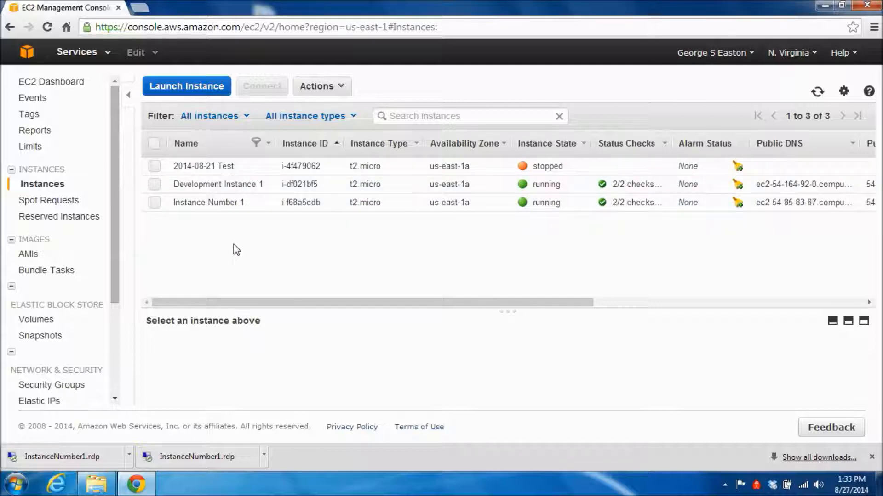
mouse_move(230, 241)
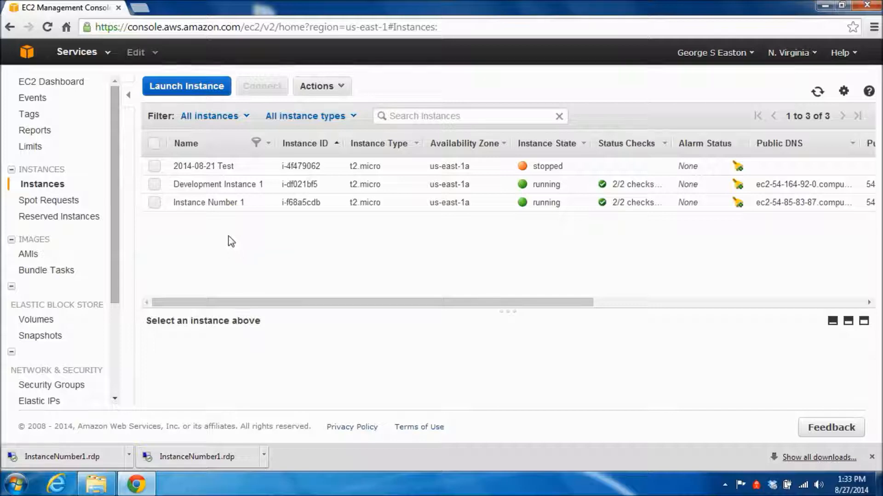
mouse_move(211, 217)
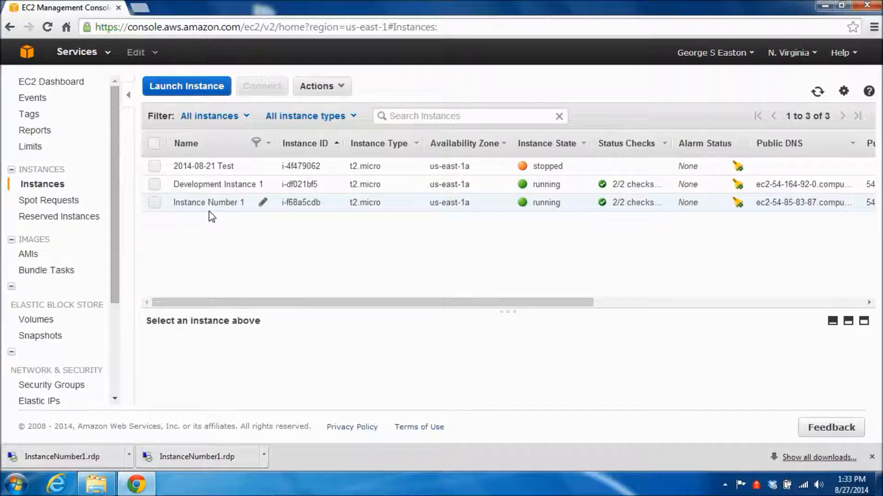
mouse_move(210, 225)
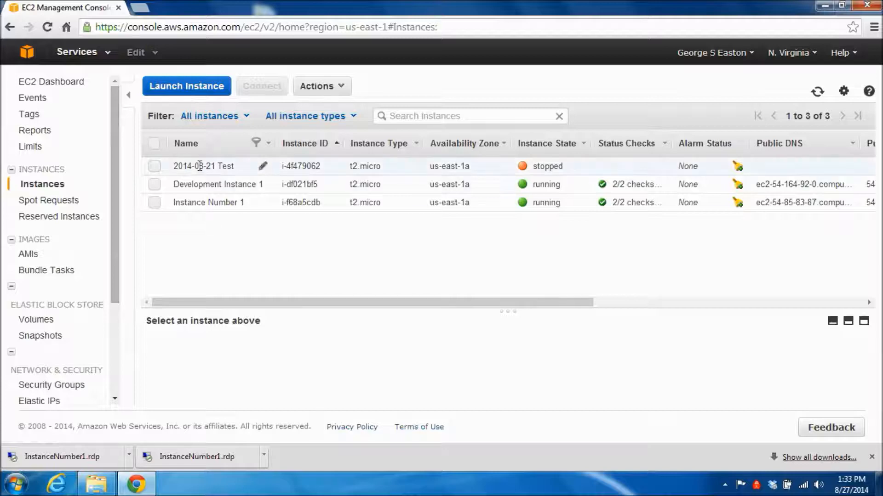
Step: Return to the AWS Management Console home page listing all services
click(78, 51)
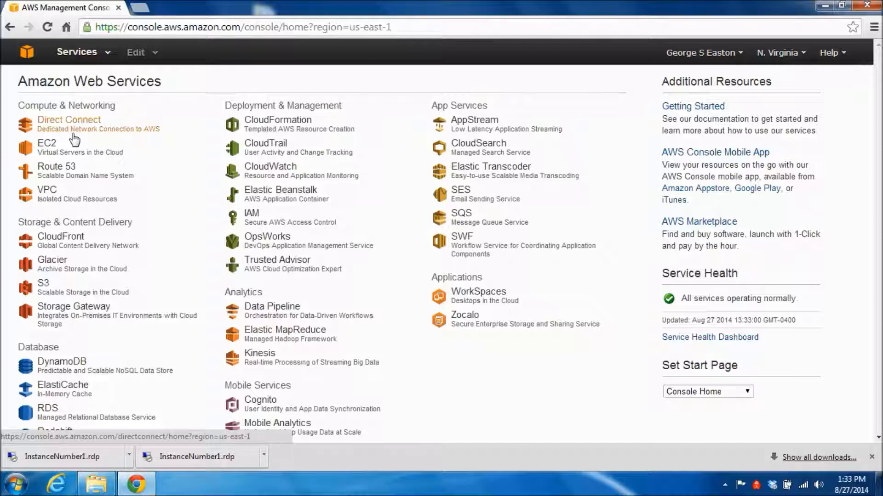
mouse_move(96, 106)
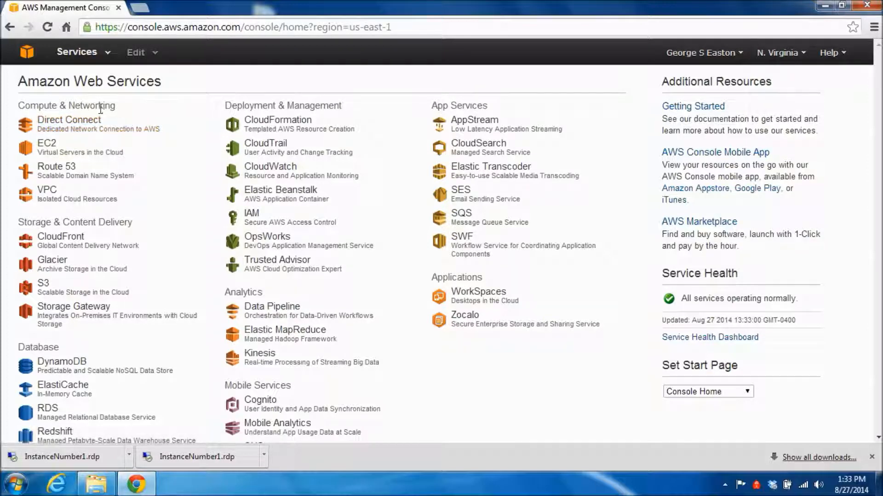
mouse_move(568, 136)
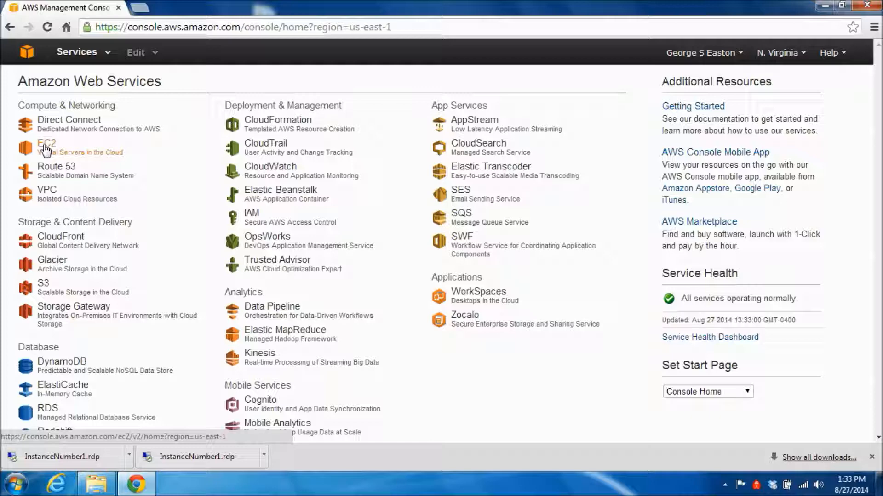
Step: Go to the EC2 Dashboard showing 2 running instances and 8 key pairs in US East
click(42, 142)
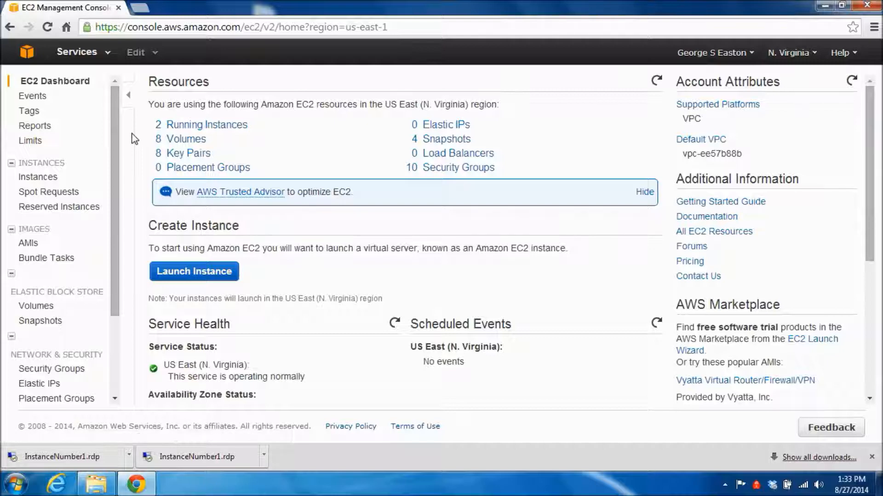
mouse_move(320, 142)
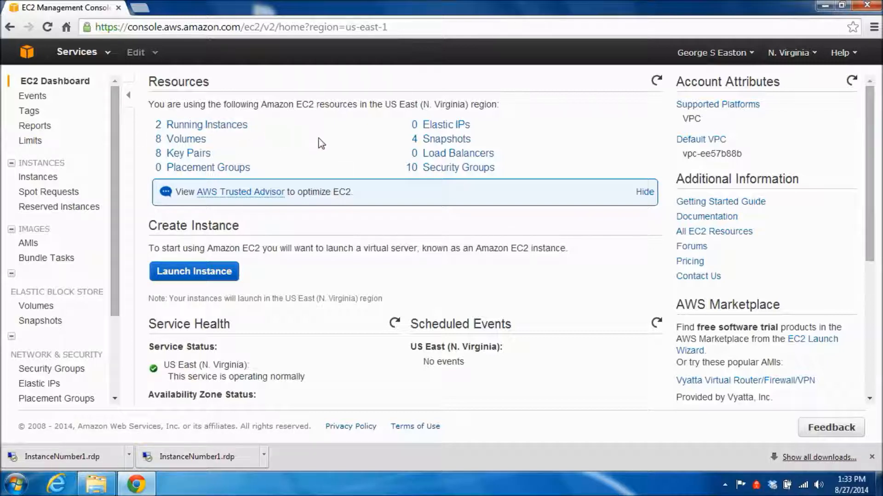
mouse_move(320, 239)
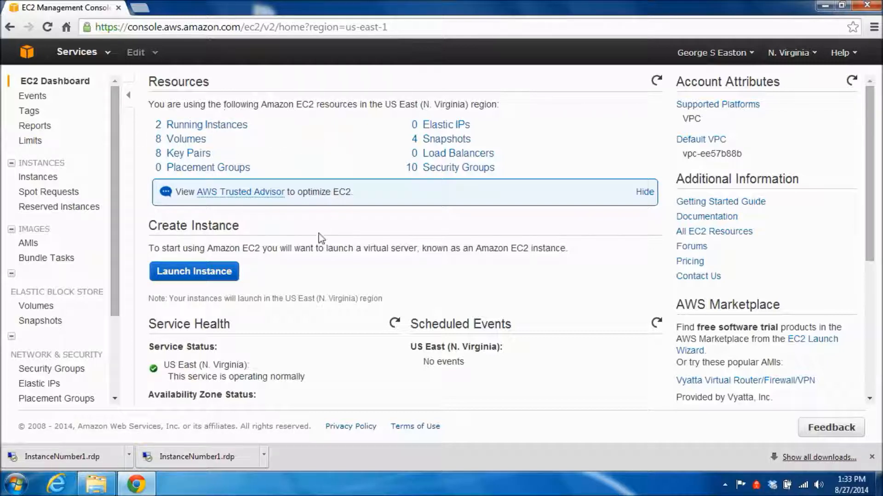
mouse_move(186, 309)
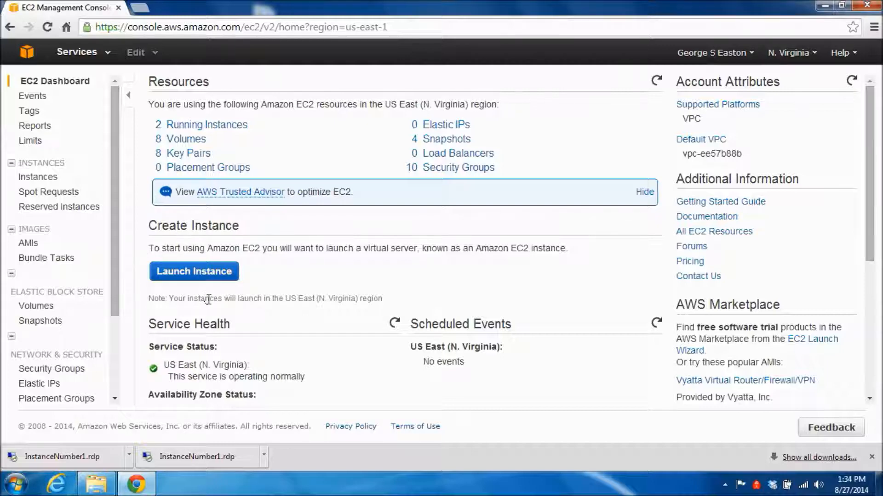
mouse_move(195, 277)
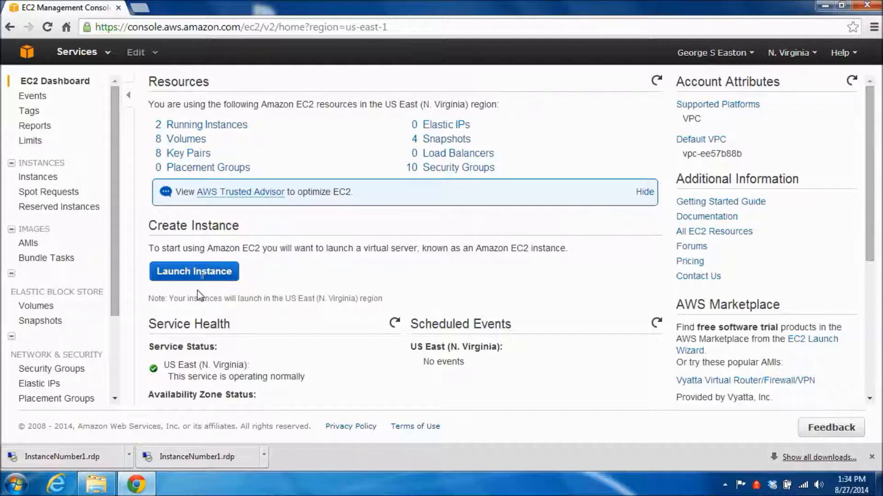
mouse_move(199, 294)
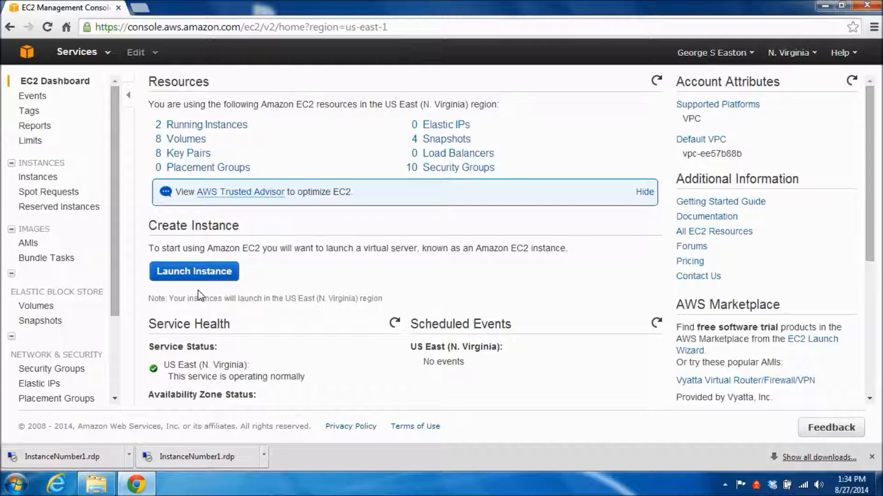
mouse_move(44, 138)
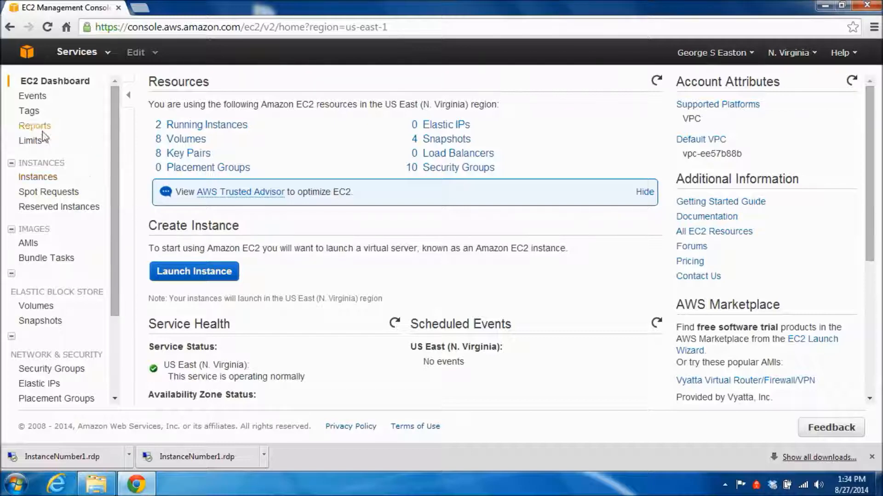
mouse_move(60, 167)
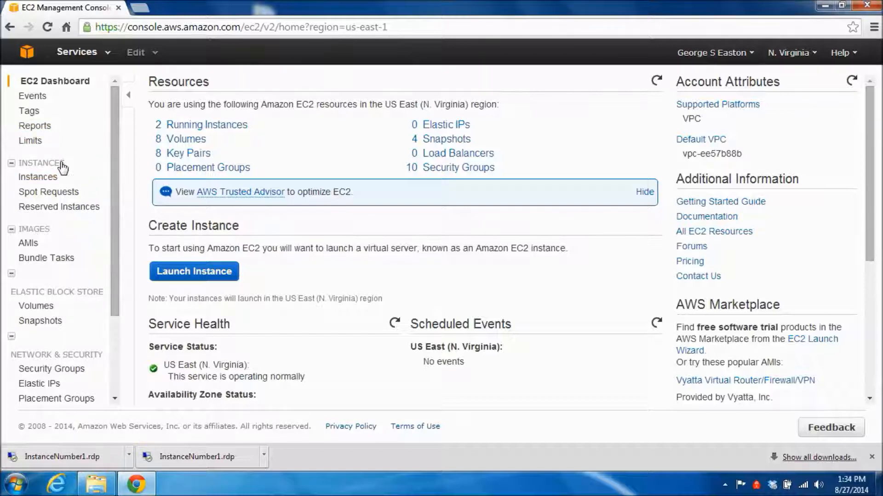
mouse_move(41, 182)
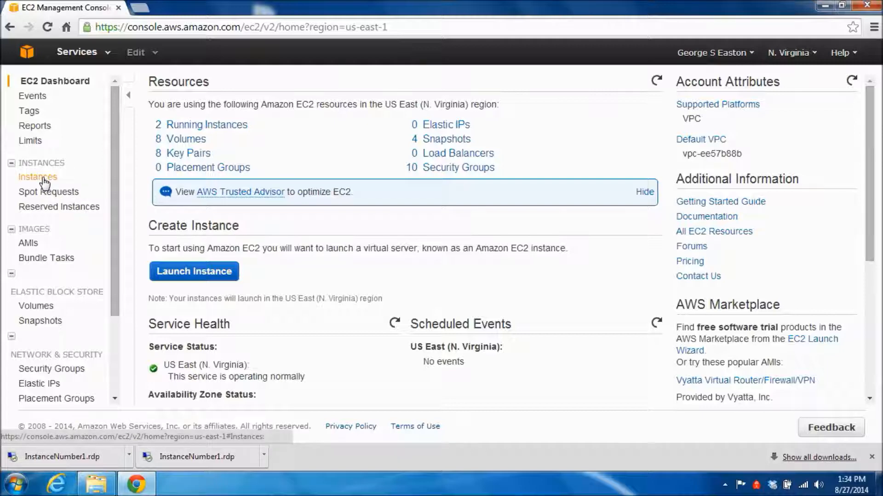
Step: Show the EC2 instances list, then bring up the Instance Data folder in File Explorer
click(37, 177)
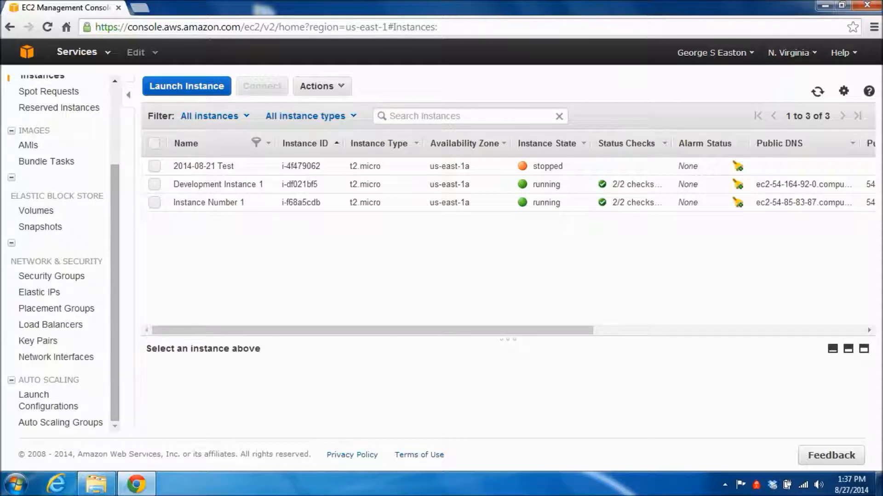
mouse_move(375, 280)
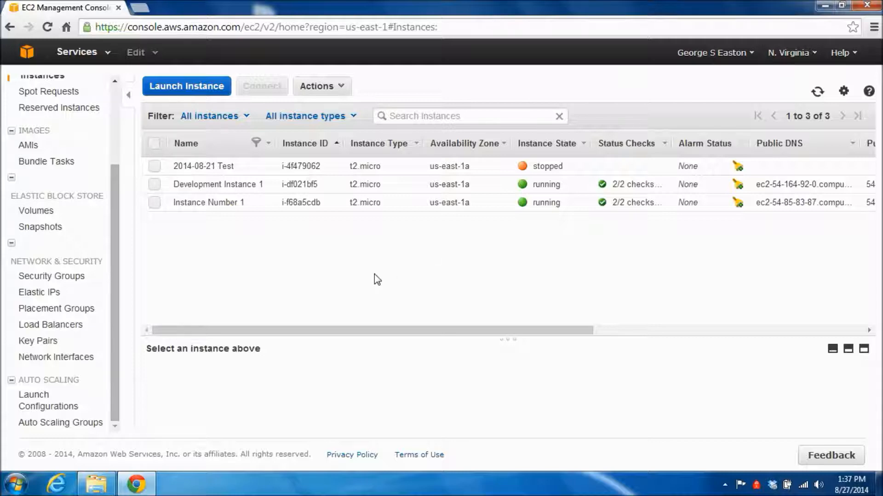
click(92, 482)
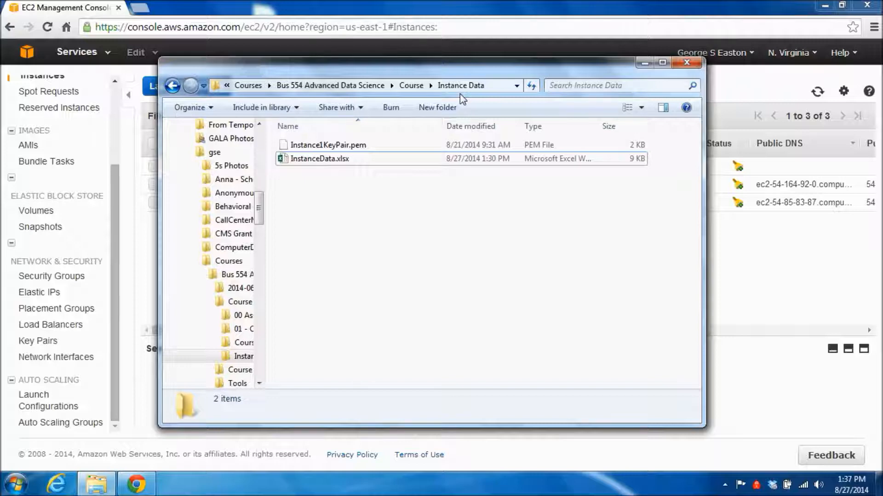
mouse_move(444, 106)
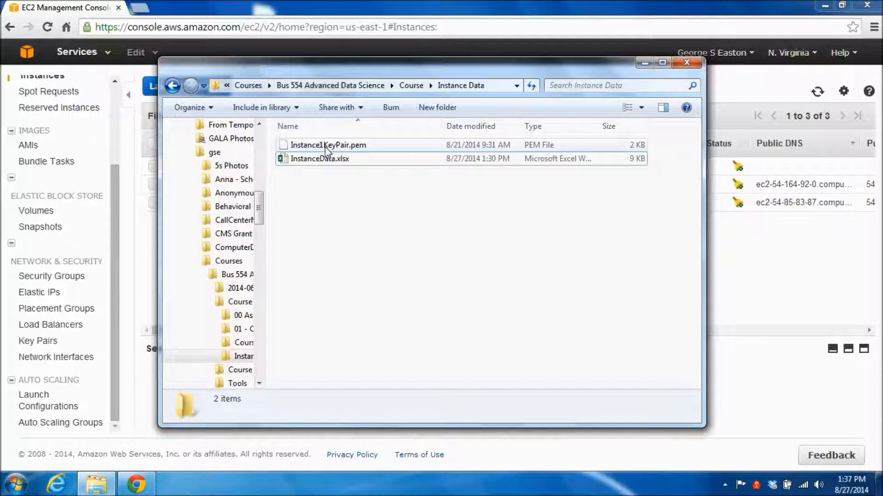
mouse_move(327, 148)
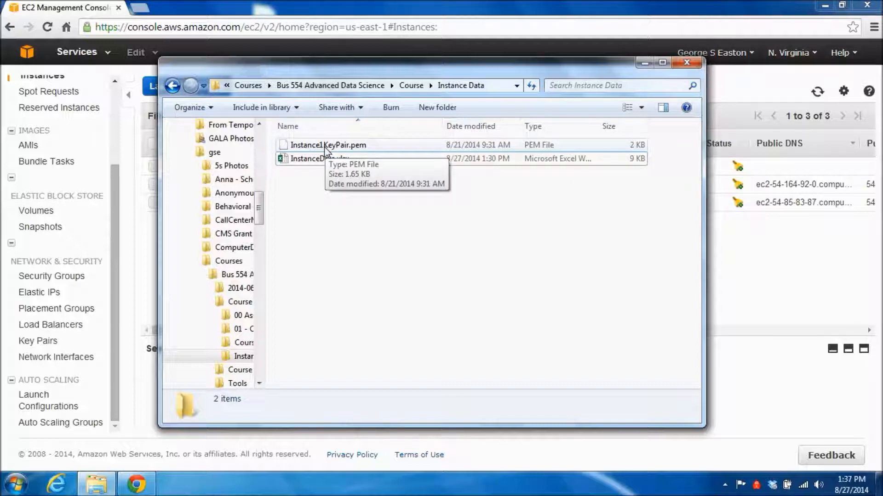
mouse_move(469, 109)
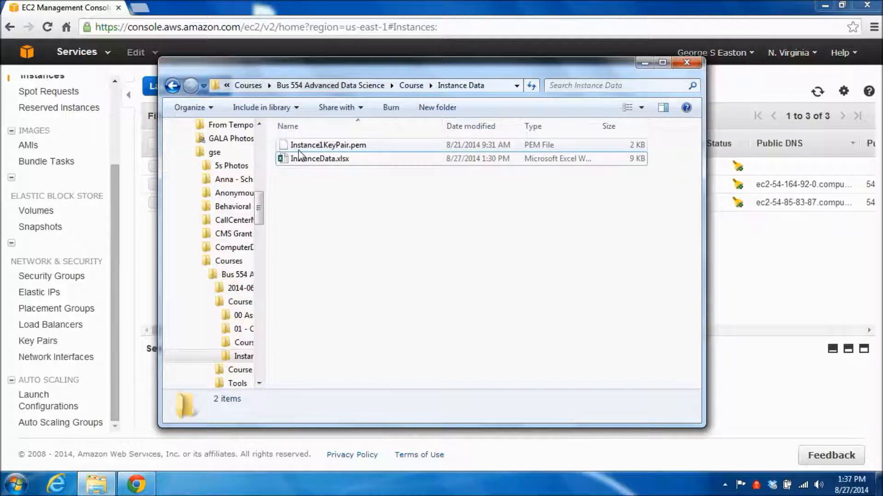
mouse_move(349, 151)
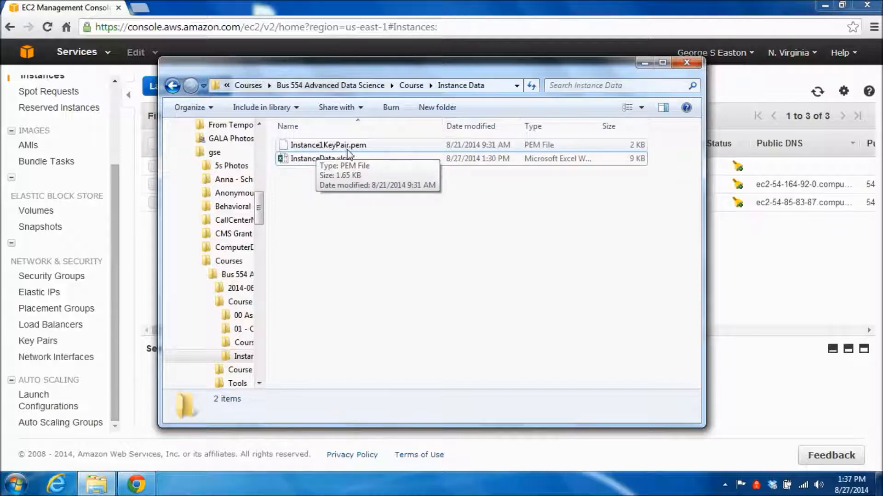
mouse_move(364, 160)
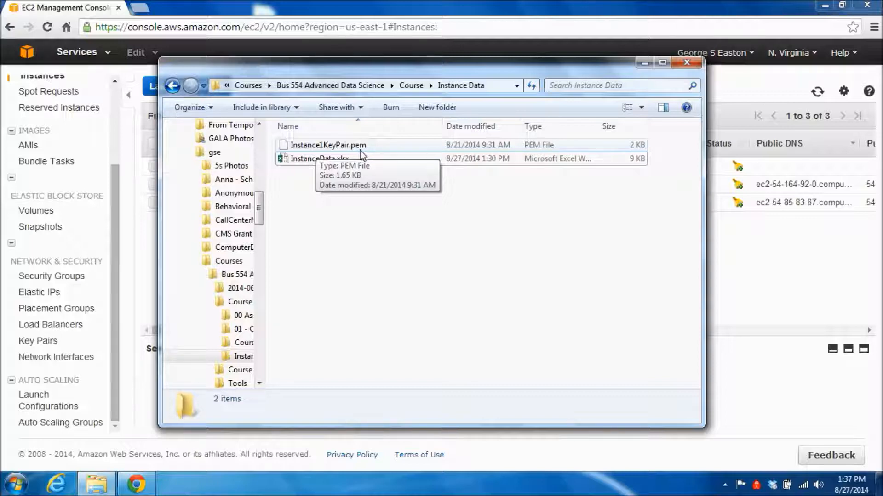
mouse_move(360, 216)
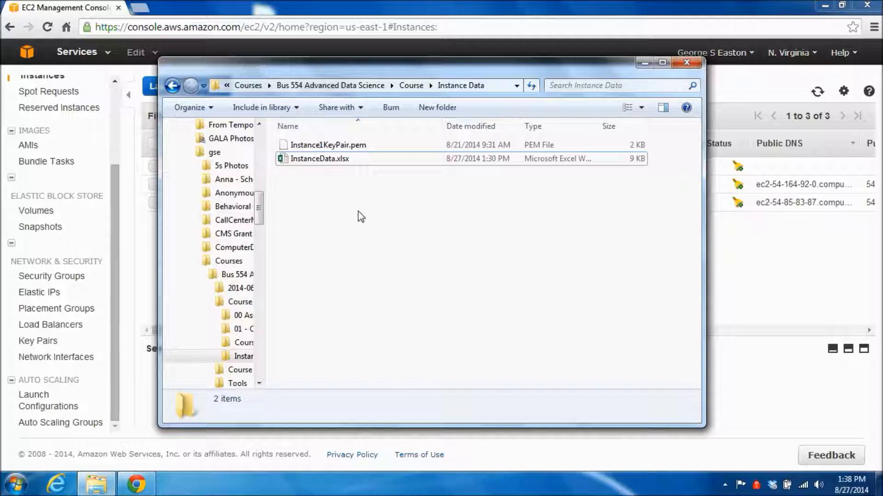
Step: Select InstanceData.xlsx in the Instance Data course folder
click(317, 158)
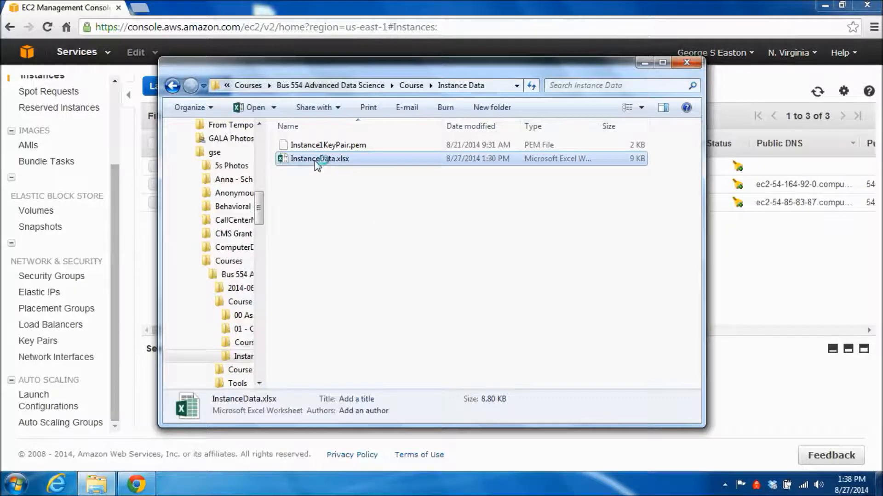
Step: Review Instance Number 1's AWS ID, IP address and Administrator login in InstanceData.xlsx, then return to the folder
double_click(319, 158)
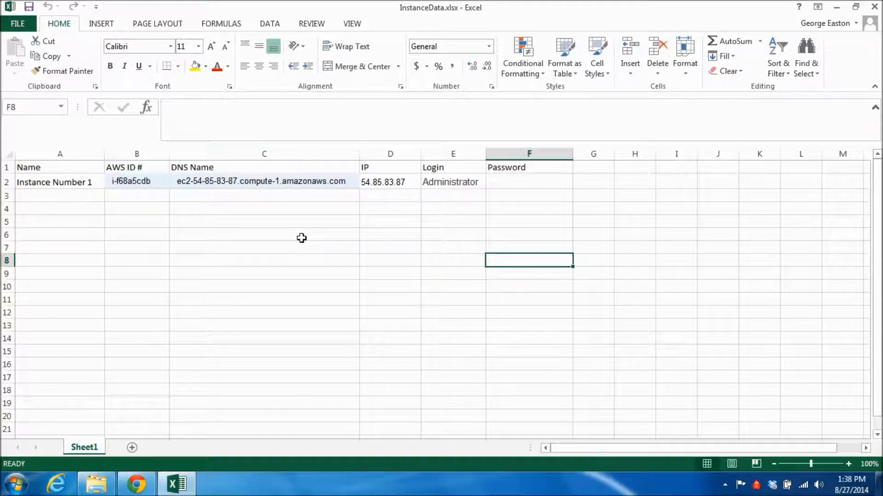
mouse_move(183, 240)
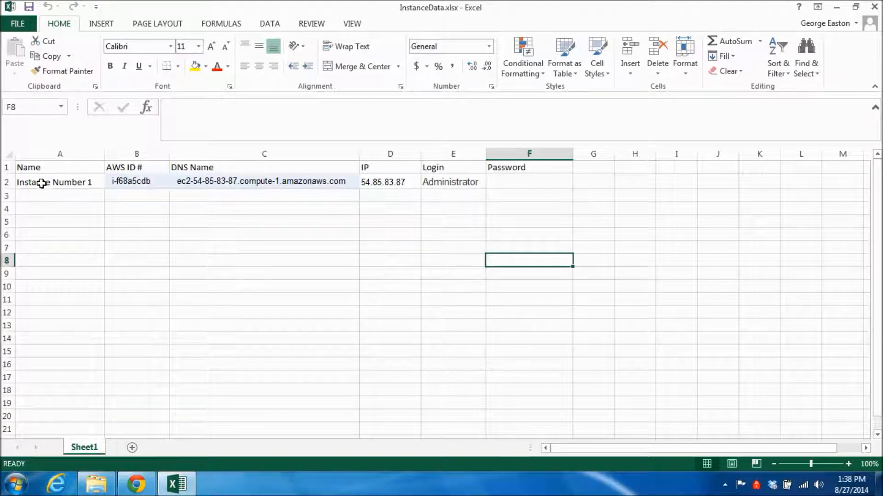
click(130, 181)
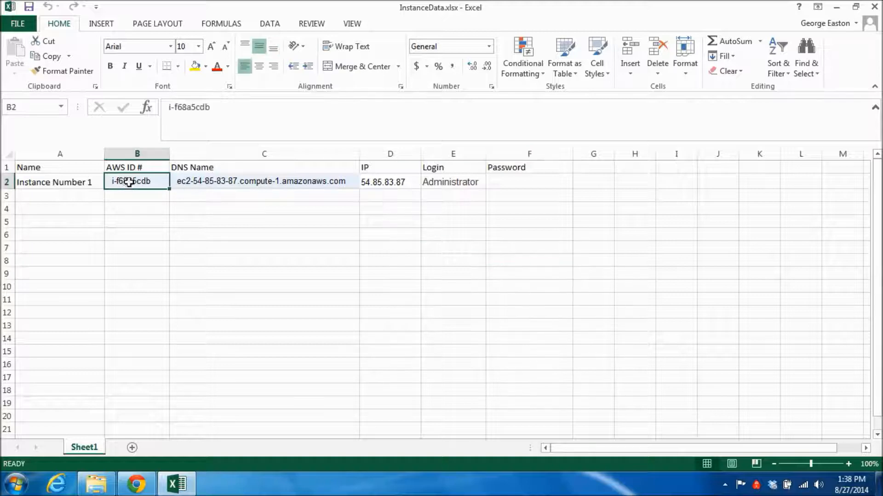
mouse_move(151, 216)
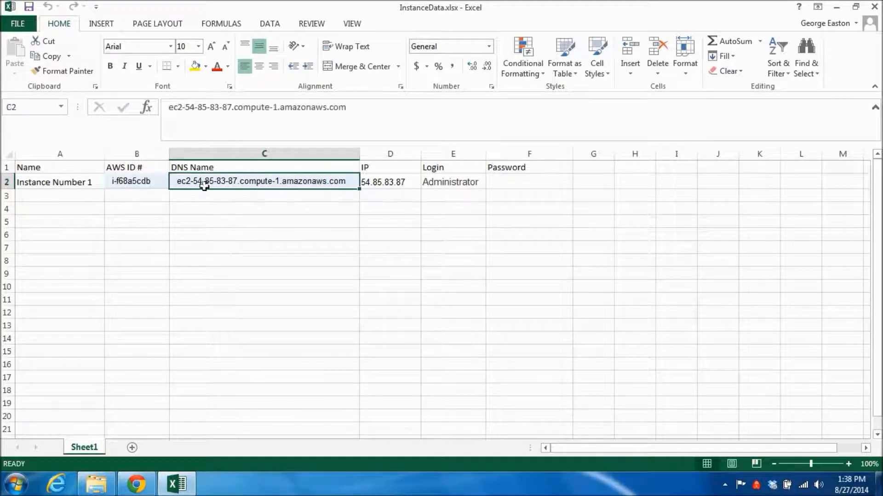
mouse_move(224, 271)
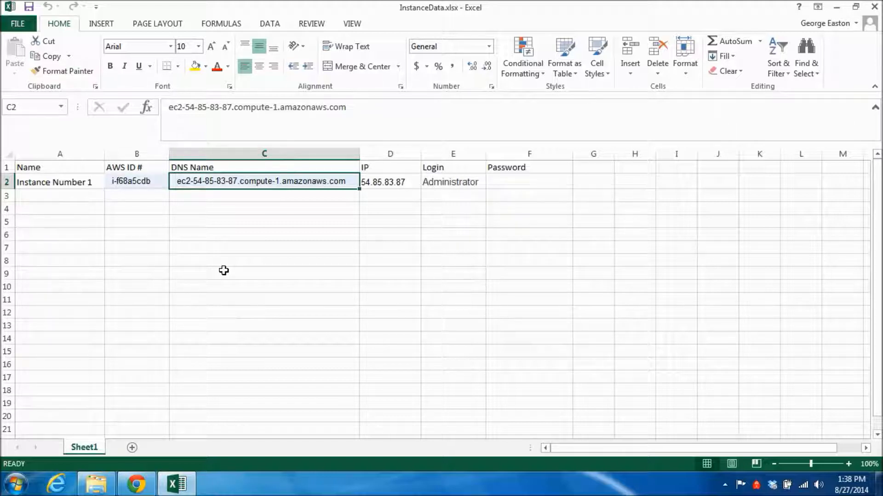
mouse_move(235, 236)
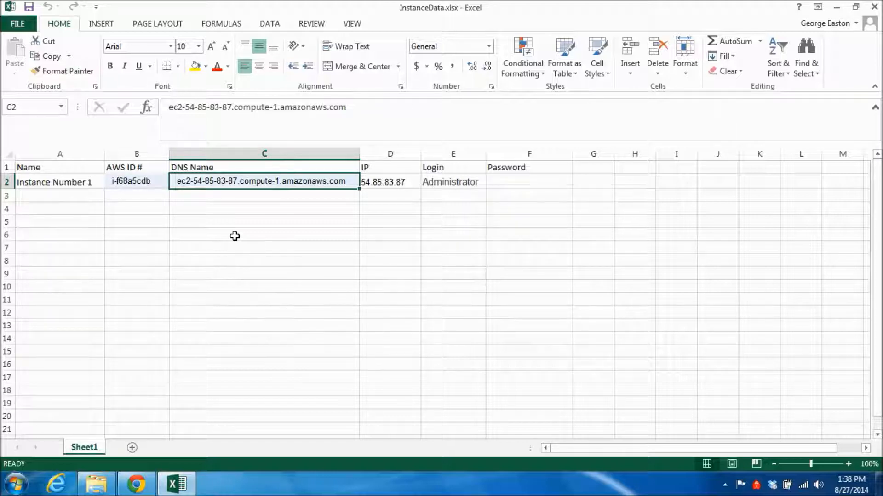
mouse_move(313, 199)
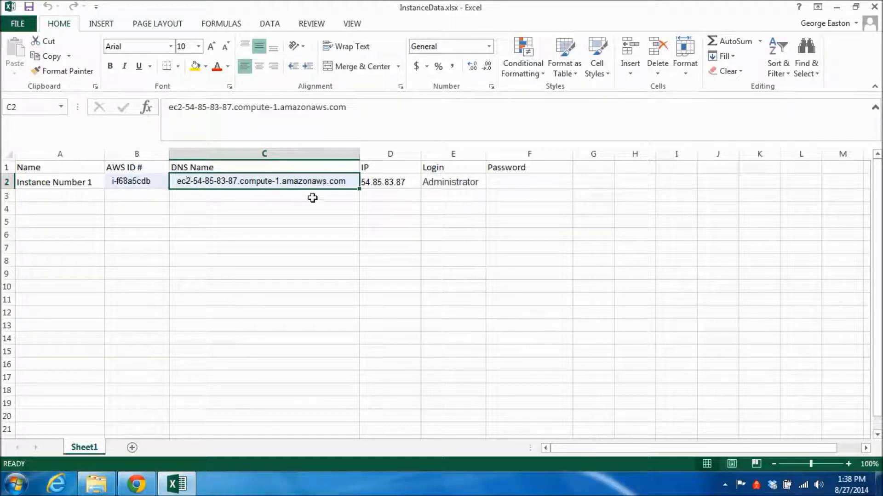
mouse_move(236, 197)
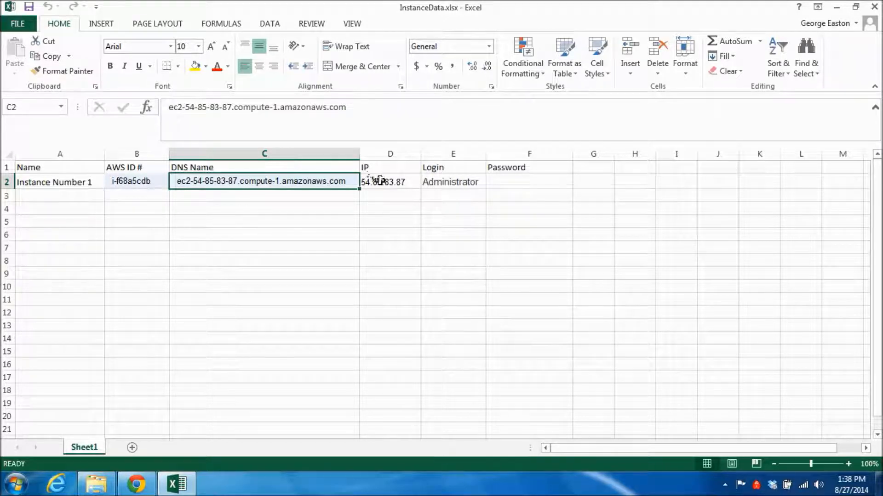
click(384, 182)
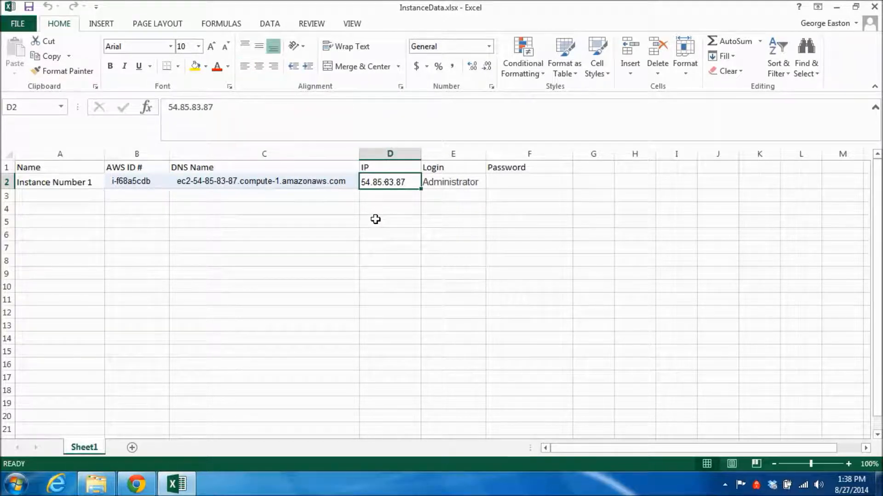
mouse_move(379, 189)
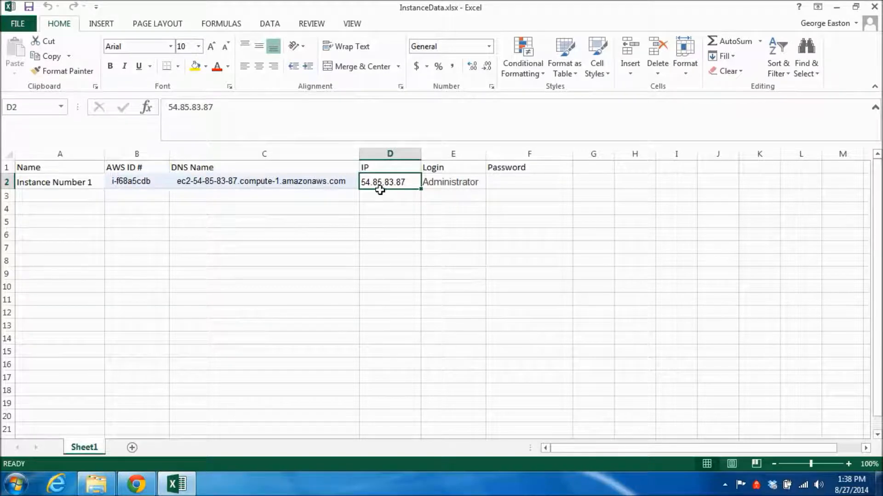
mouse_move(446, 185)
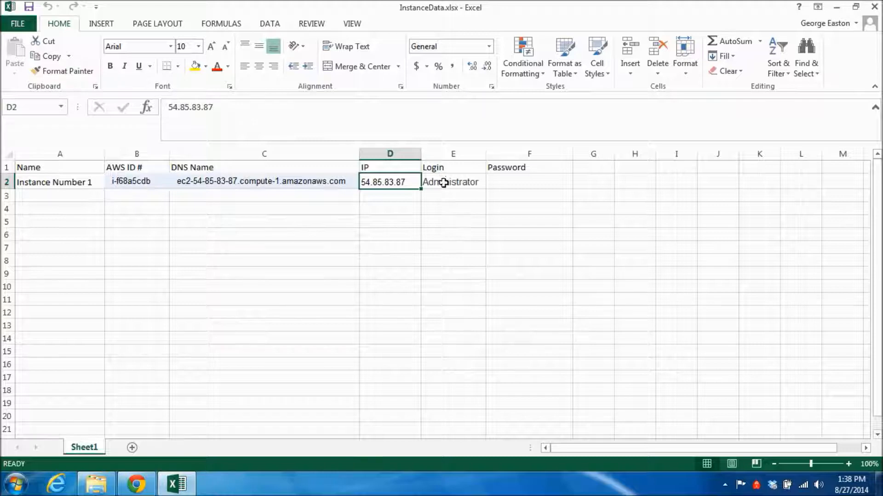
click(452, 181)
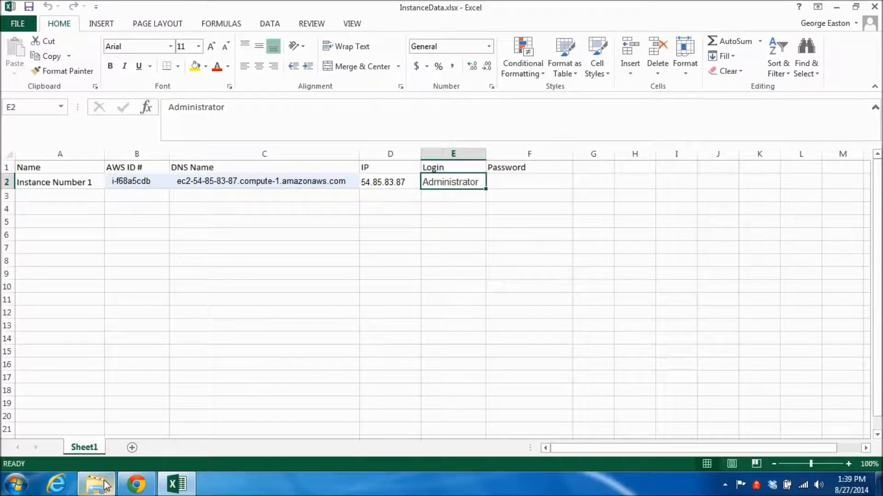
click(98, 483)
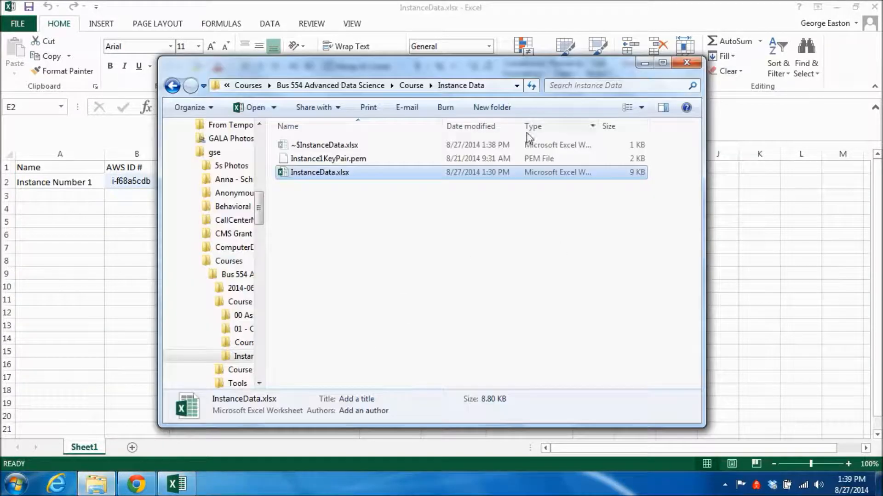
mouse_move(283, 322)
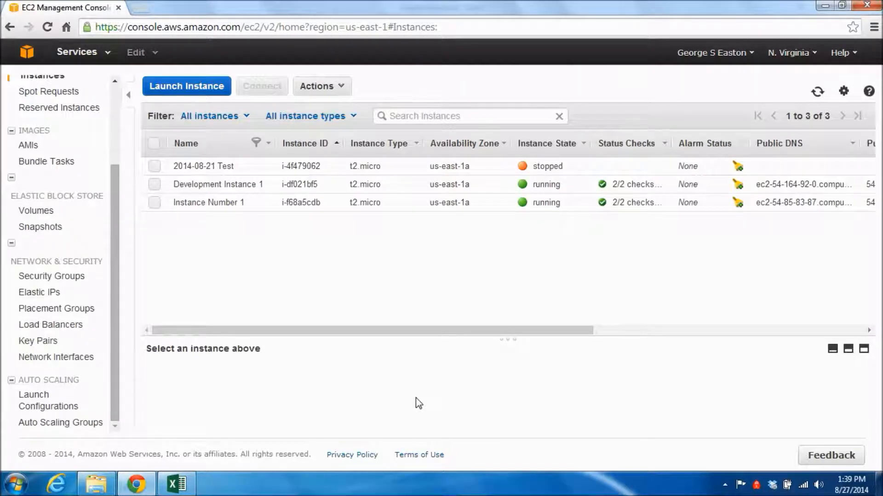
mouse_move(456, 259)
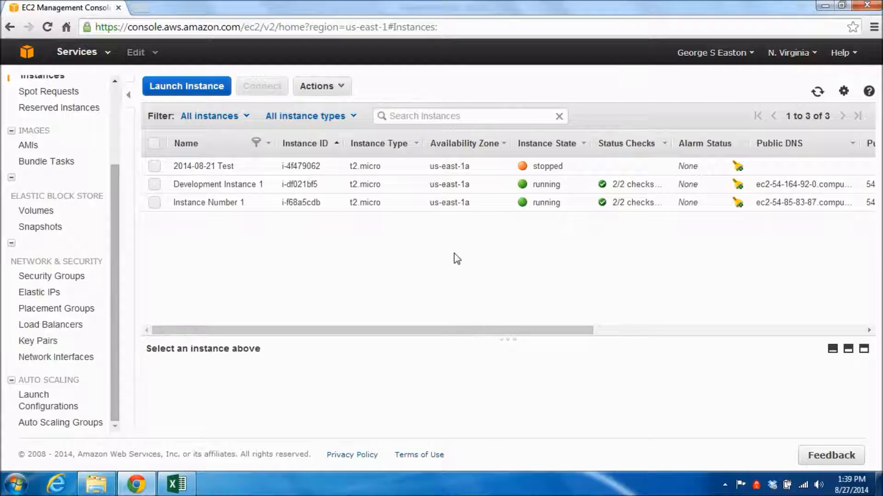
drag(371, 330, 562, 330)
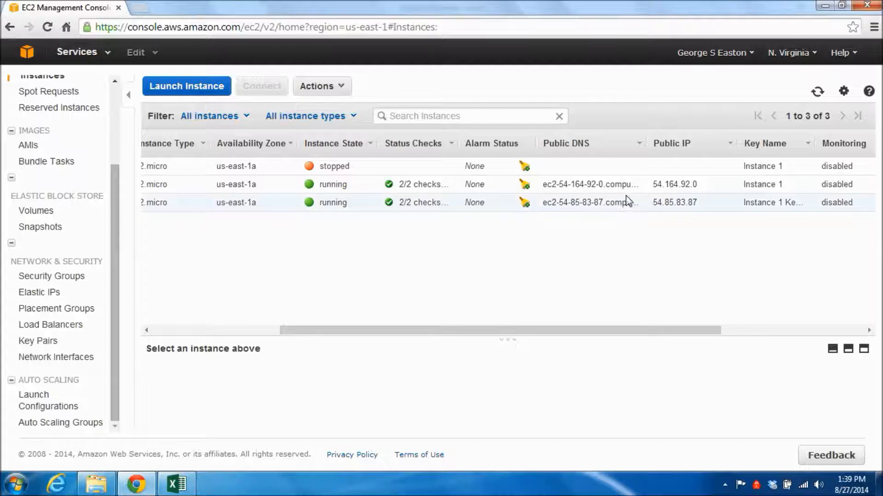
mouse_move(653, 213)
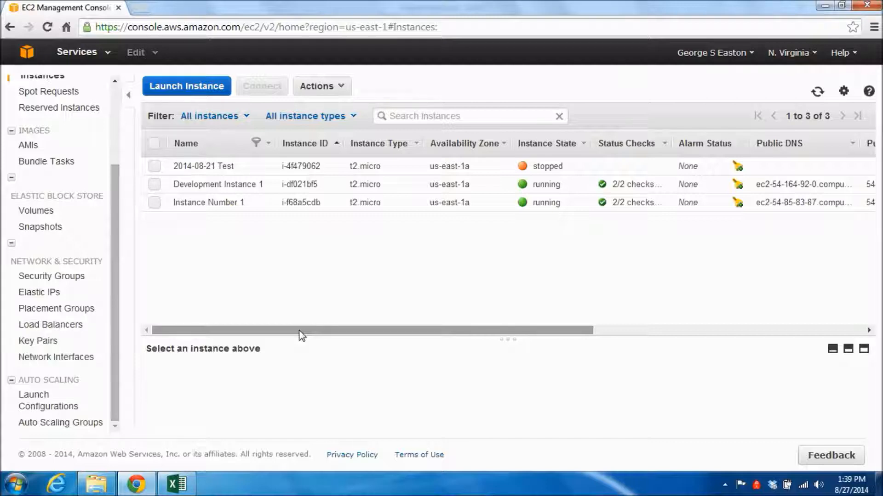
mouse_move(154, 208)
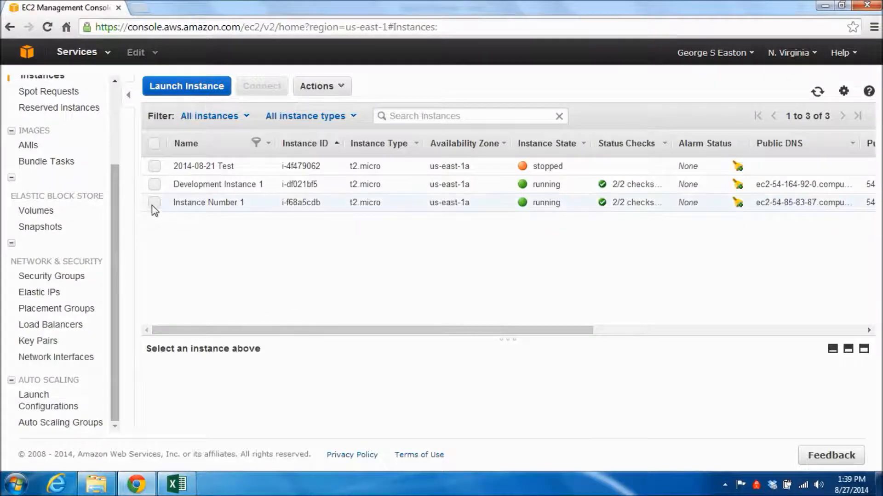
Step: Select Instance Number 1 and show its Connect To Your Instance RDP details
click(154, 202)
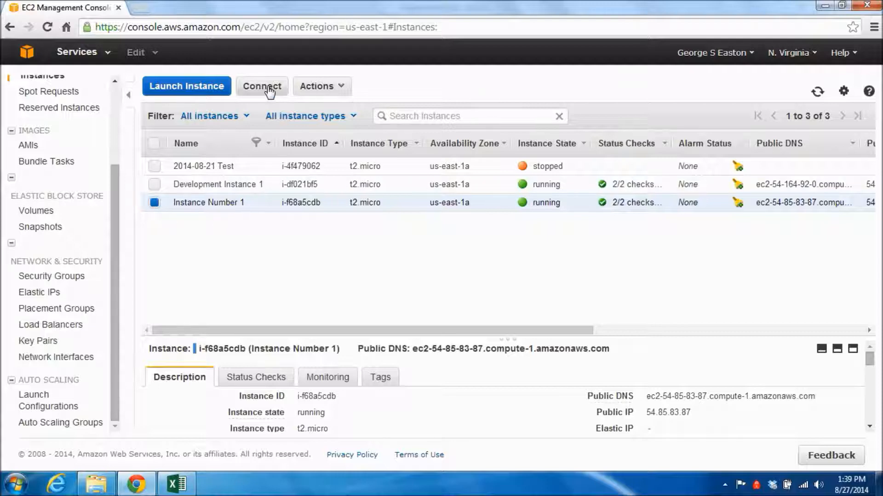
click(261, 87)
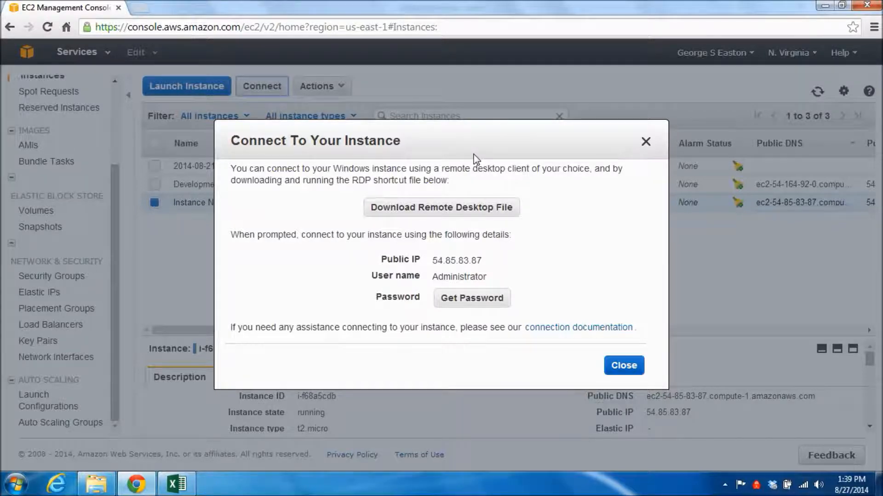
mouse_move(464, 248)
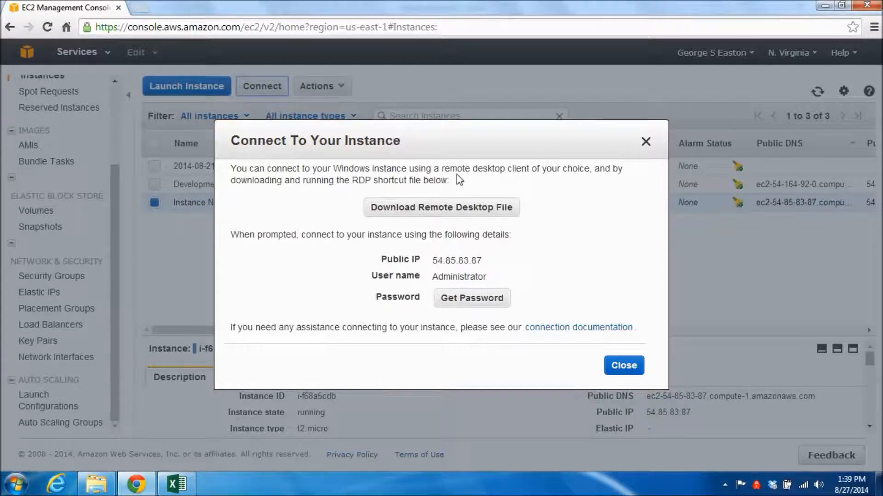
mouse_move(474, 232)
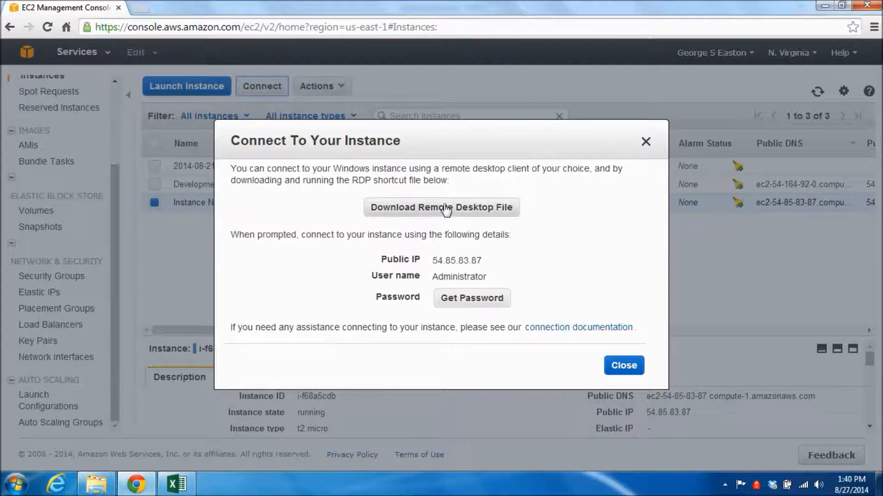
Step: Download the remote desktop file and save it as InstanceNumber1.rdp in the Instance Data folder
click(442, 208)
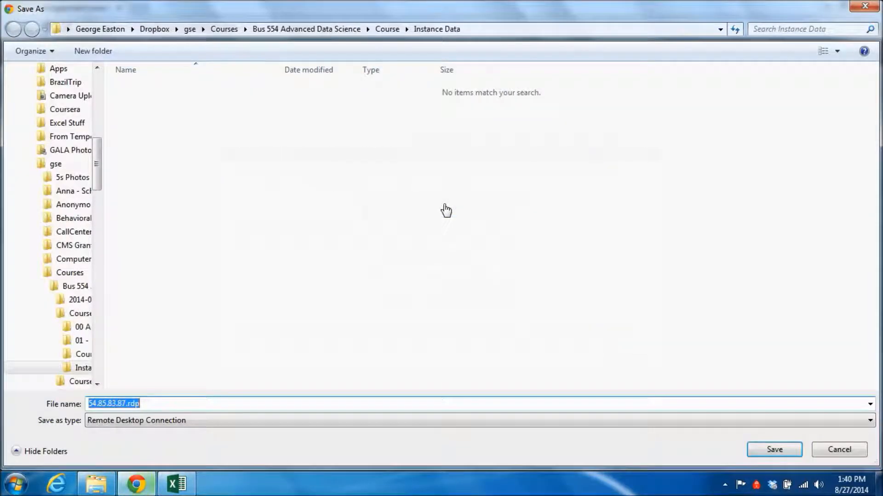
mouse_move(461, 202)
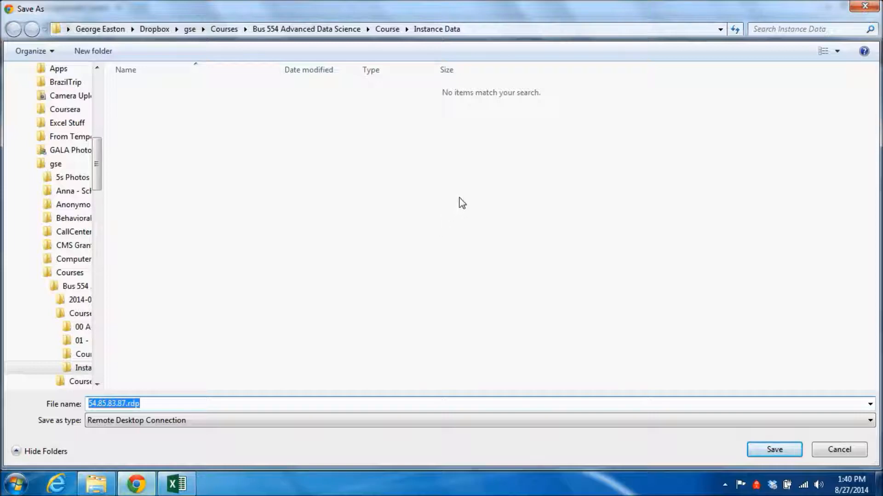
mouse_move(399, 46)
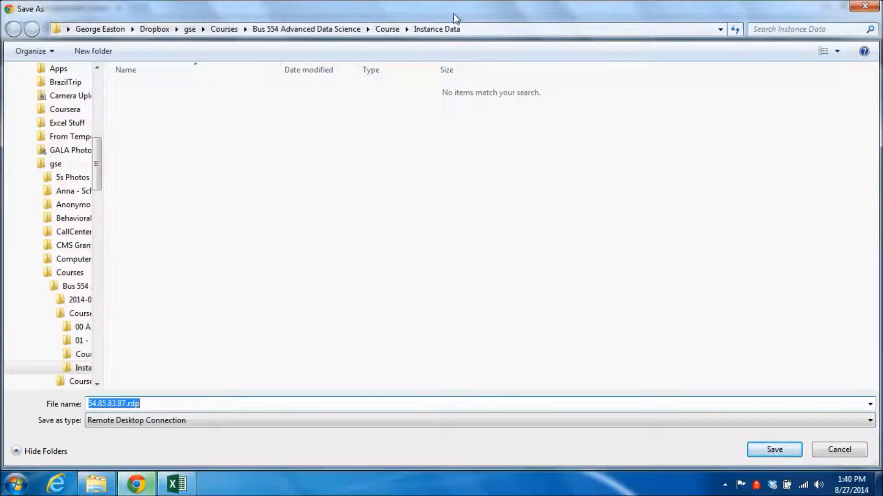
mouse_move(394, 244)
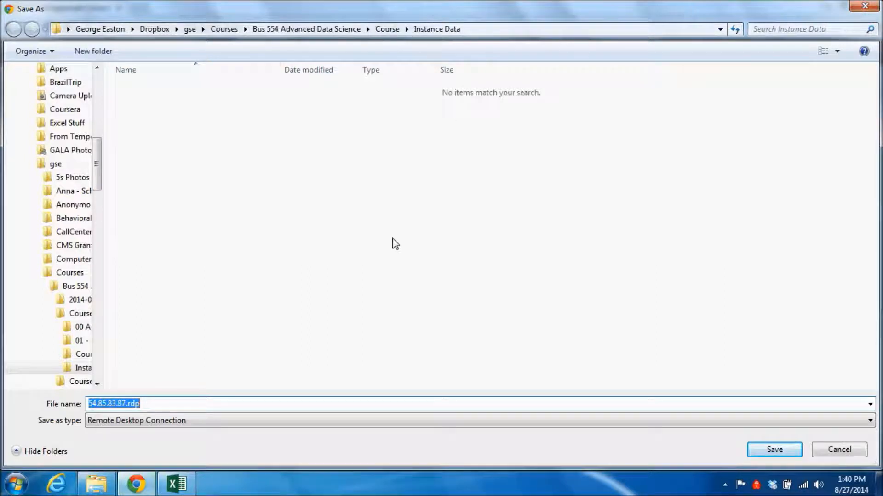
mouse_move(393, 247)
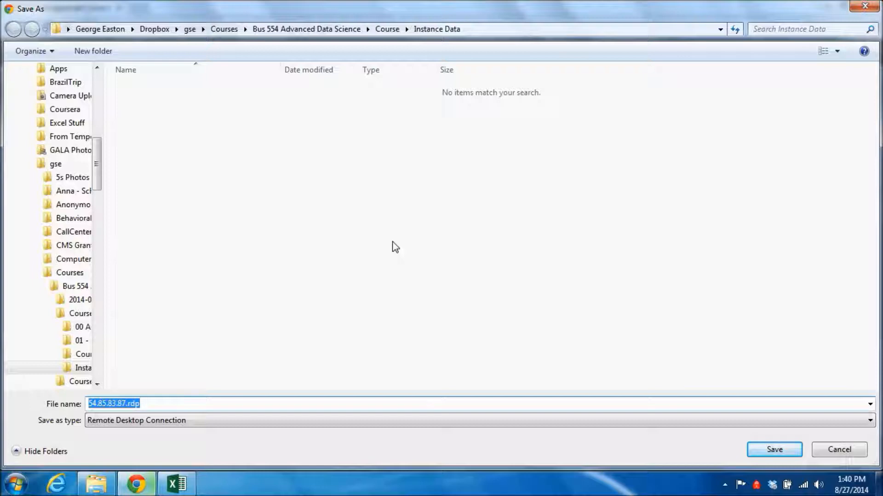
mouse_move(399, 247)
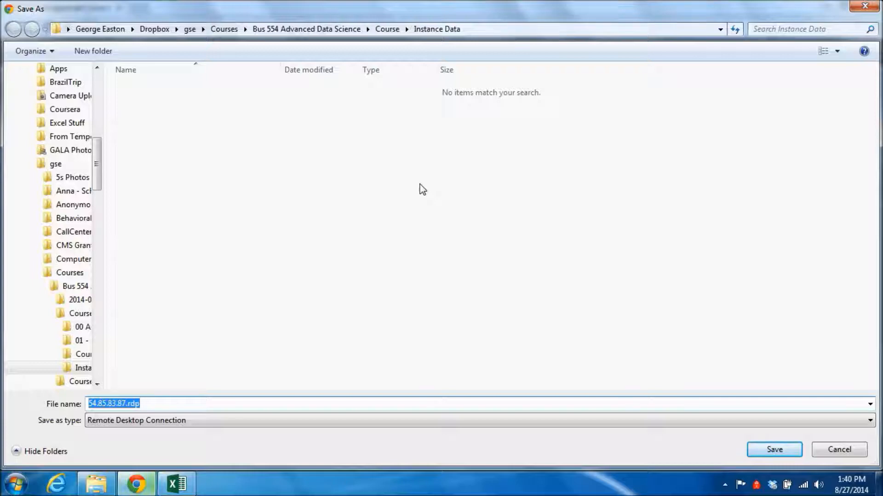
mouse_move(408, 194)
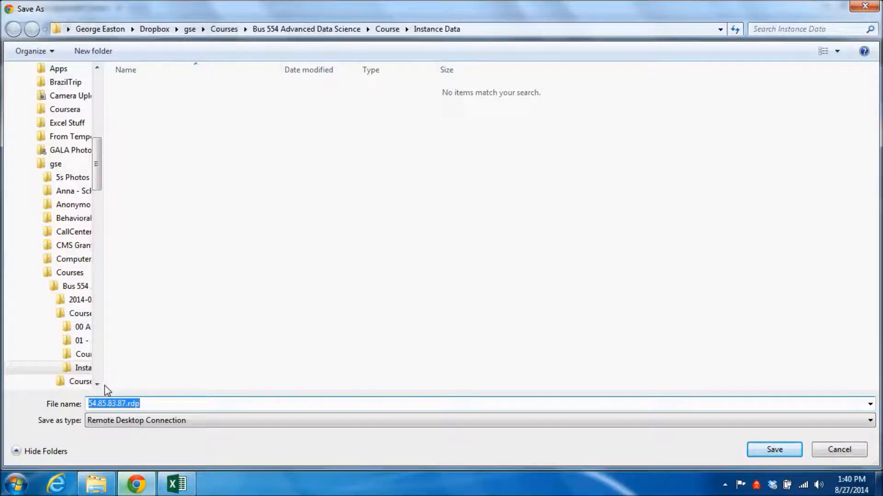
mouse_move(114, 426)
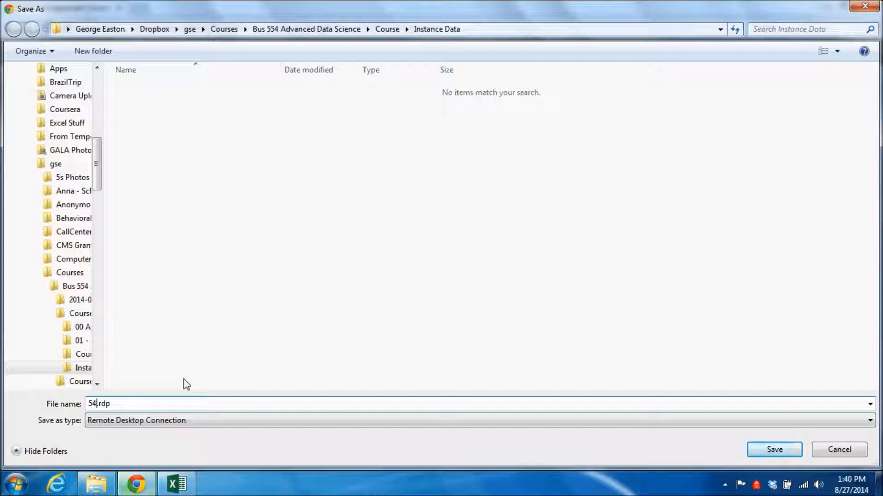
key(BackSpace)
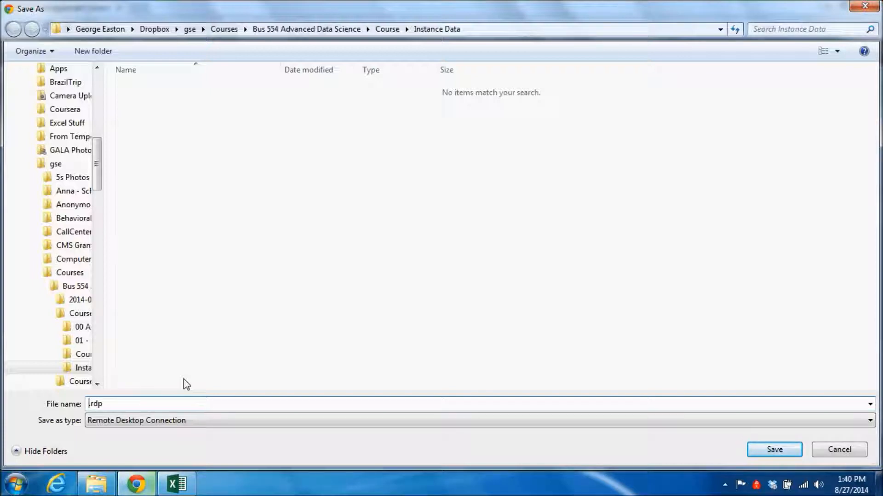
text(Instance)
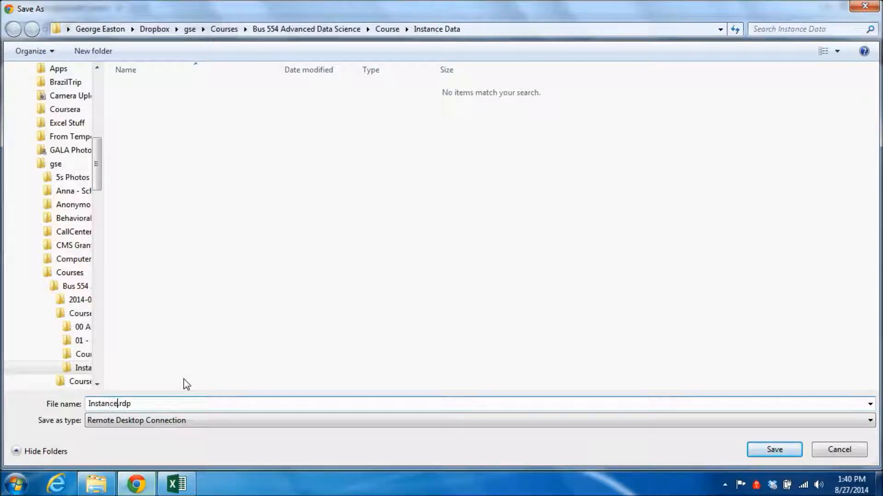
text(Number1)
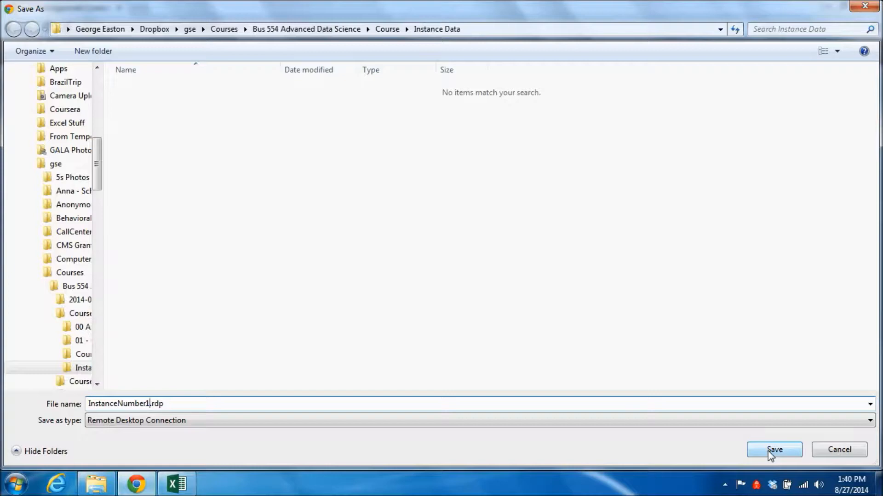
click(774, 449)
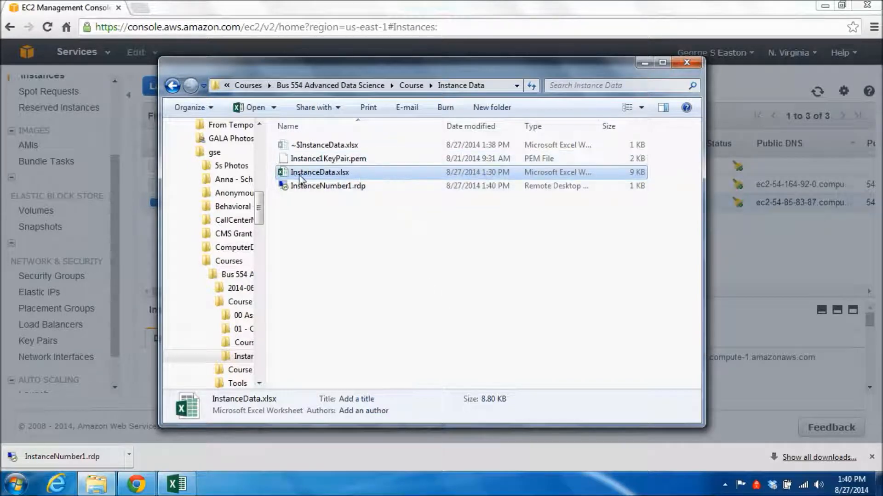
mouse_move(302, 179)
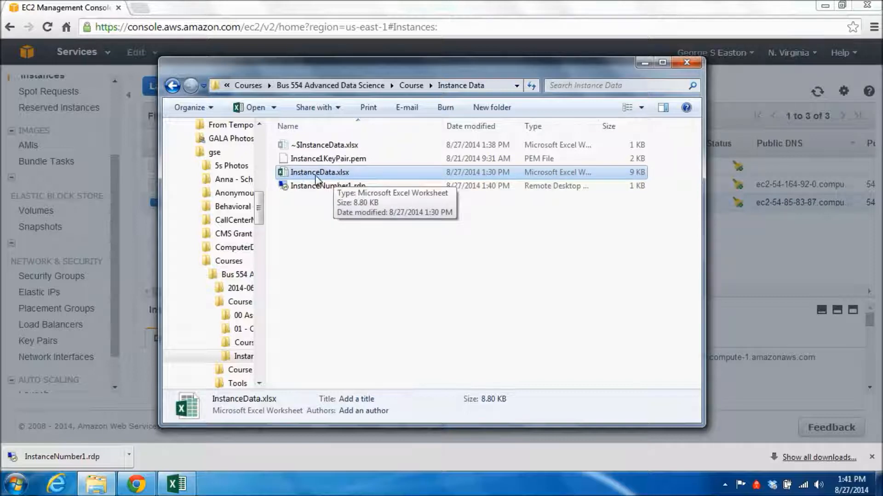
mouse_move(342, 202)
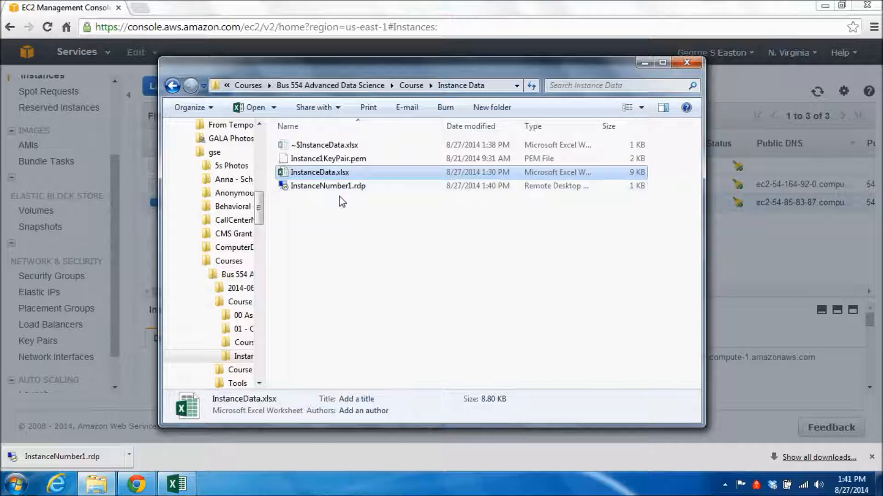
mouse_move(360, 197)
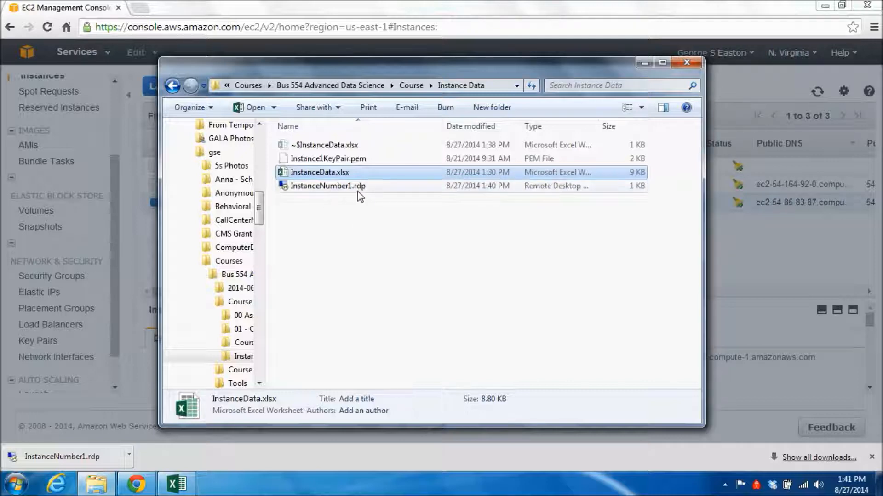
mouse_move(319, 200)
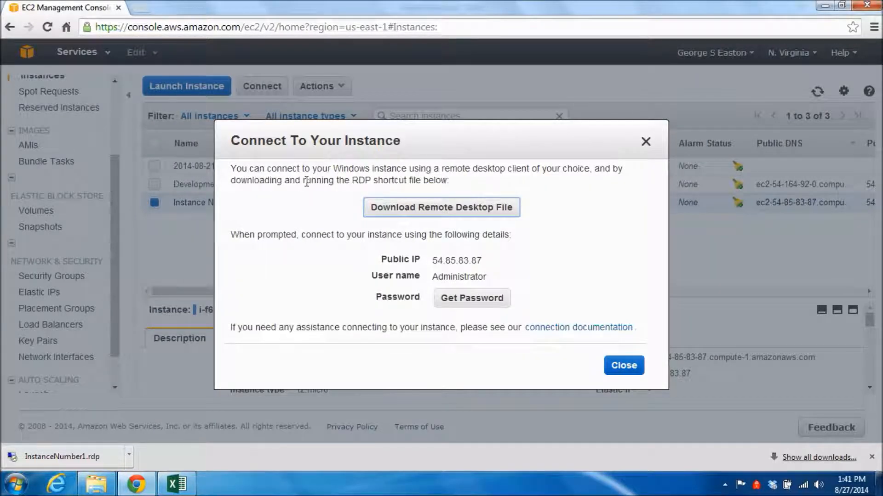
mouse_move(536, 188)
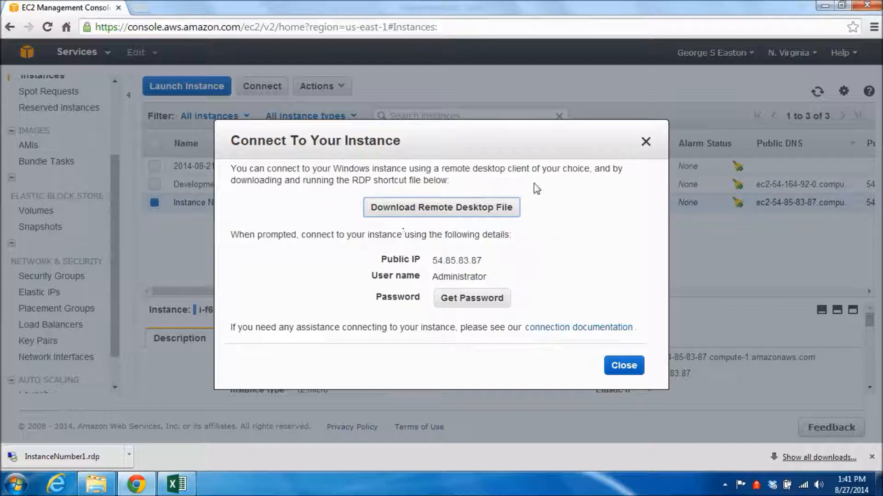
mouse_move(349, 237)
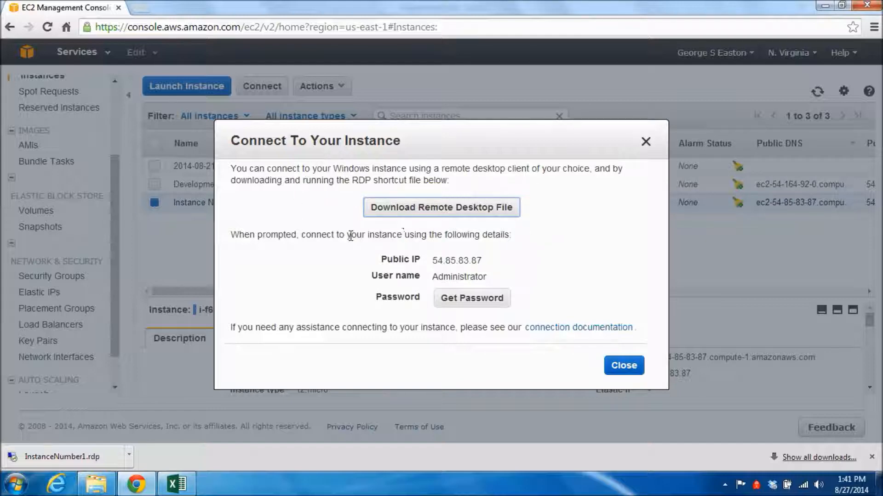
mouse_move(416, 285)
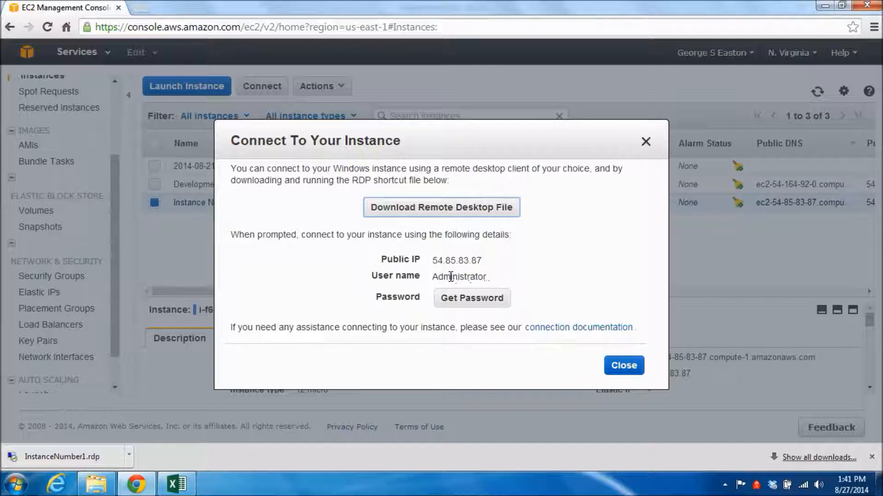
mouse_move(401, 311)
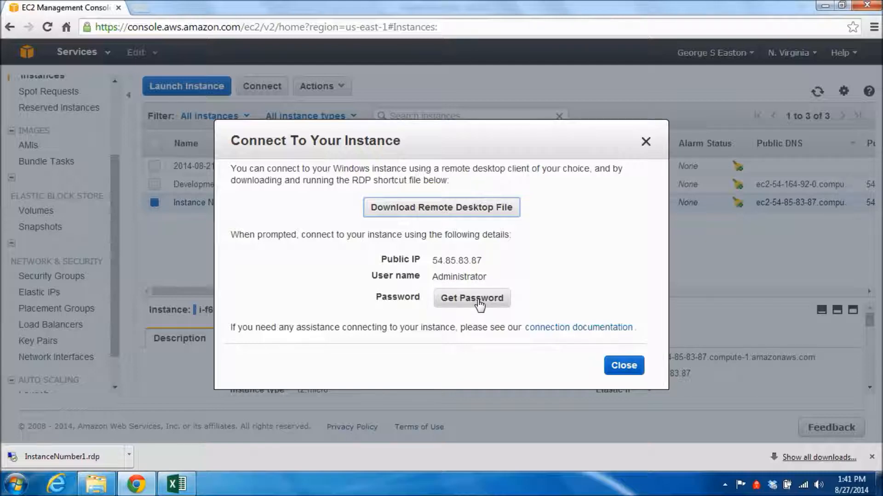
Step: Start Get Password, which asks for the Instance 1 Key Pair.pem file
click(473, 298)
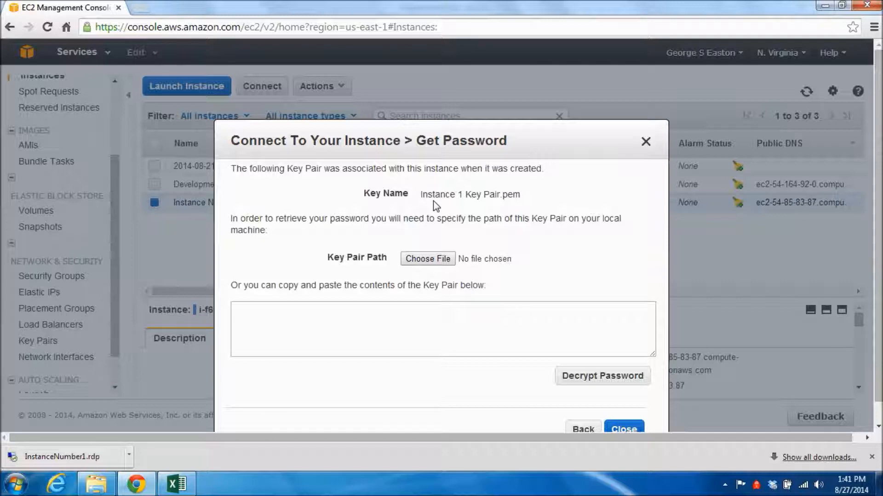
mouse_move(482, 205)
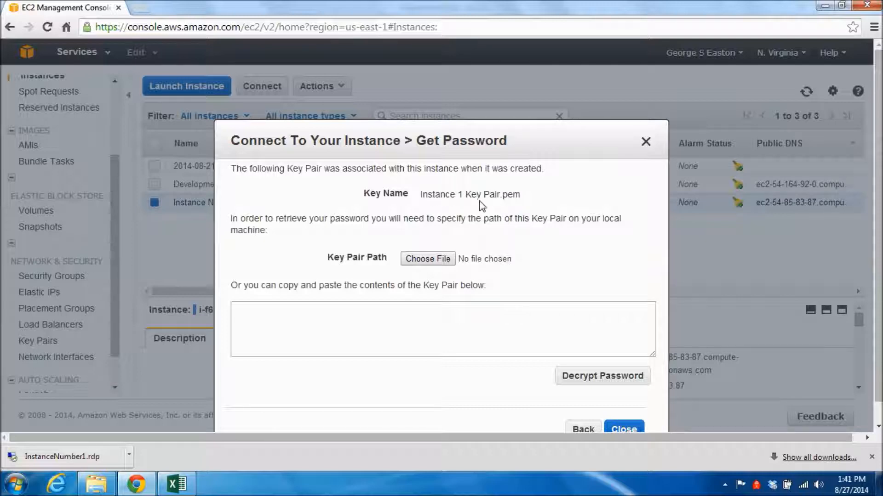
mouse_move(520, 205)
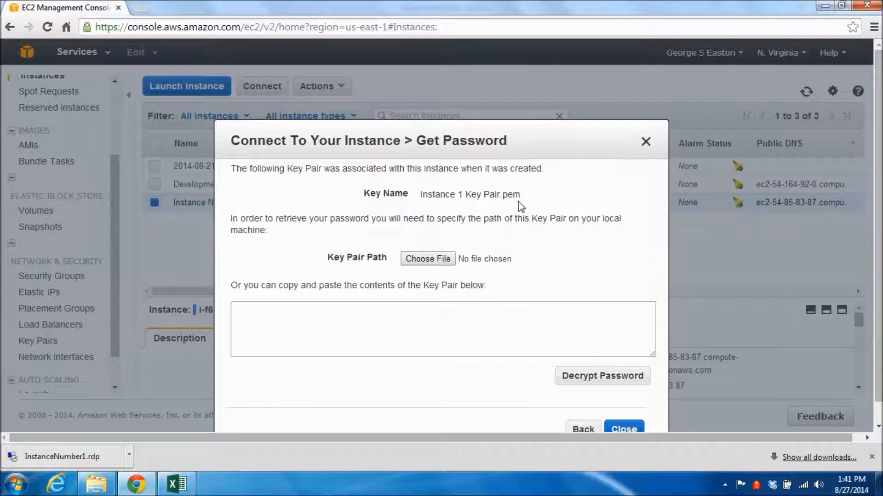
mouse_move(479, 230)
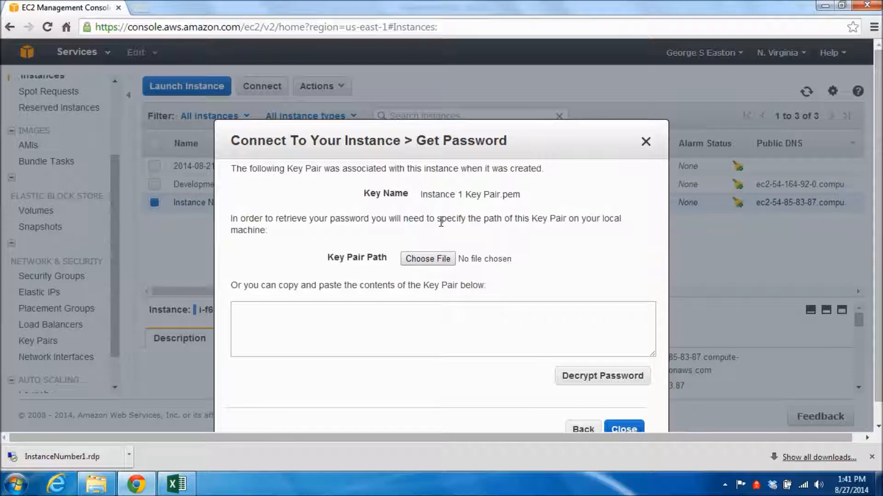
mouse_move(322, 272)
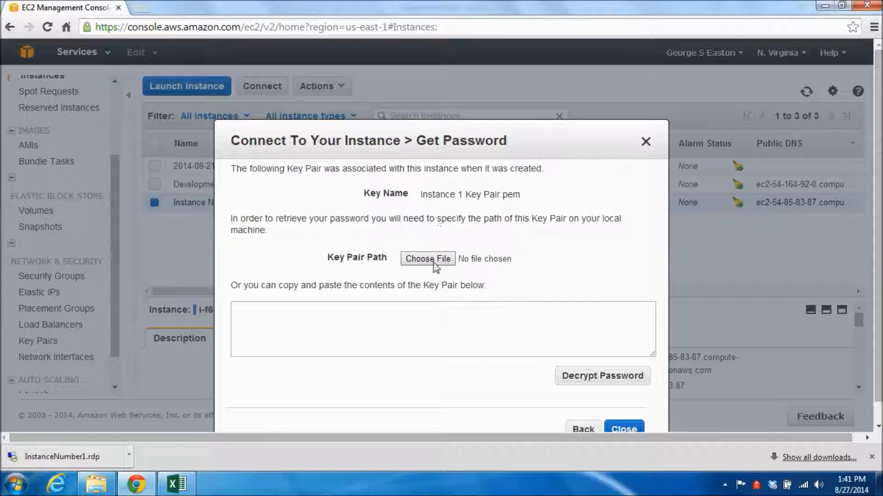
Step: Choose Instance1KeyPair.pem from the Instance Data folder as the key pair file
click(427, 259)
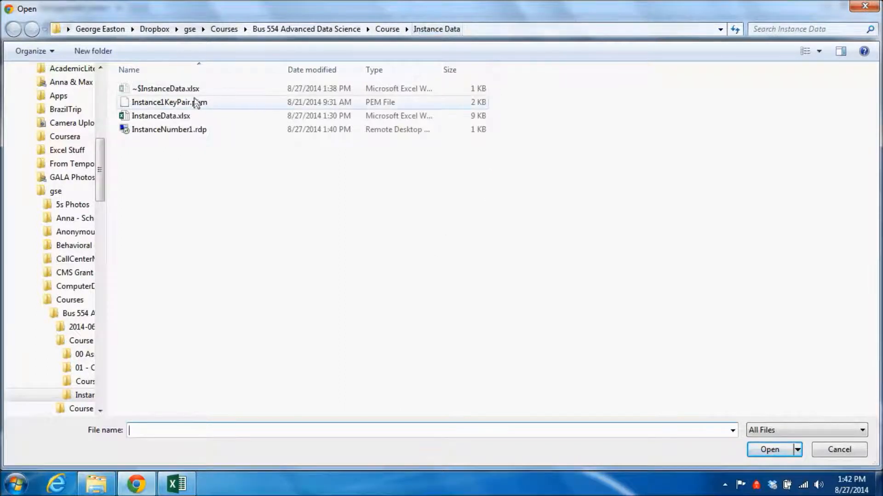
click(169, 102)
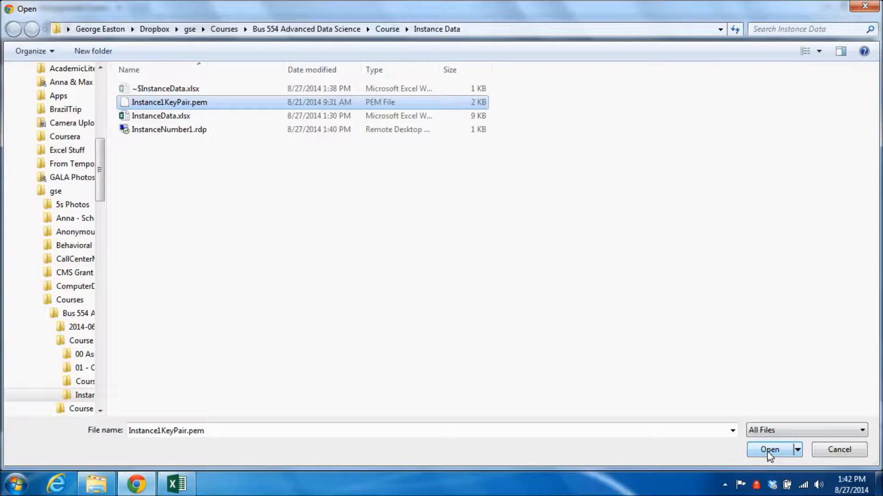
click(769, 450)
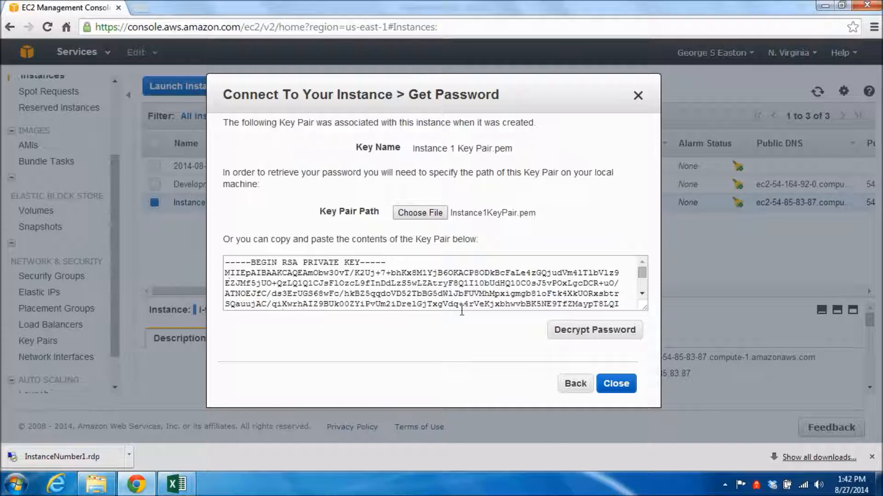
mouse_move(435, 279)
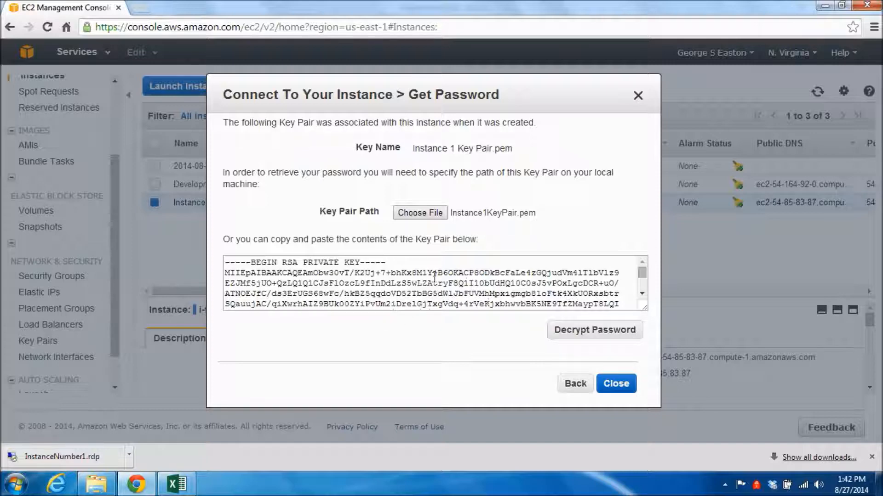
mouse_move(414, 339)
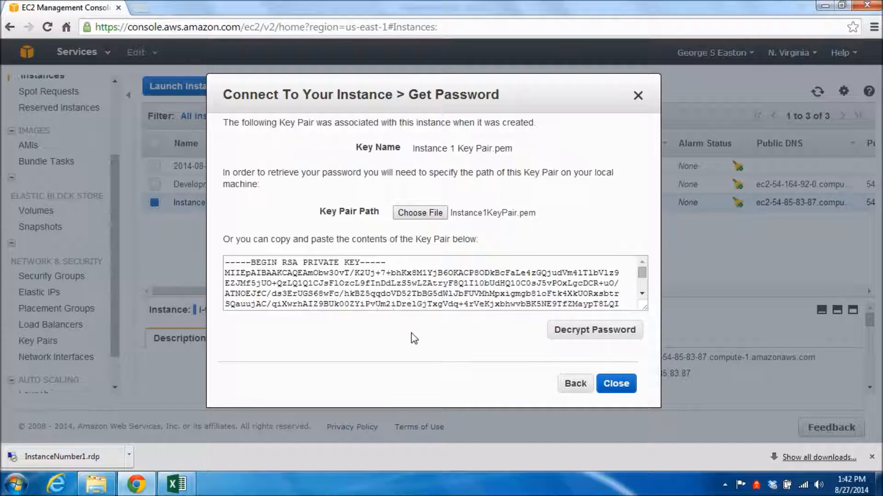
mouse_move(642, 270)
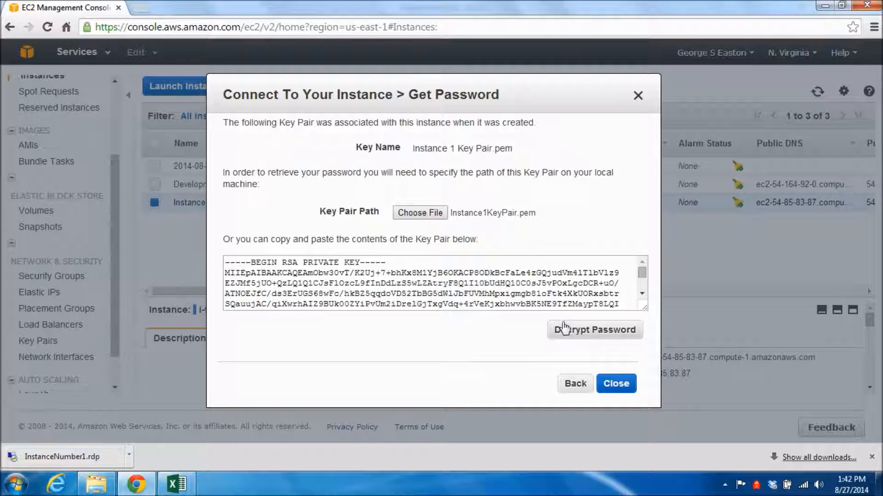
Step: Decrypt the Administrator password for Instance Number 1 using the loaded key
click(595, 330)
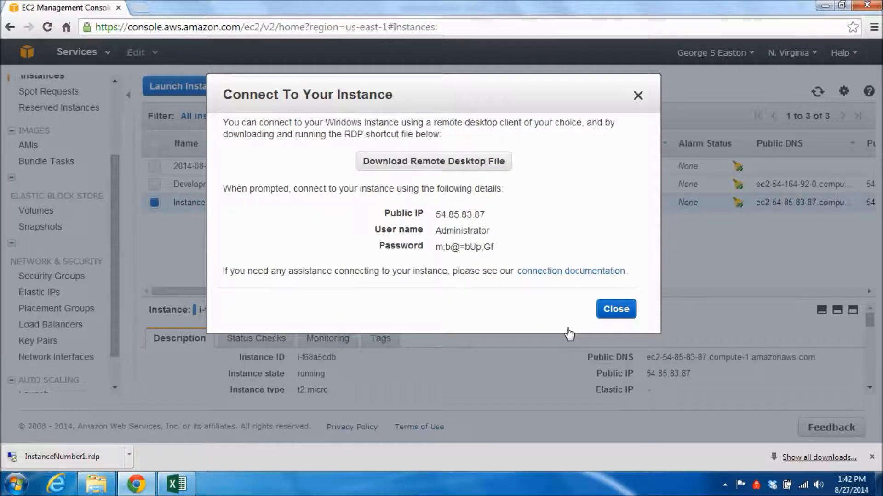
mouse_move(550, 330)
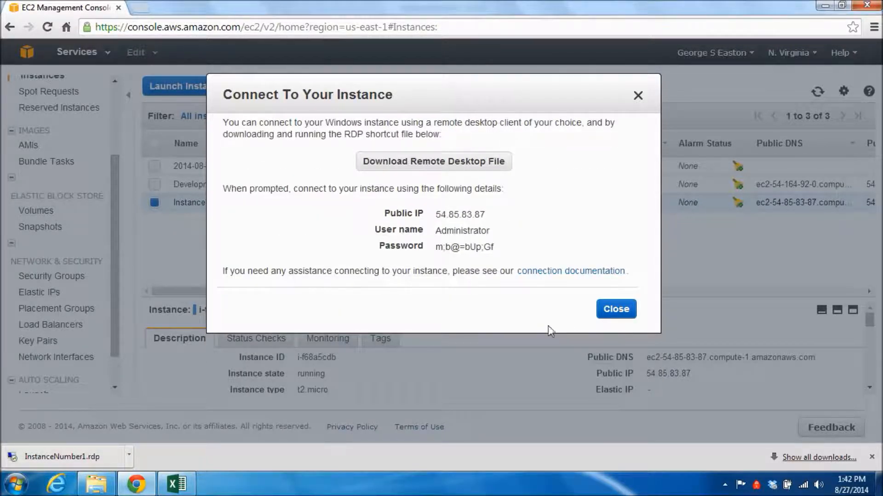
mouse_move(455, 248)
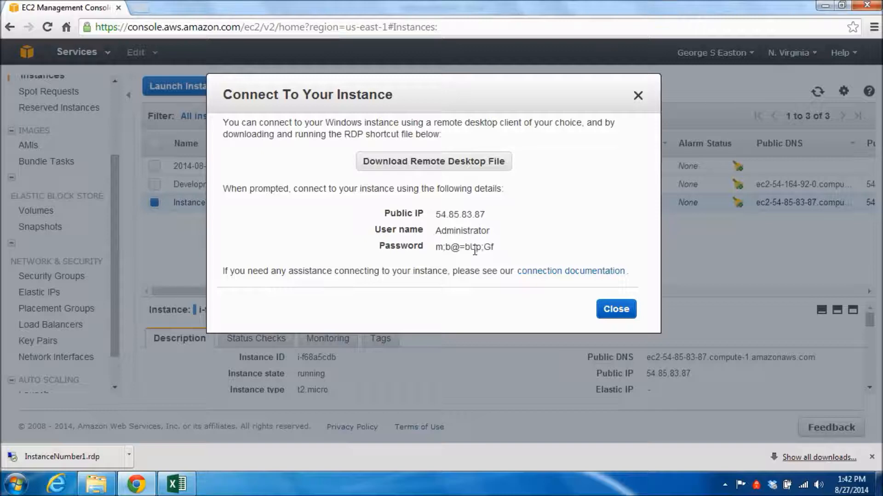
Step: Copy the decrypted instance password into the Password cell F2 beside the Administrator login
double_click(464, 247)
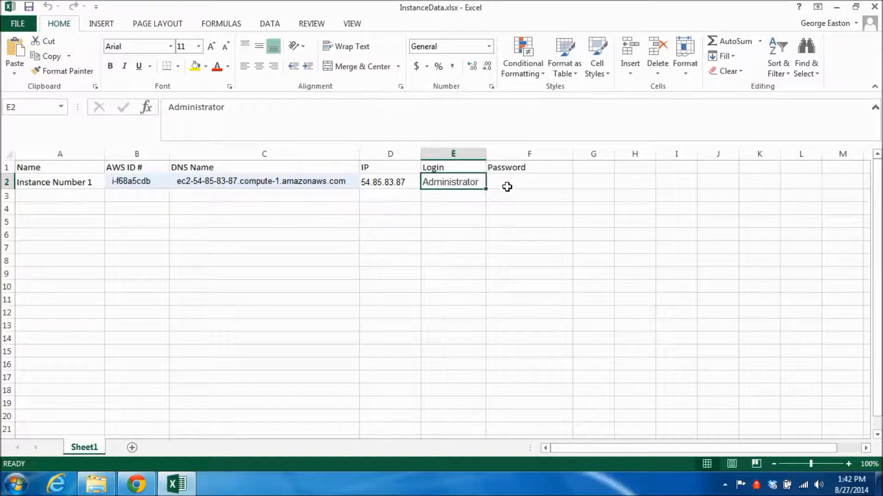
click(506, 182)
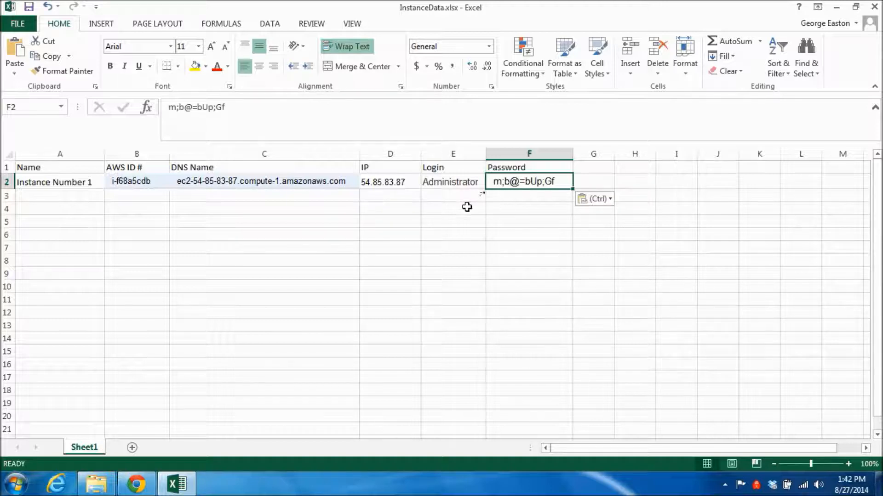
mouse_move(438, 181)
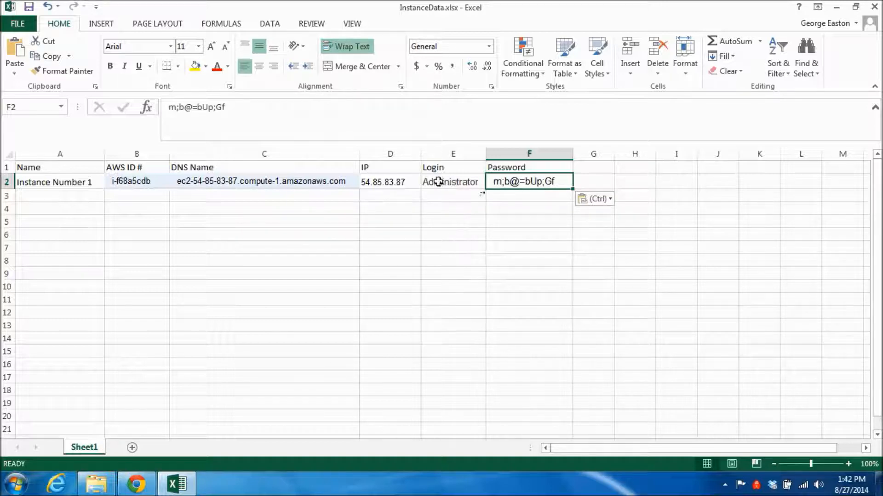
mouse_move(532, 180)
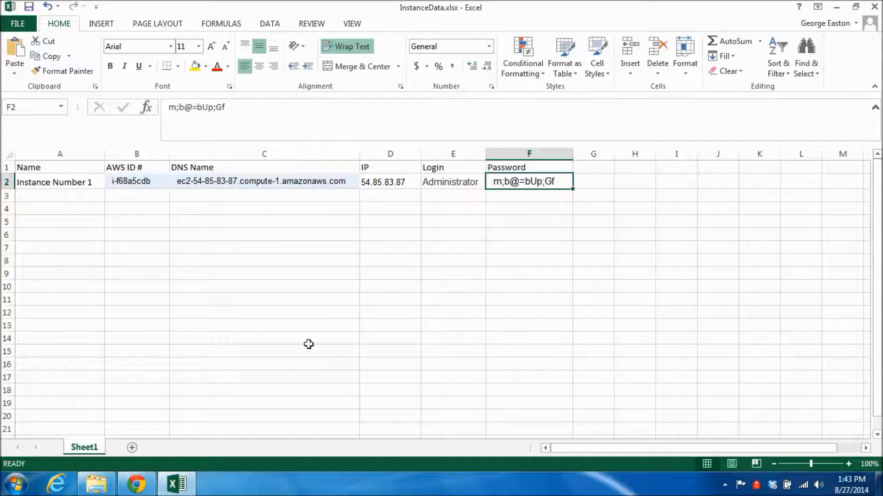
click(136, 483)
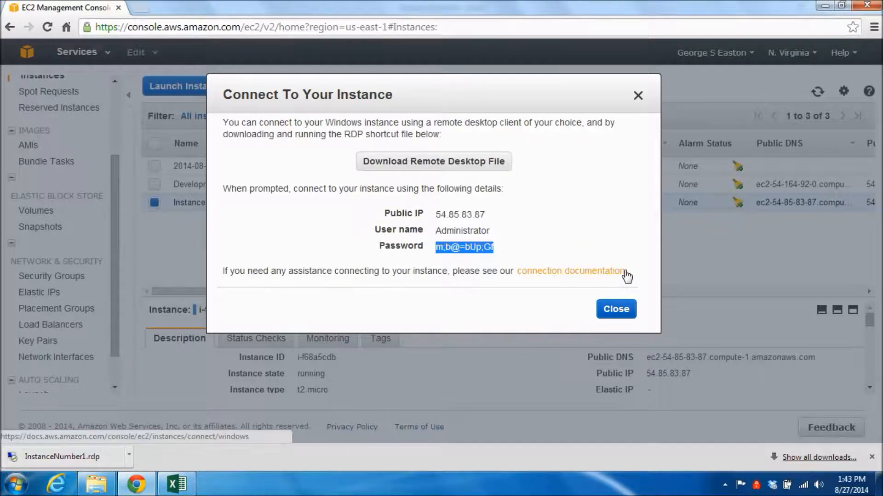
mouse_move(620, 309)
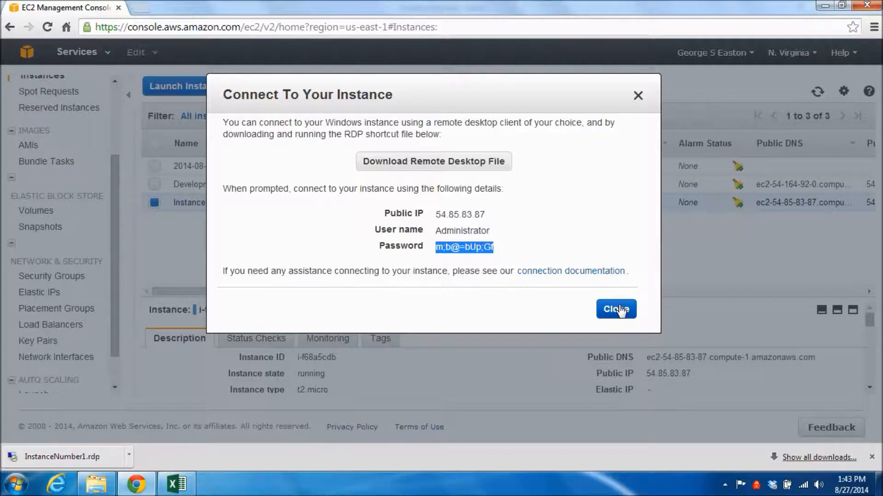
Step: Close the Connect To Your Instance dialog and bring up the Instance Data folder
click(616, 309)
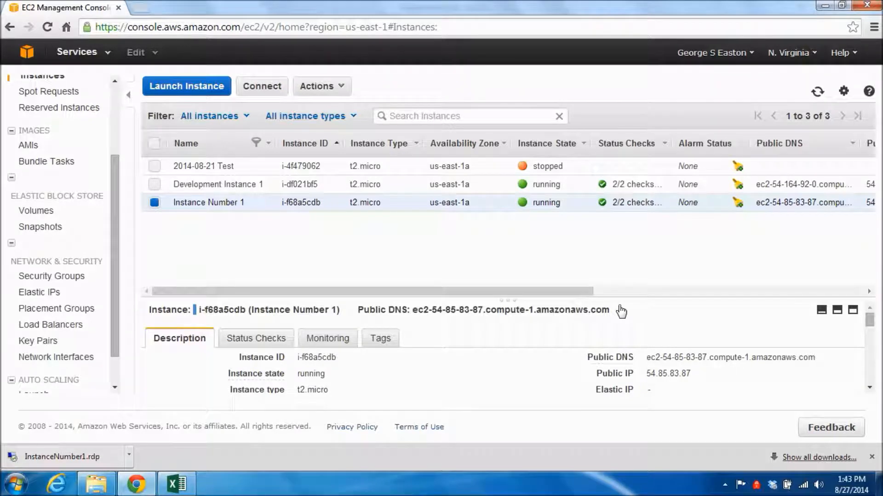
click(94, 487)
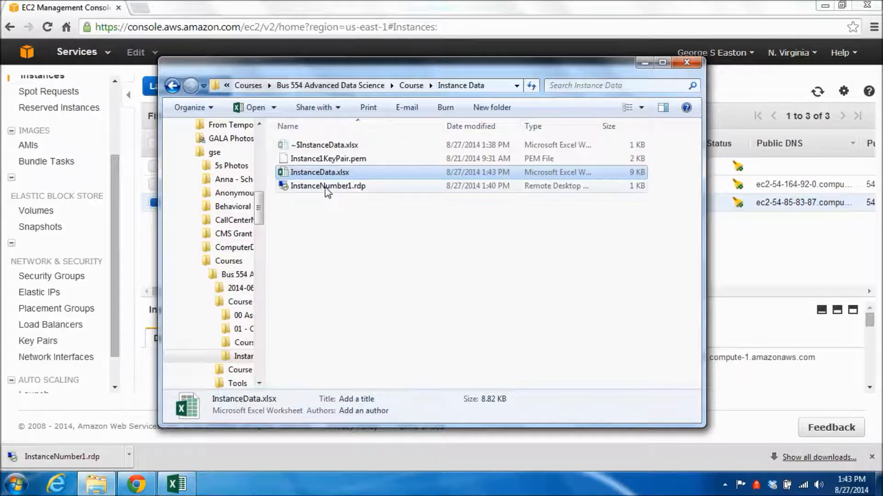
Step: Launch InstanceNumber1.rdp and accept the unknown-publisher warning to start connecting to 54.85.83.87
click(327, 185)
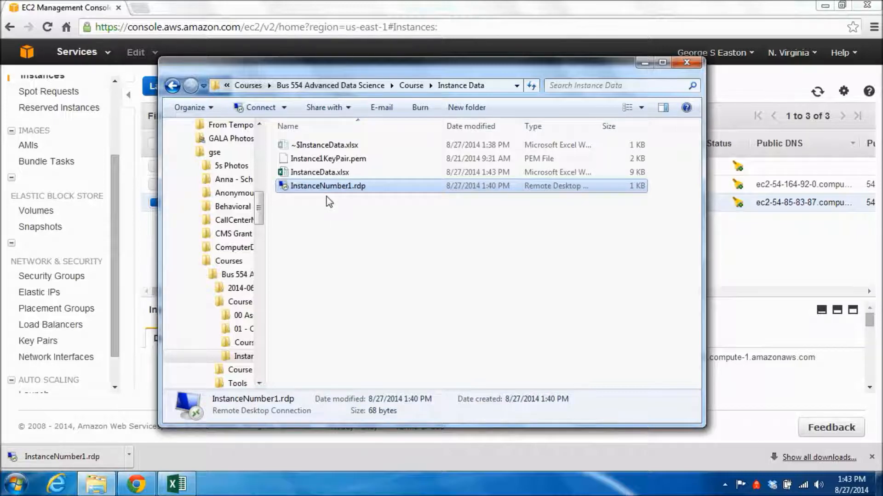
mouse_move(322, 192)
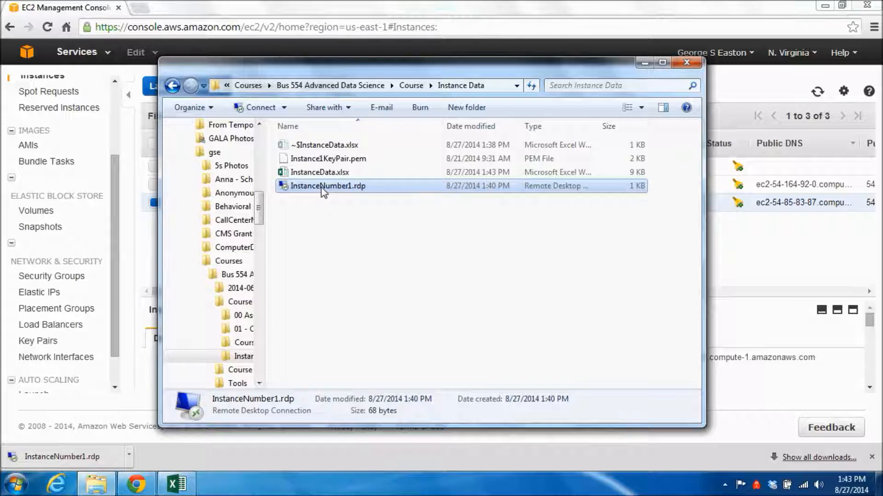
mouse_move(322, 191)
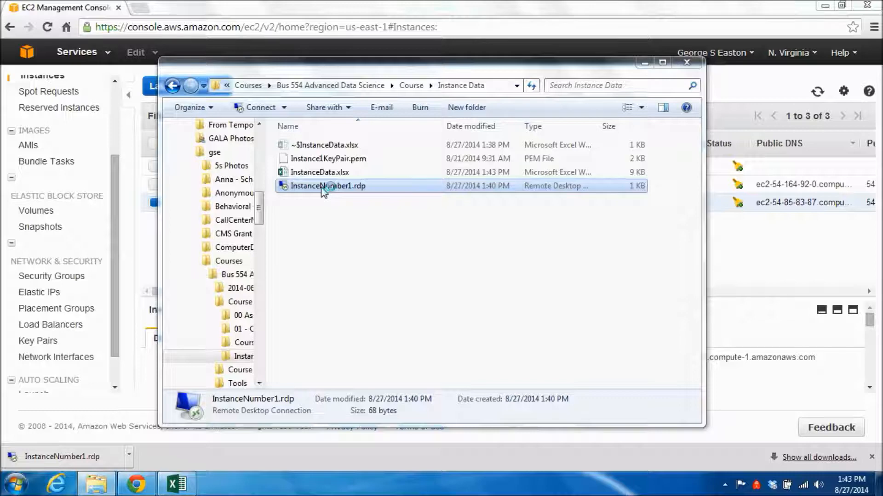
double_click(327, 186)
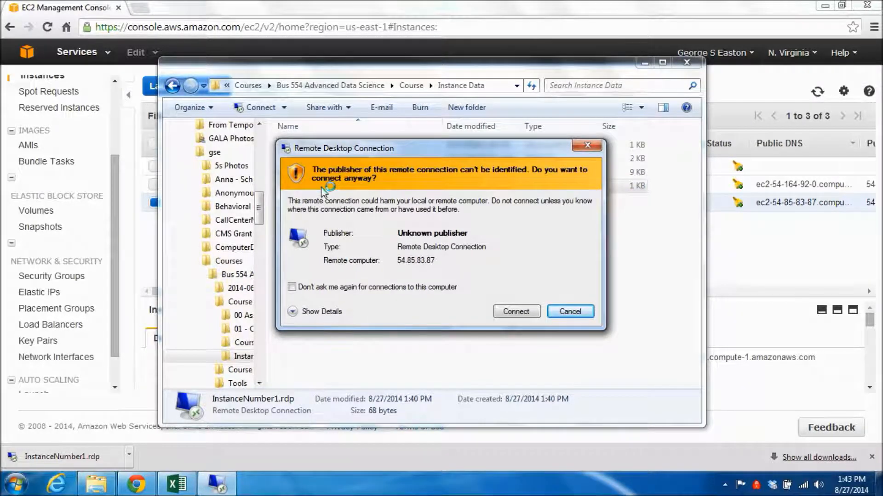
mouse_move(472, 240)
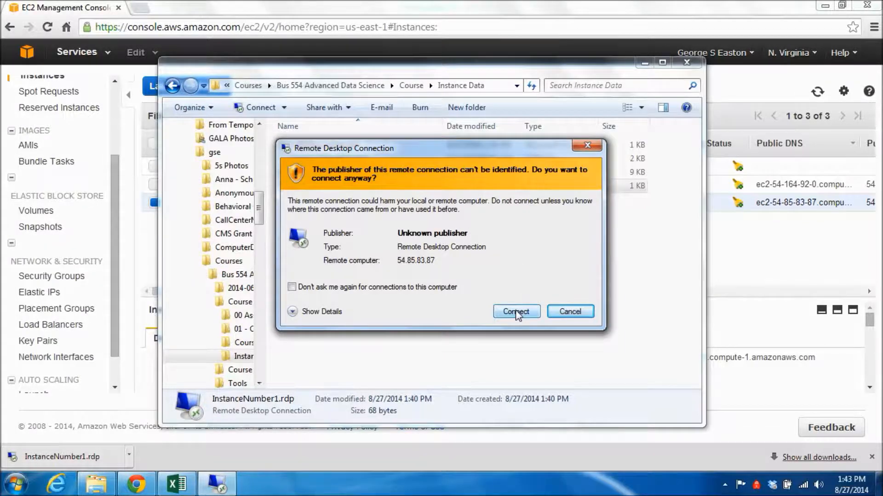
click(516, 311)
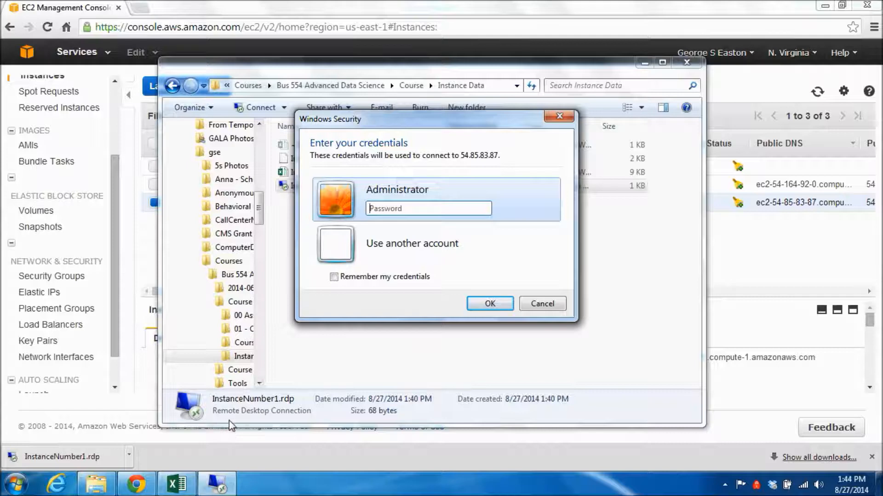
Step: Paste the saved password from cell F2 as the Administrator credential and accept the certificate warning
click(176, 495)
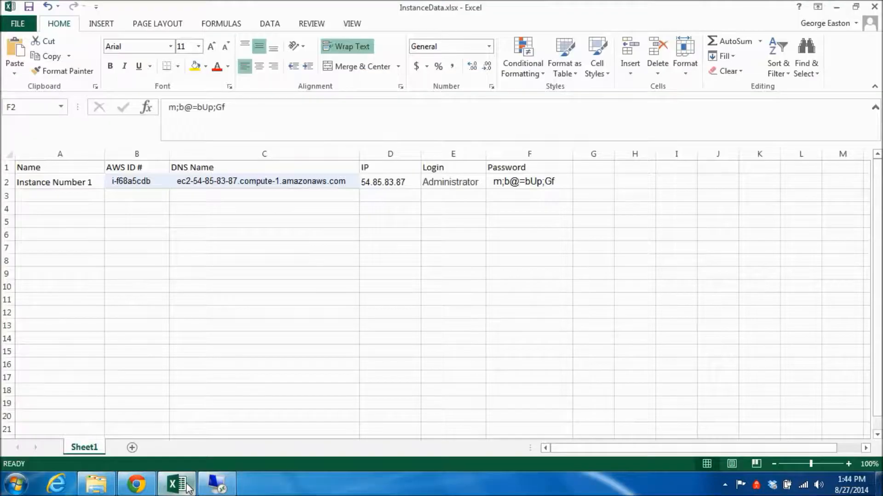
click(528, 182)
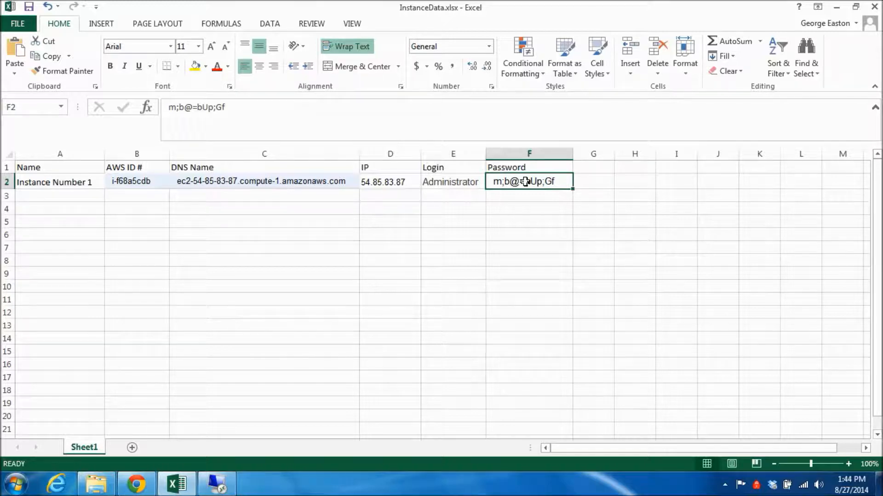
key(ctrl+c)
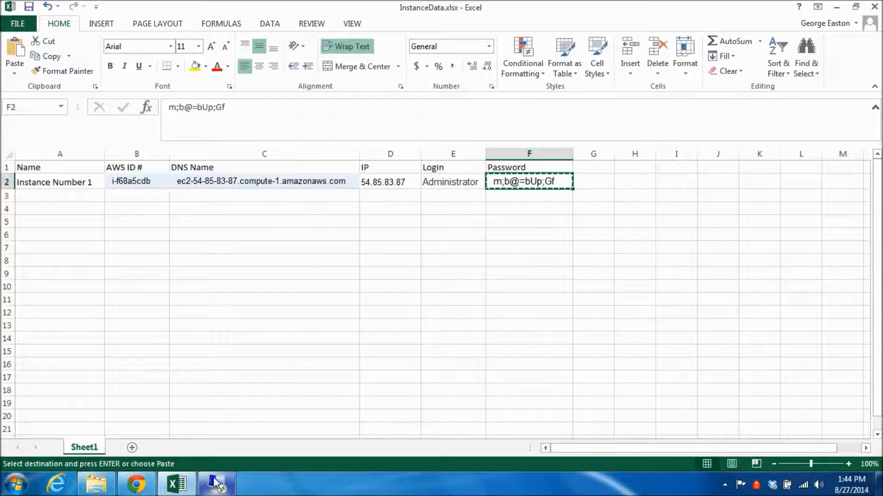
mouse_move(191, 466)
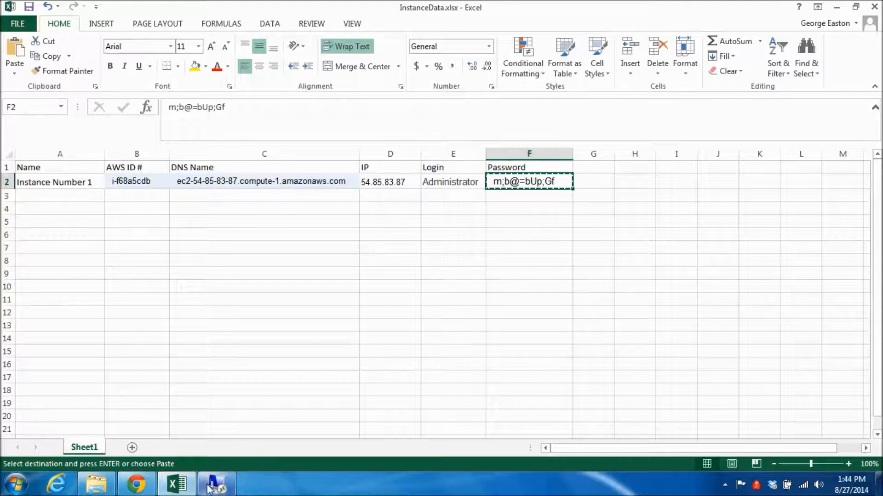
click(216, 482)
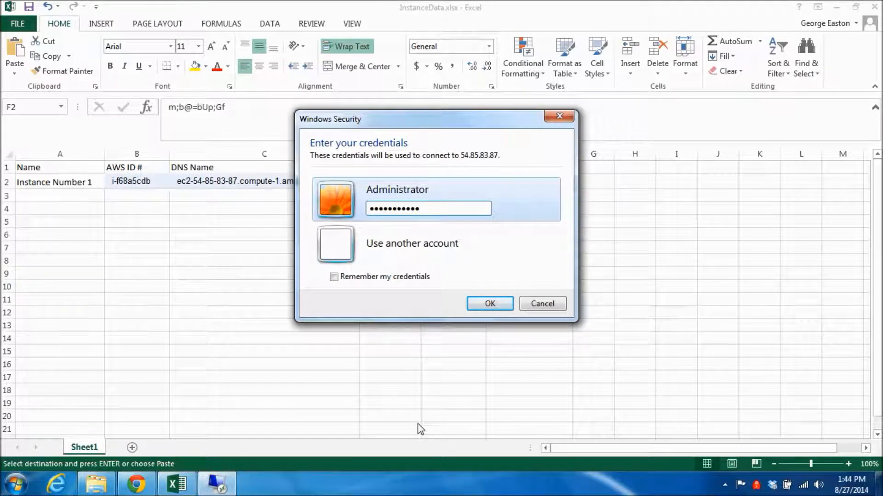
mouse_move(457, 380)
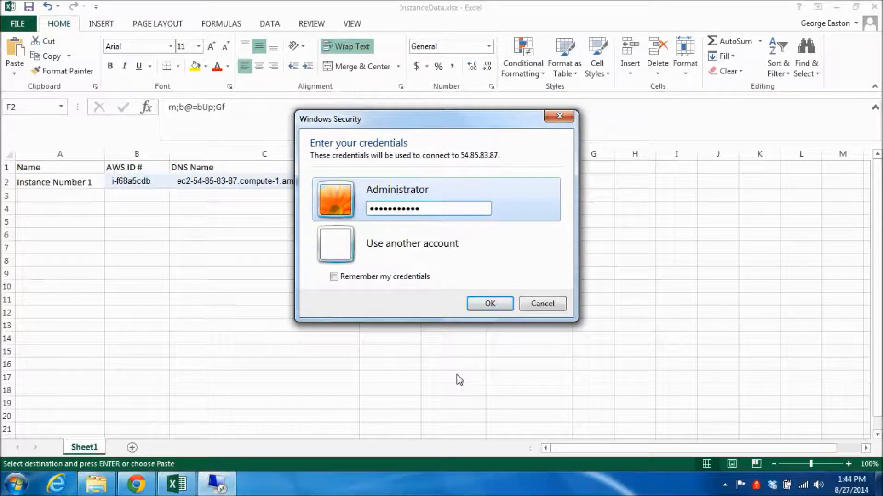
click(489, 303)
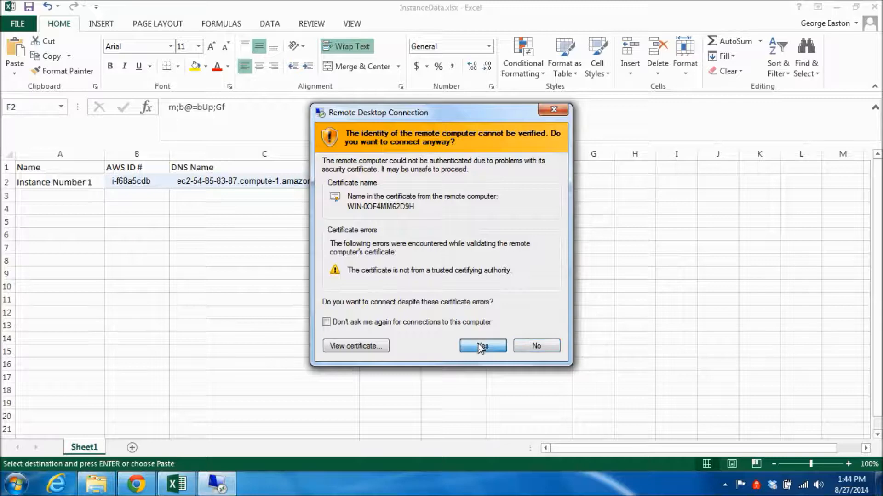
click(483, 346)
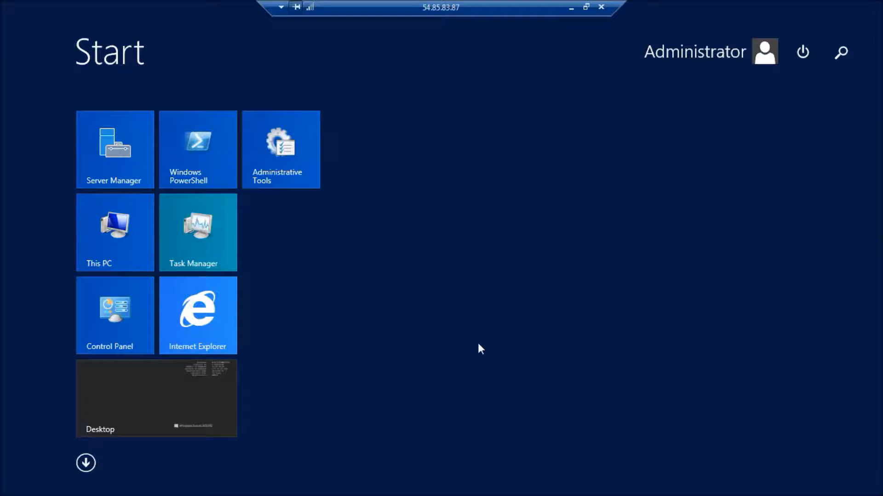
mouse_move(484, 217)
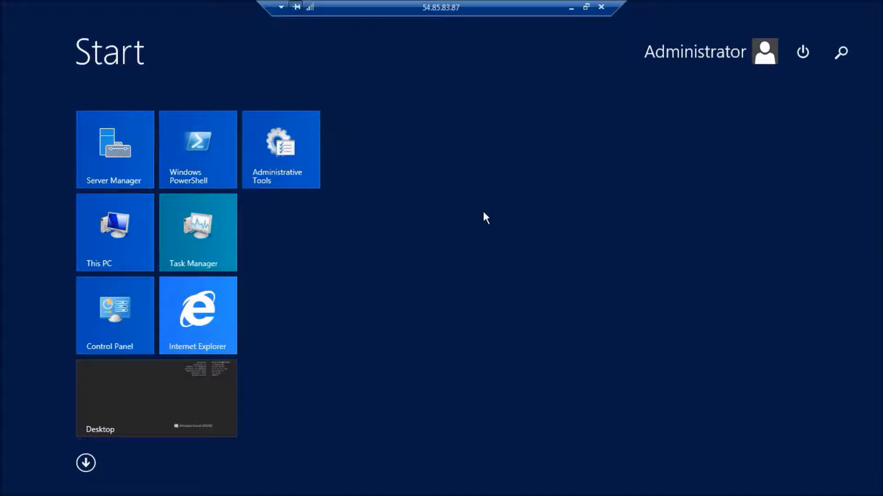
mouse_move(198, 119)
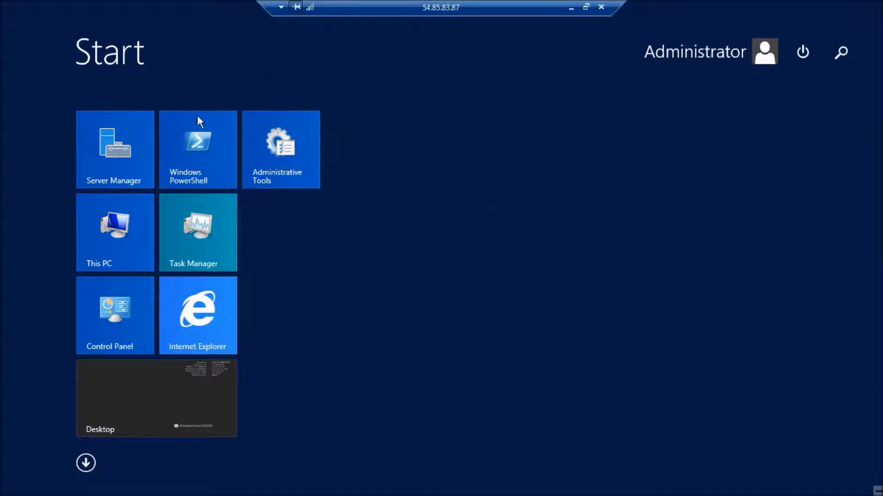
mouse_move(539, 290)
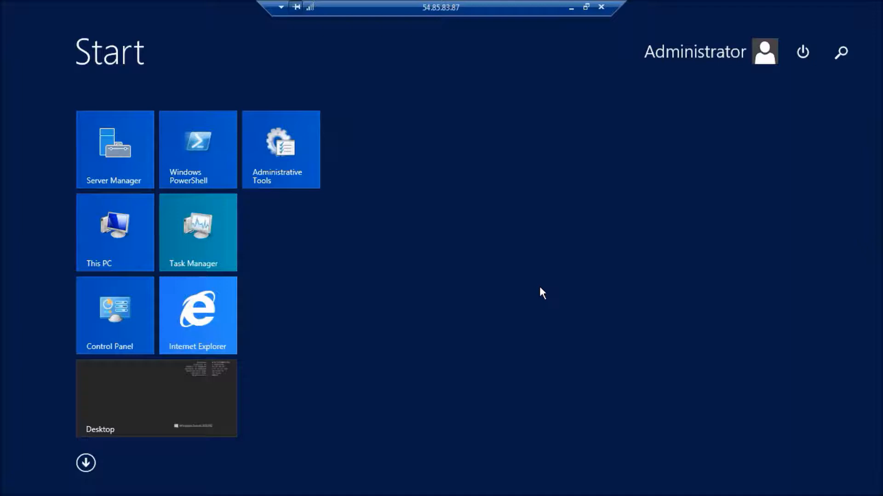
mouse_move(537, 232)
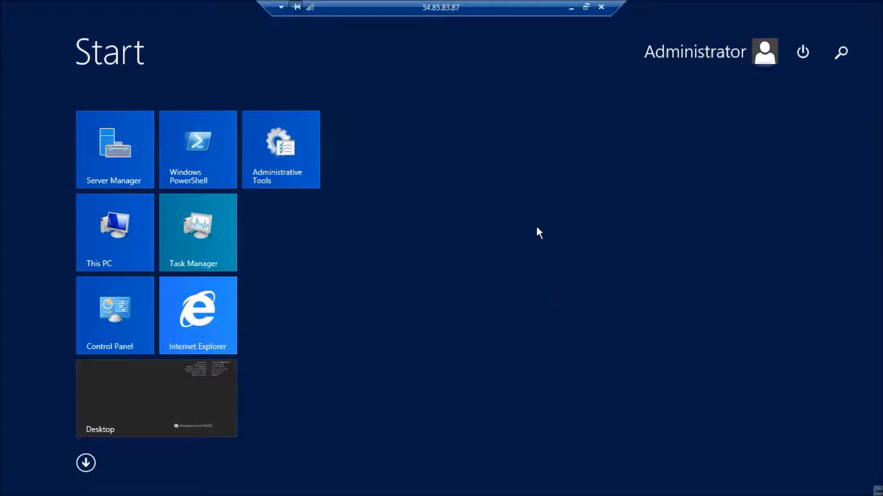
mouse_move(508, 213)
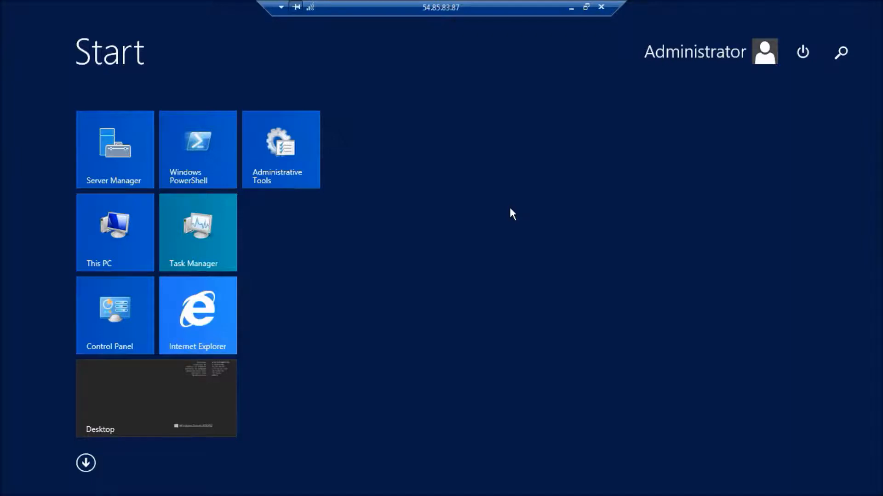
mouse_move(425, 280)
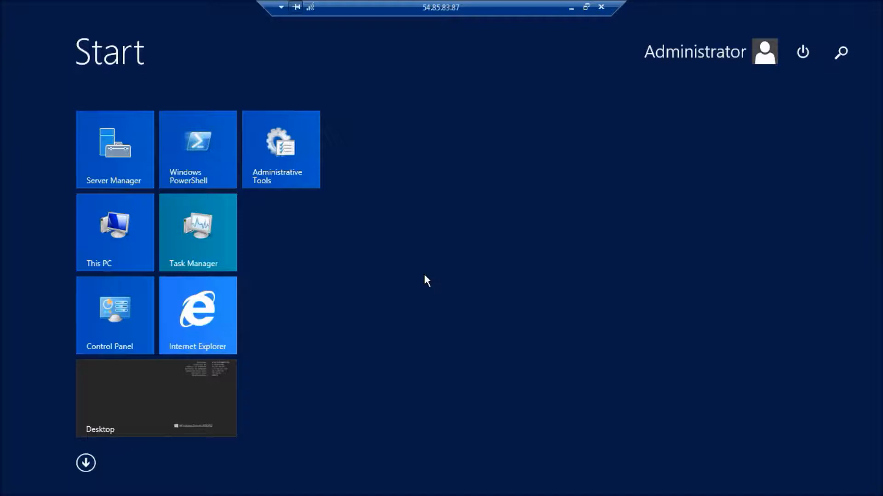
mouse_move(430, 238)
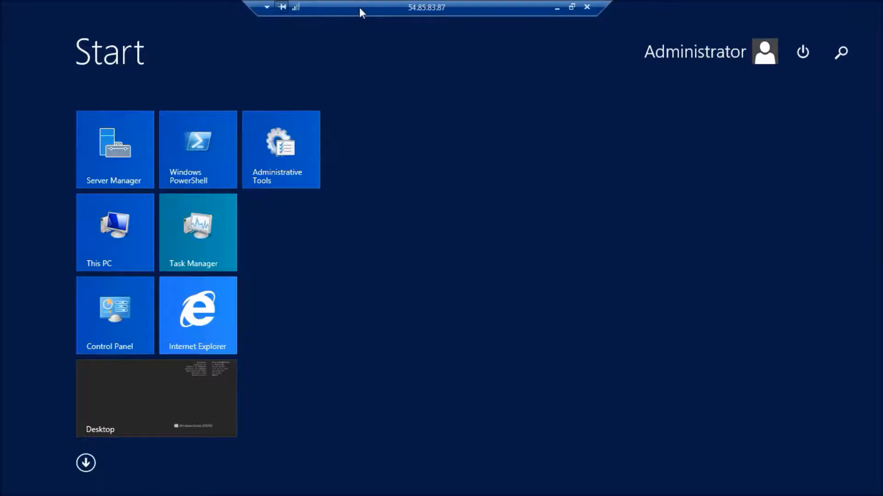
mouse_move(572, 38)
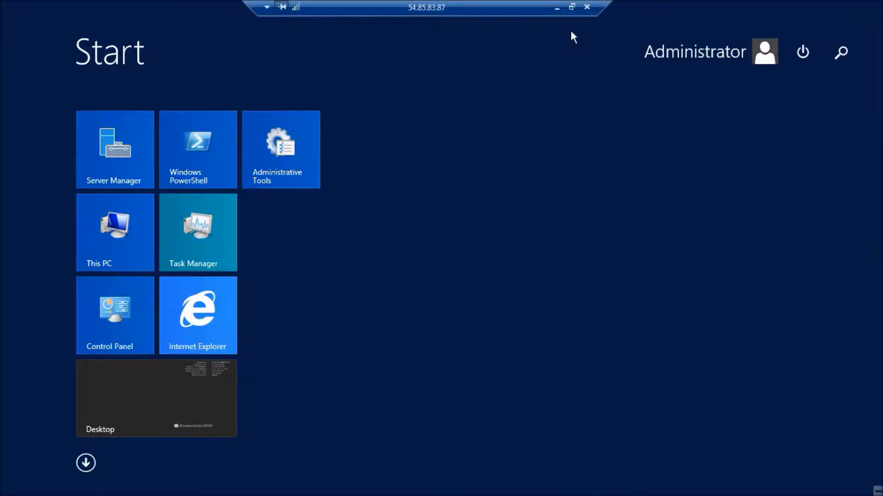
mouse_move(572, 8)
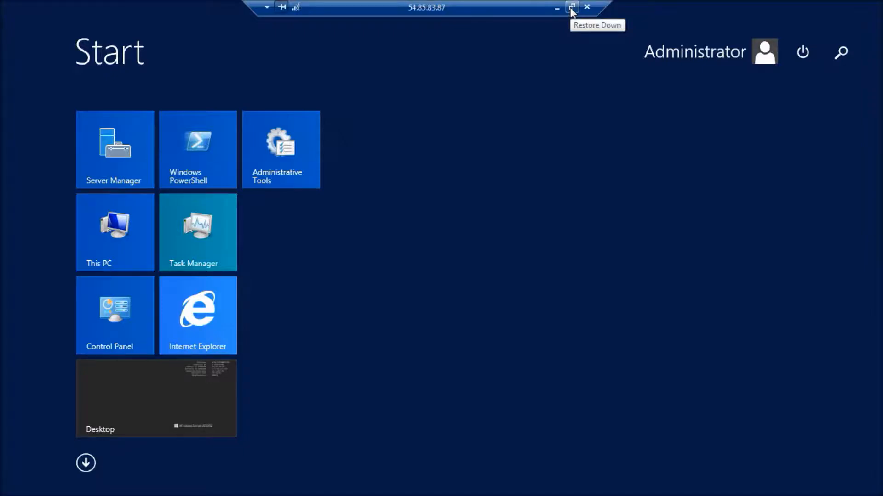
click(568, 8)
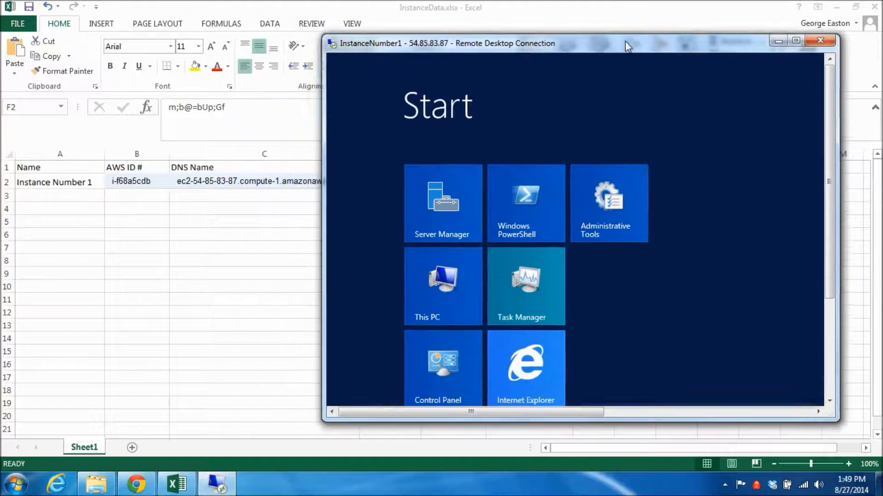
drag(627, 44, 603, 32)
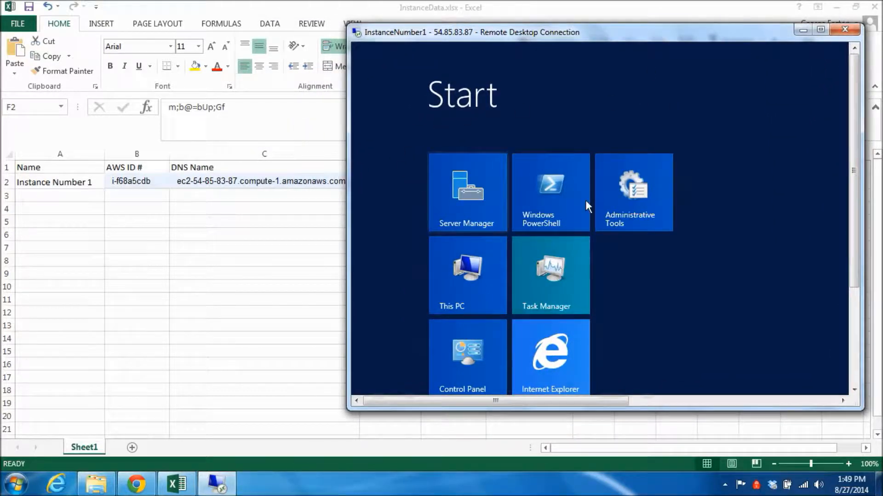
mouse_move(596, 107)
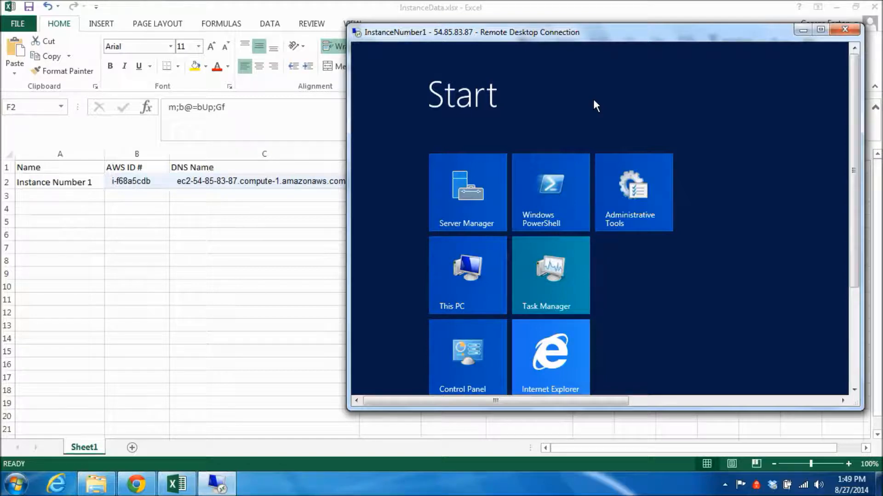
mouse_move(614, 38)
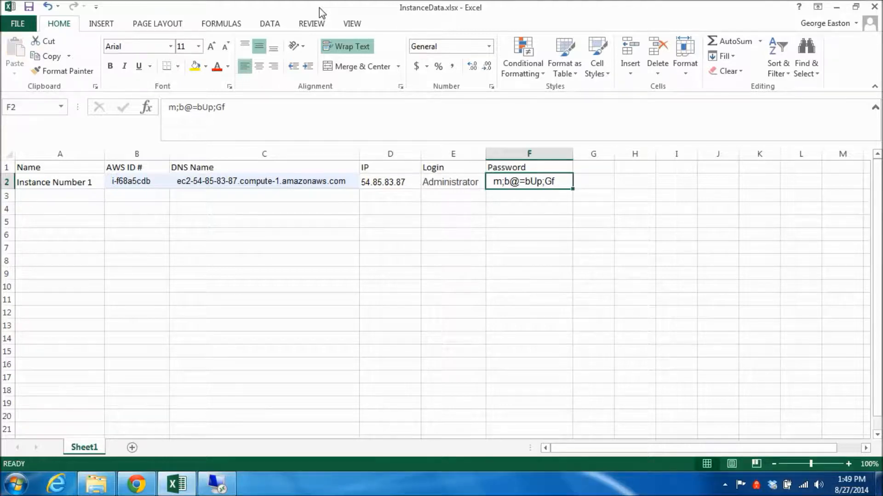
mouse_move(364, 18)
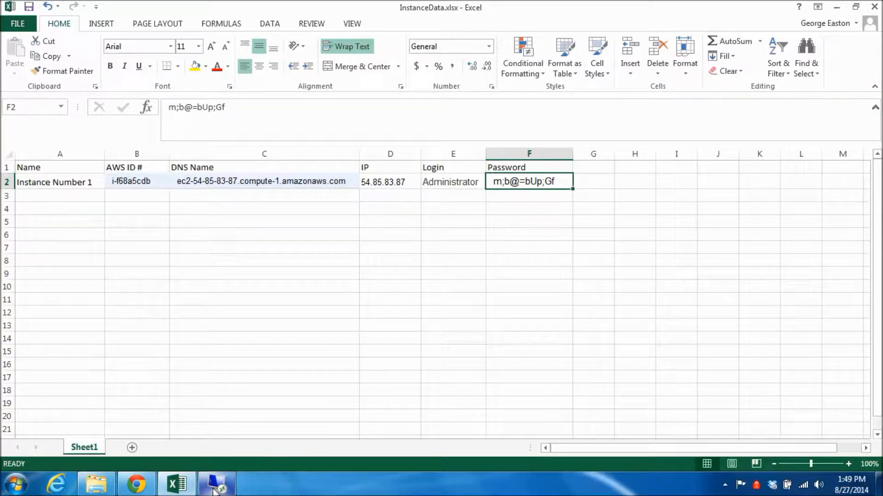
click(216, 487)
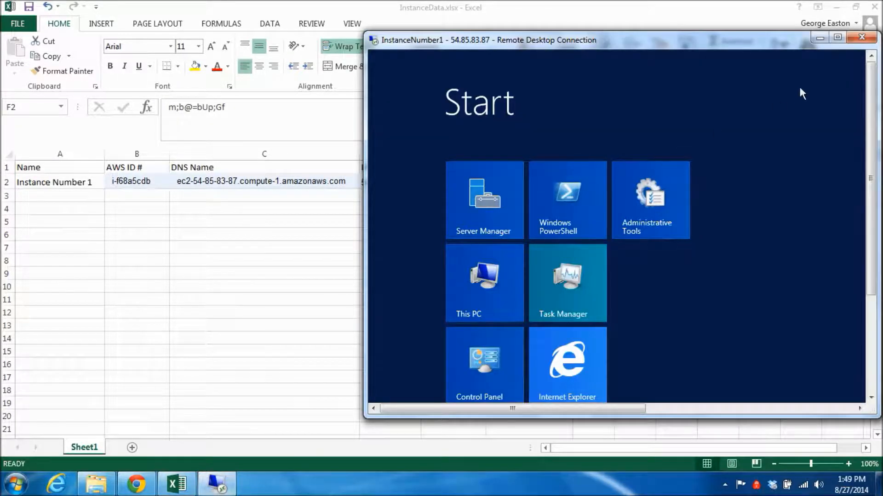
click(837, 39)
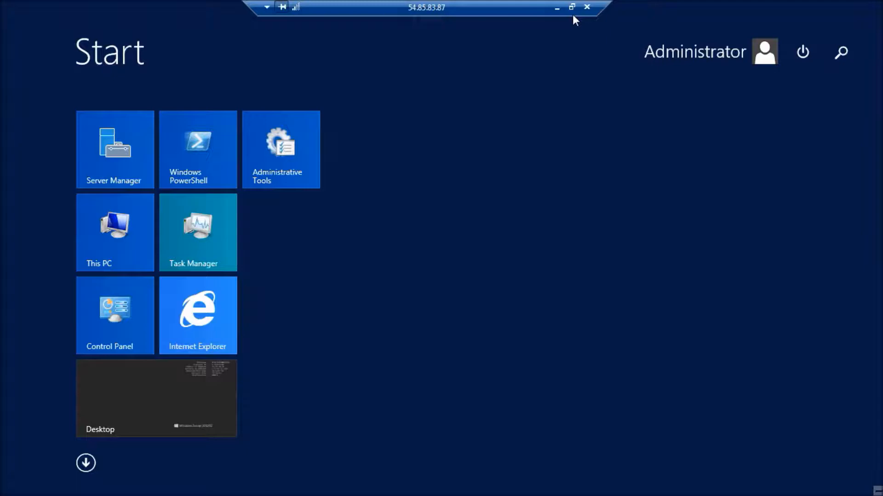
mouse_move(559, 9)
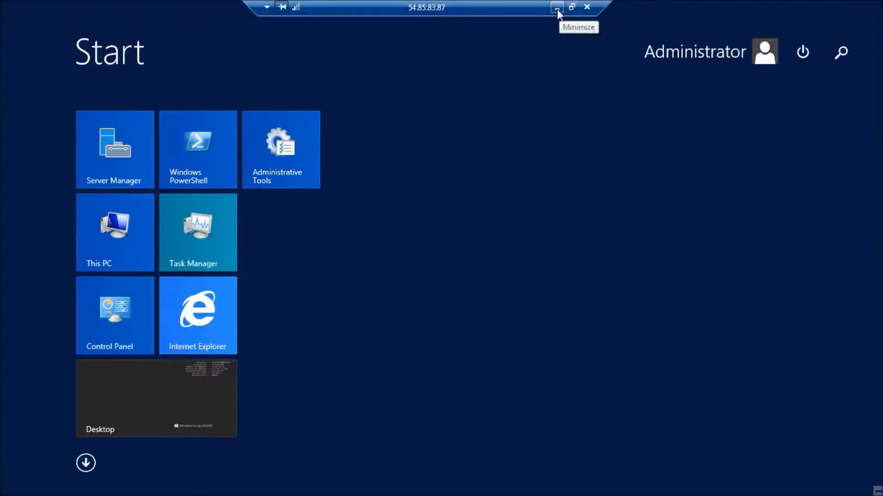
click(556, 5)
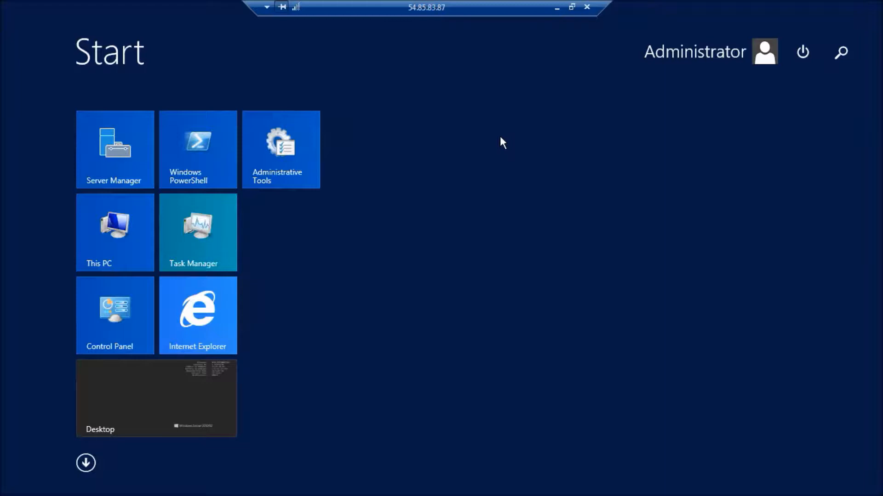
mouse_move(241, 122)
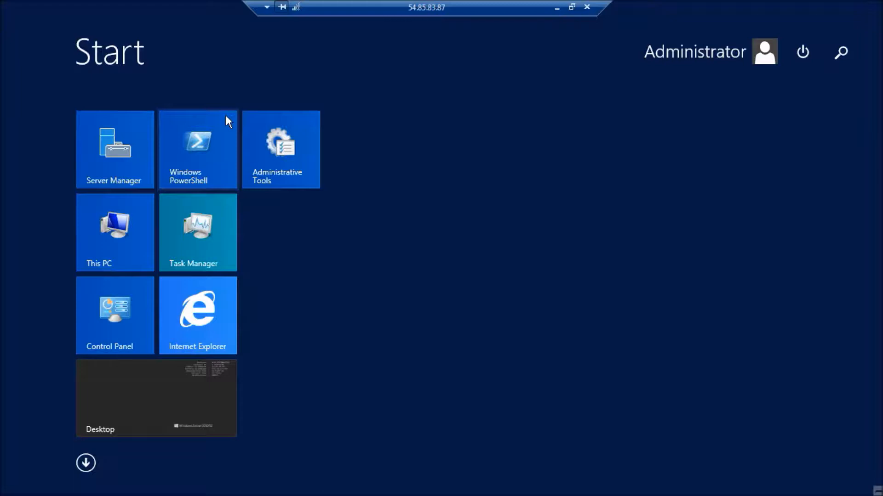
mouse_move(275, 72)
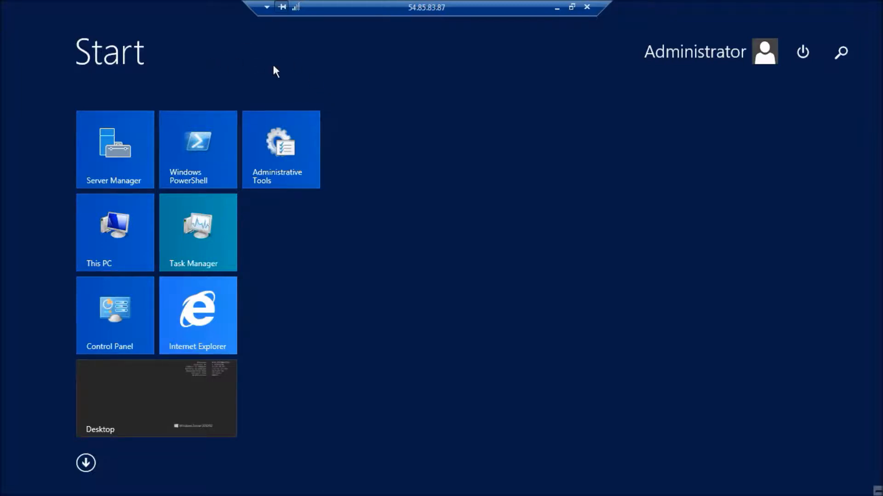
mouse_move(406, 163)
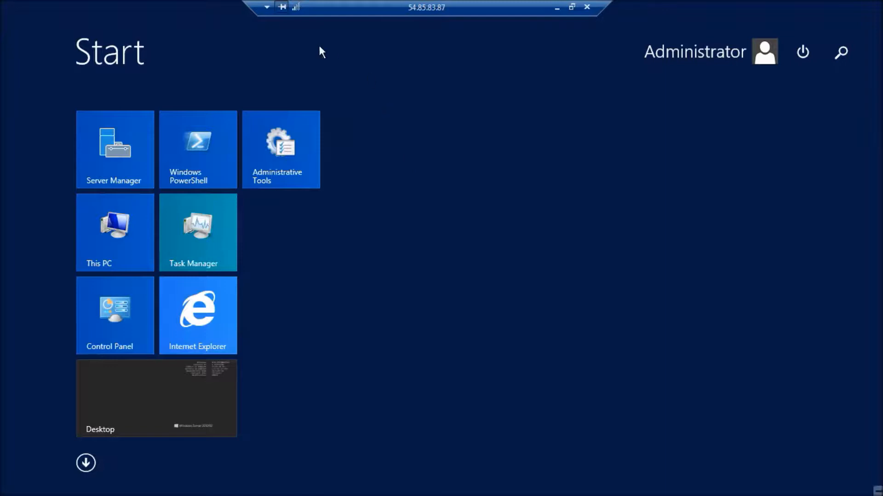
mouse_move(549, 238)
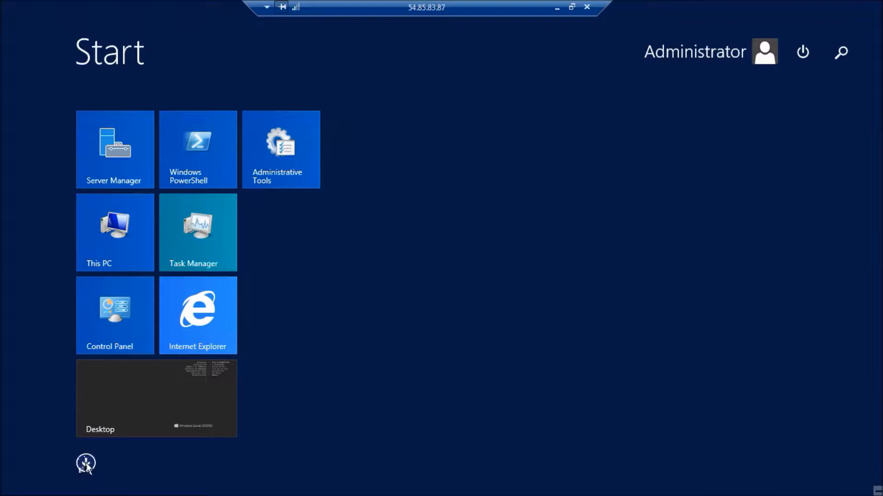
click(85, 463)
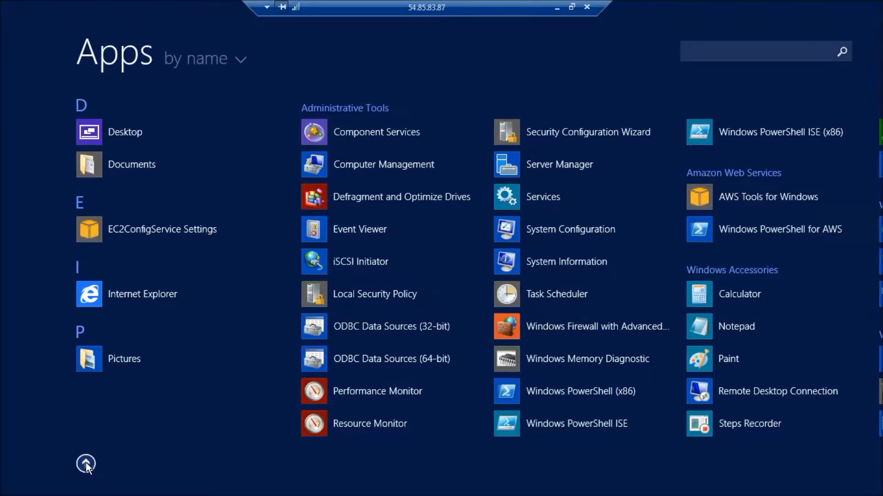
mouse_move(410, 393)
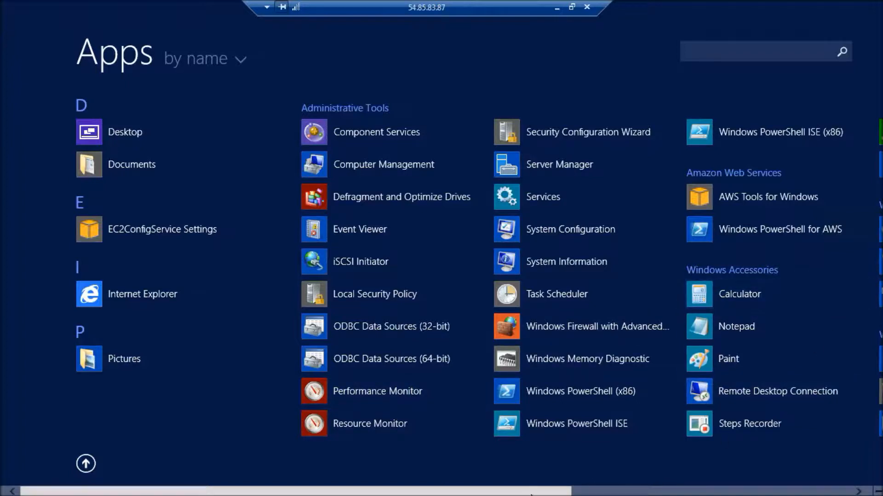
scroll(right, 3)
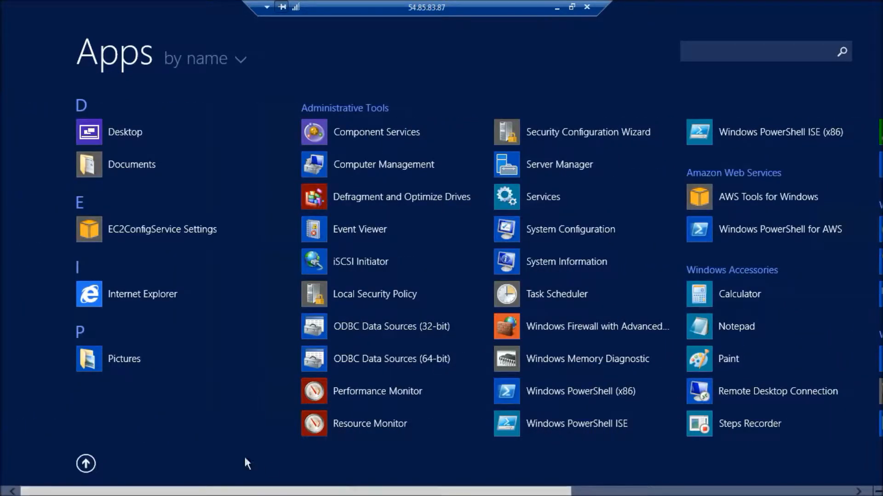
mouse_move(85, 465)
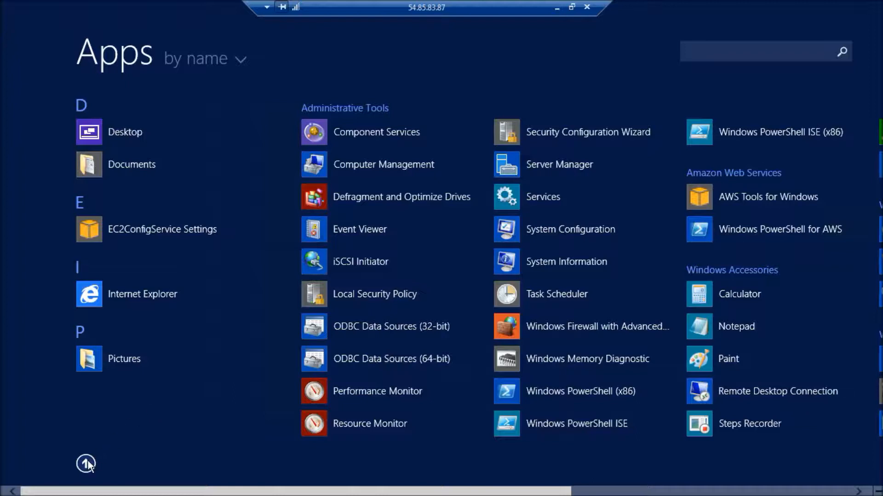
click(83, 463)
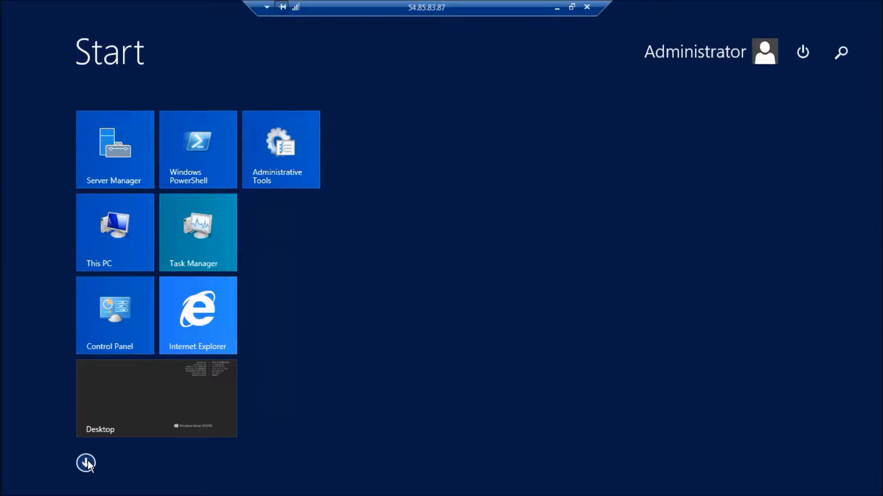
mouse_move(272, 355)
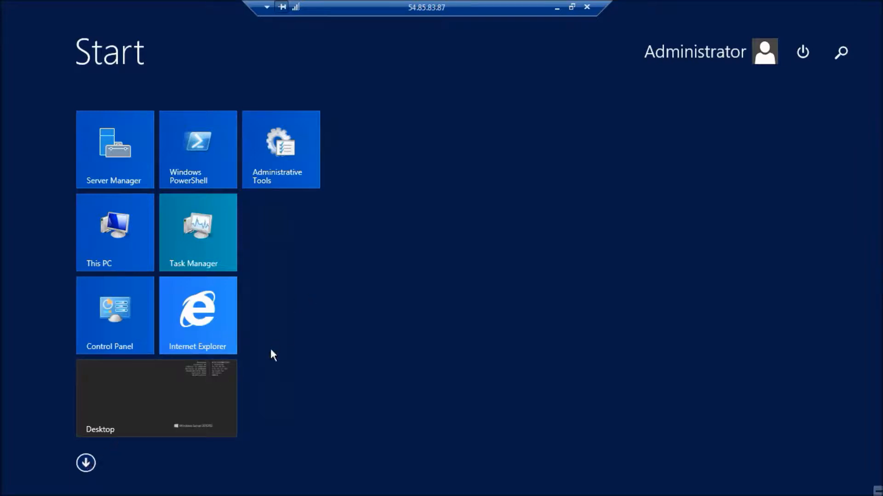
Step: Show the server desktop, then bring the Start screen tiles back up
click(156, 397)
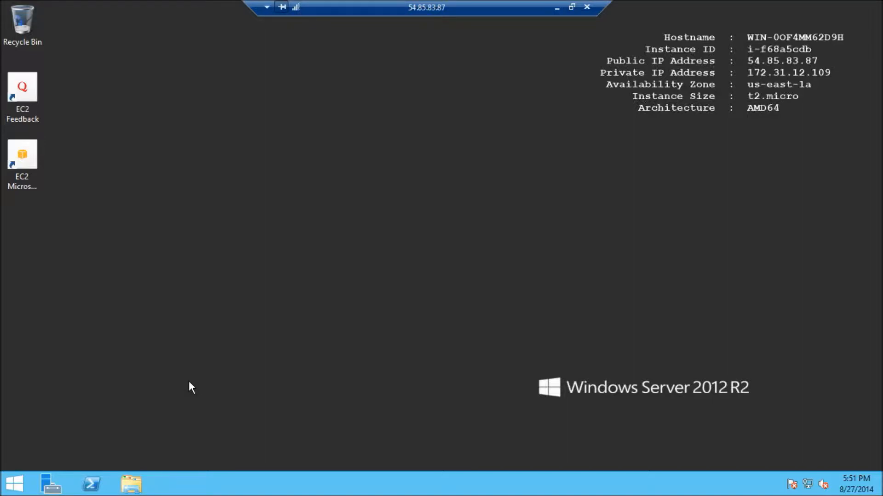
mouse_move(395, 281)
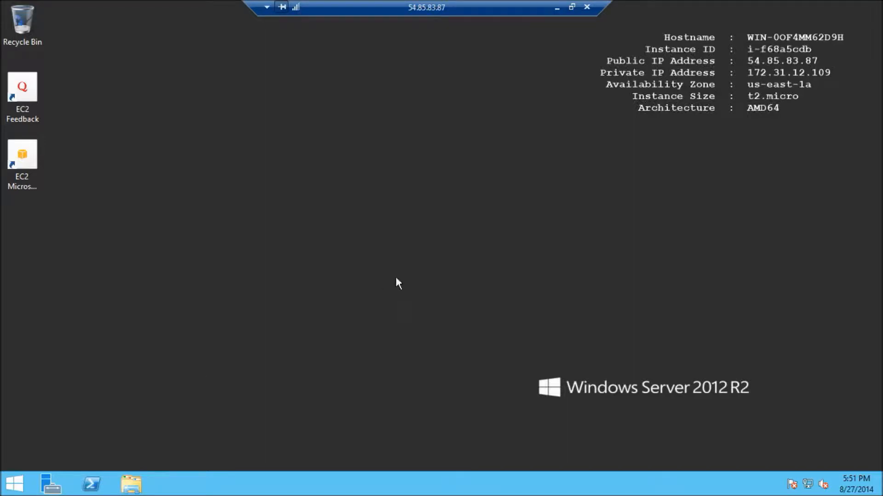
mouse_move(289, 184)
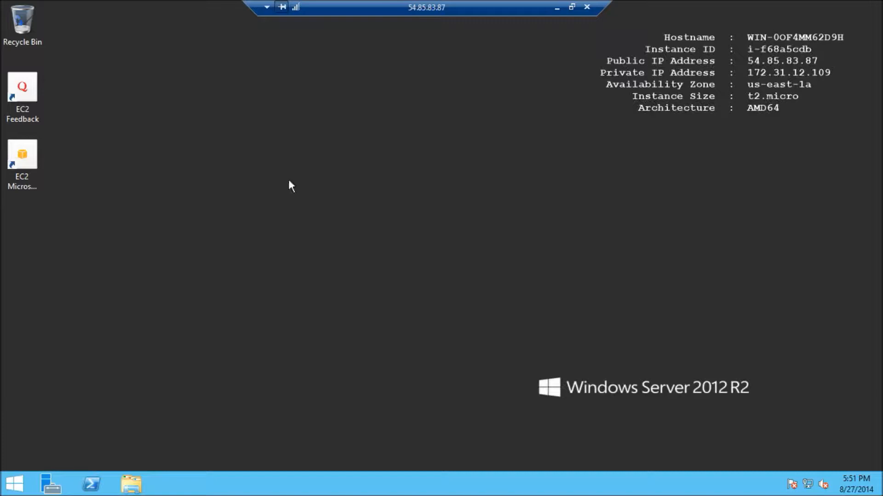
mouse_move(381, 190)
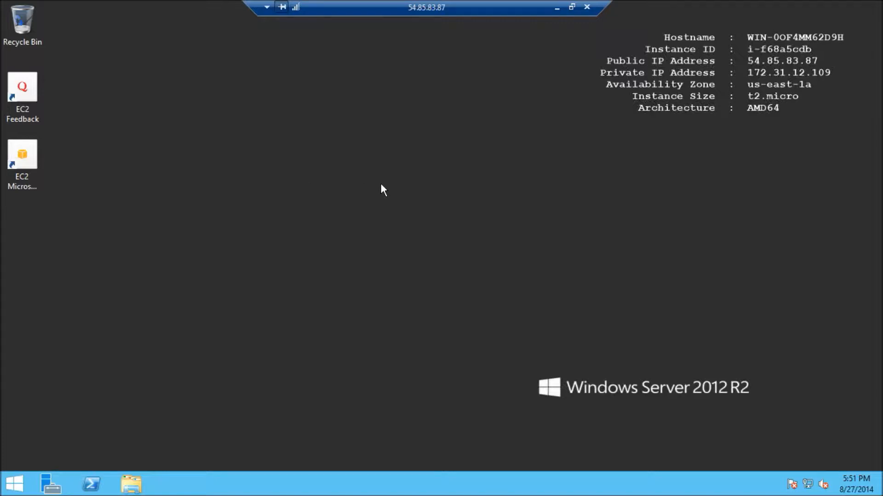
mouse_move(291, 232)
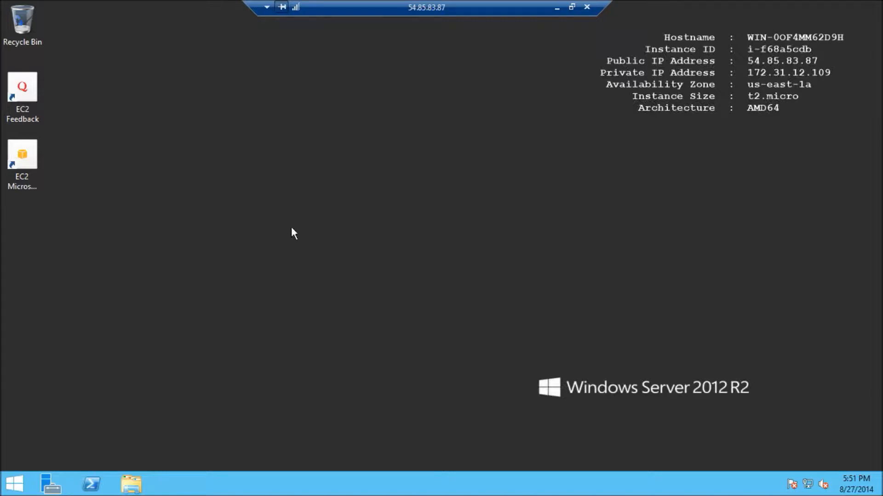
mouse_move(32, 472)
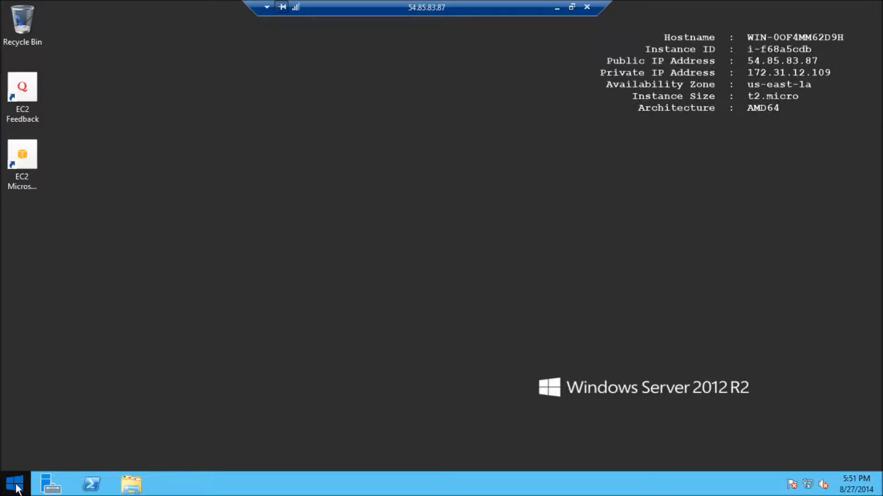
click(14, 483)
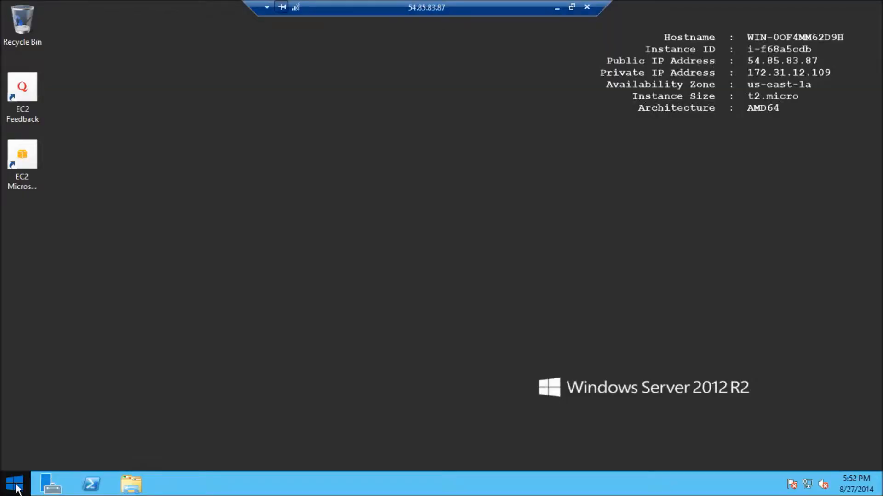
click(13, 483)
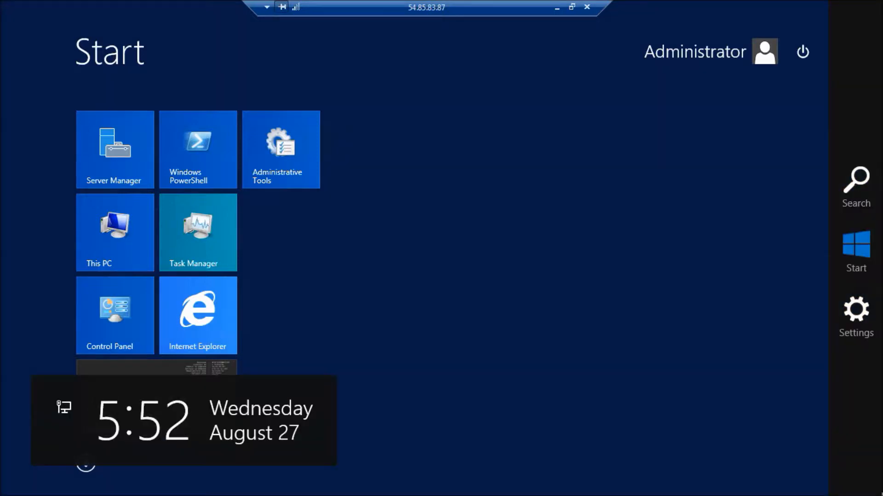
mouse_move(876, 491)
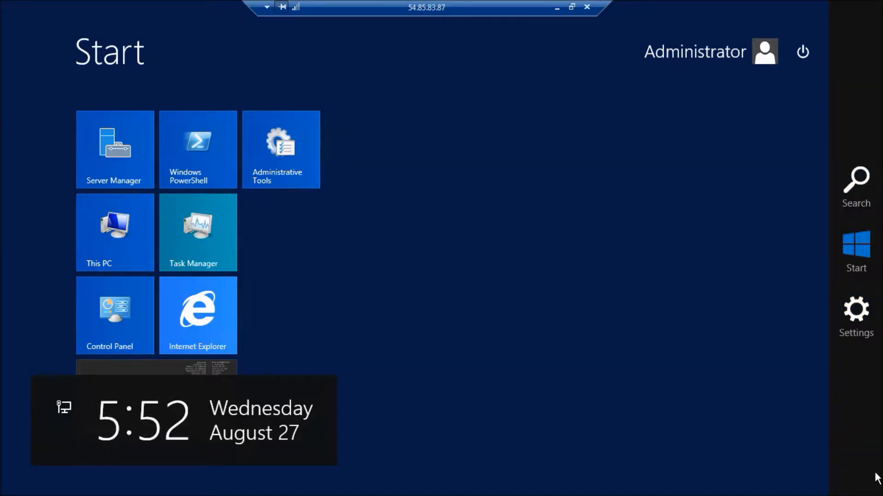
mouse_move(855, 397)
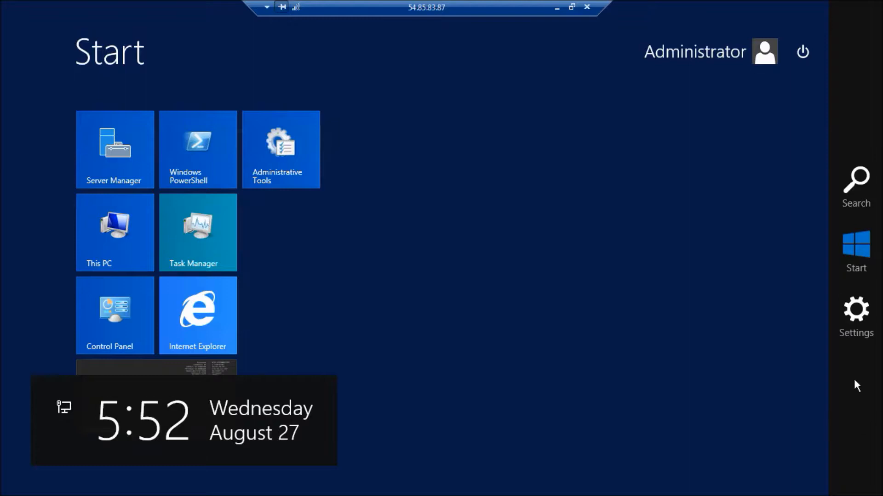
mouse_move(856, 196)
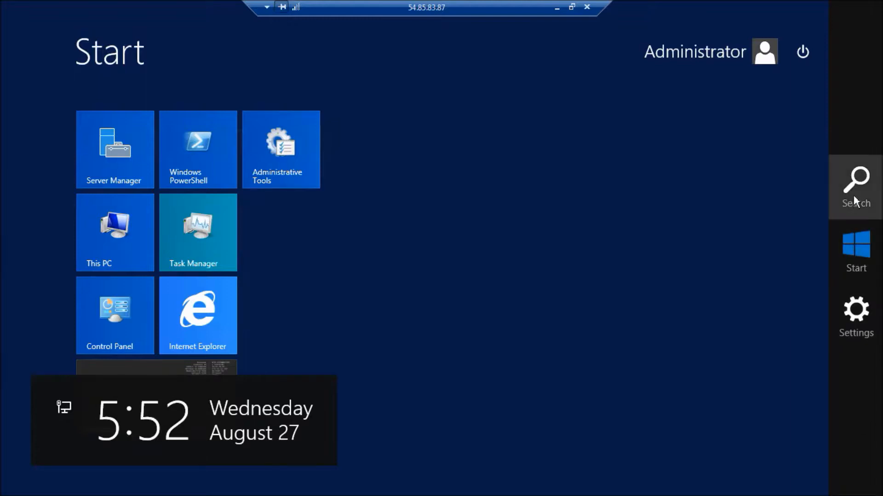
mouse_move(855, 326)
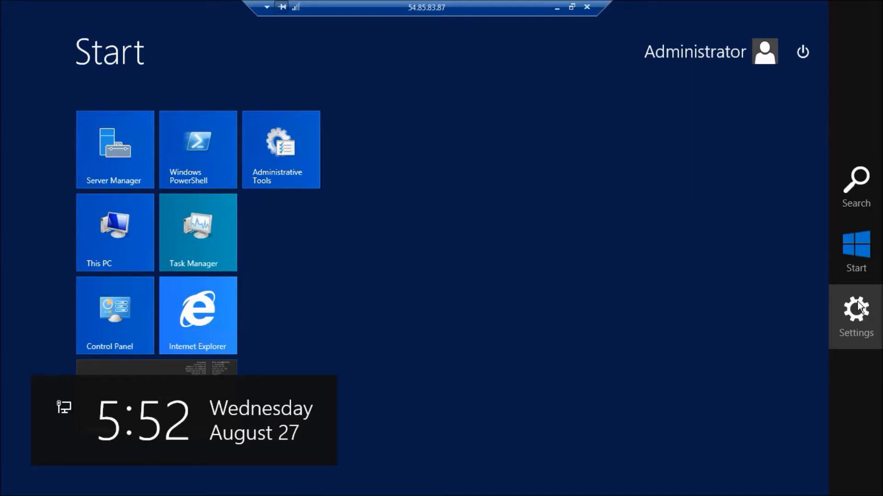
mouse_move(863, 334)
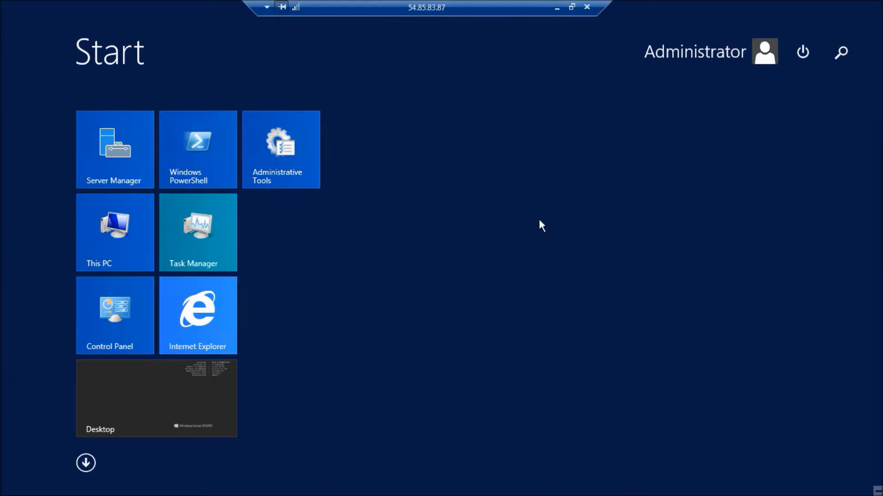
mouse_move(512, 219)
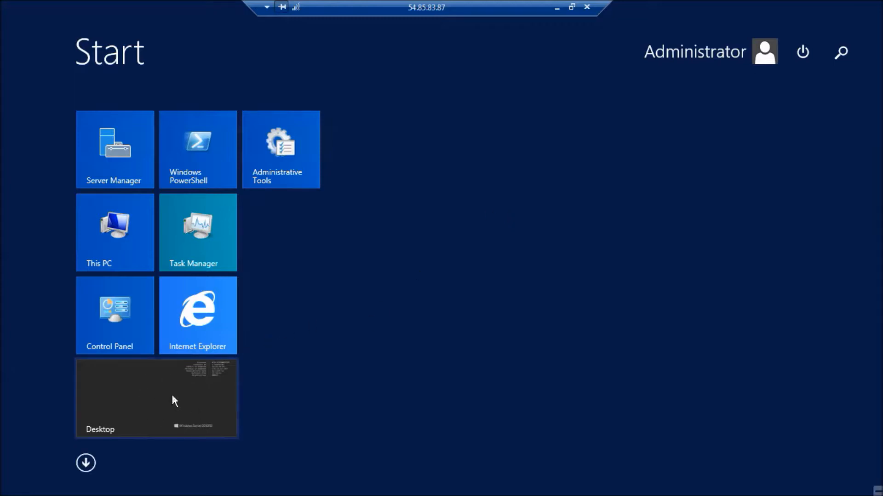
mouse_move(165, 411)
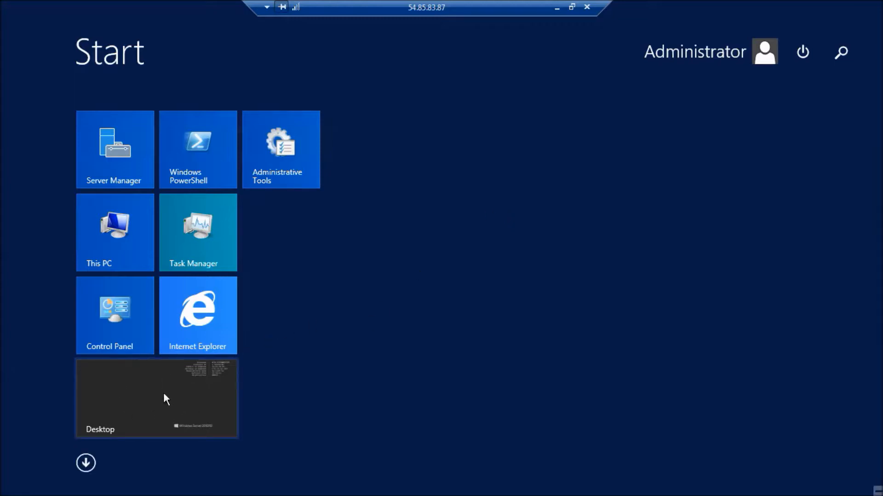
mouse_move(413, 256)
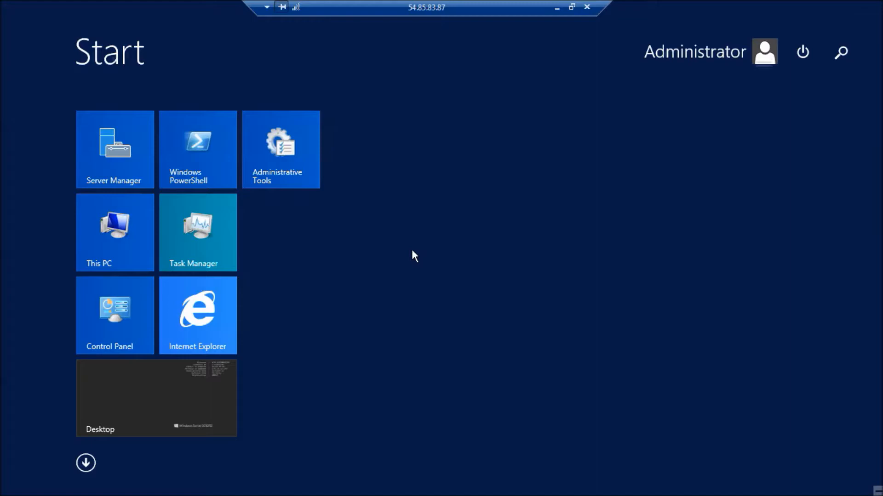
Step: Return from the Start screen to the desktop showing the EC2 instance details
click(157, 397)
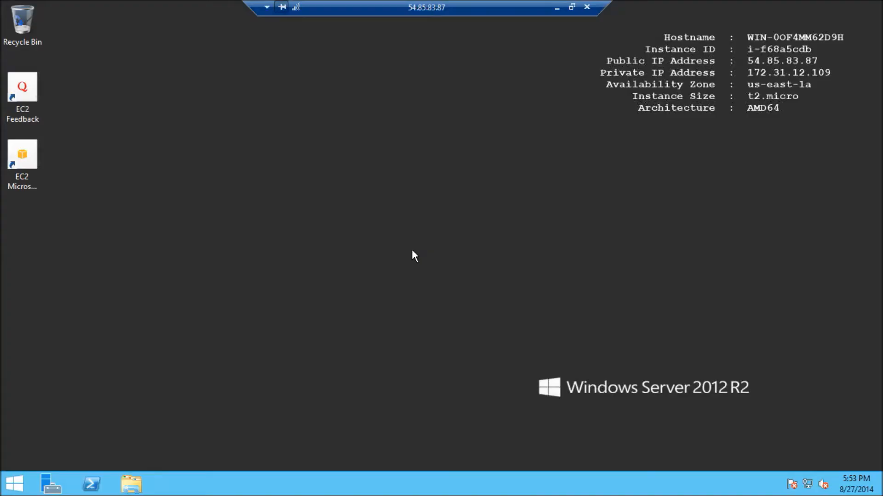
mouse_move(312, 364)
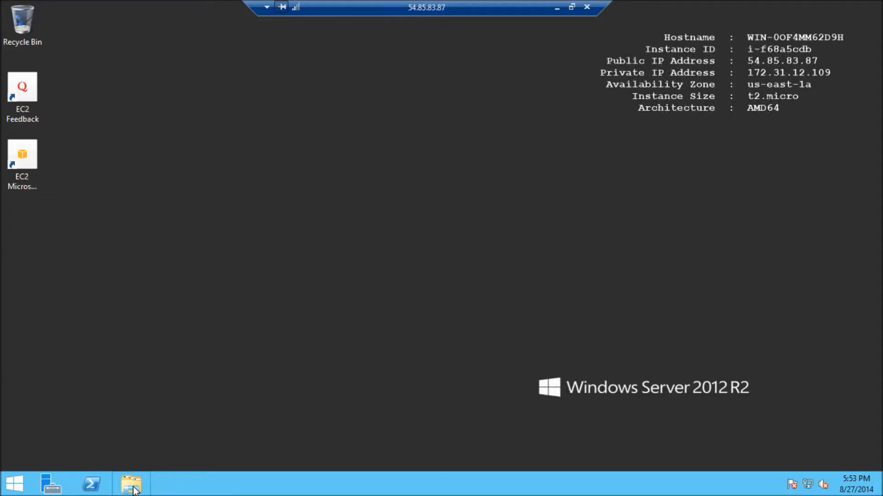
mouse_move(133, 482)
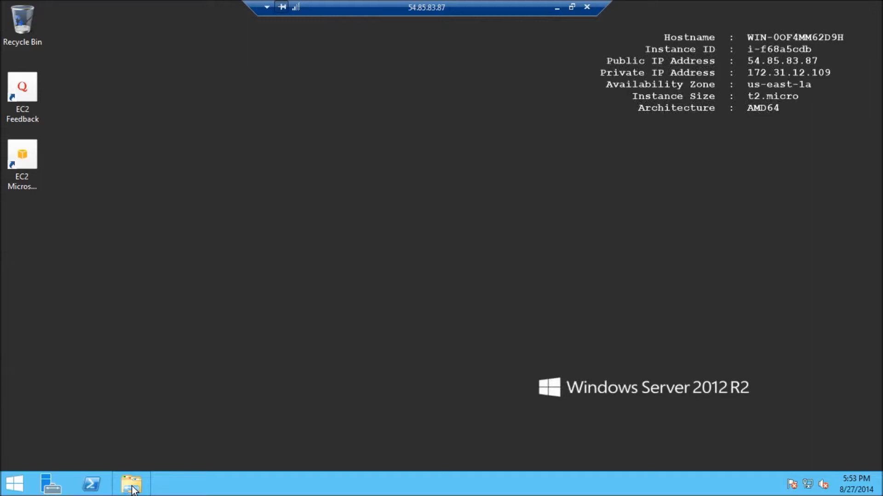
click(129, 480)
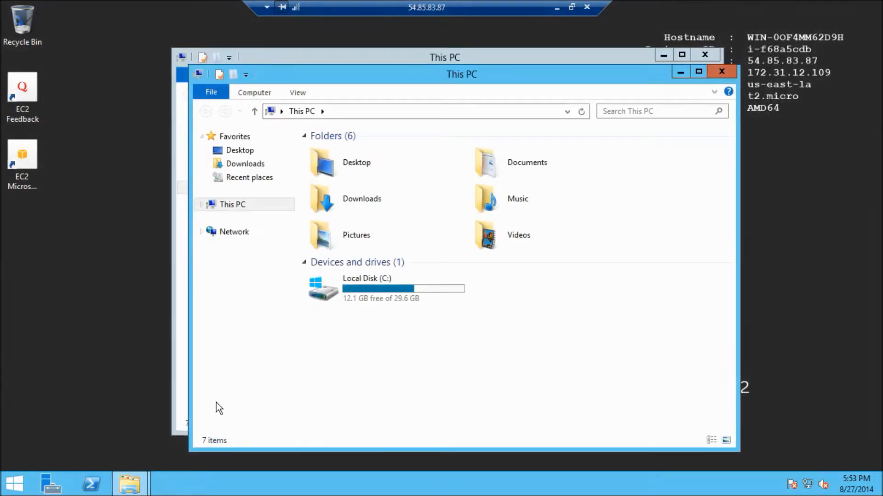
mouse_move(610, 76)
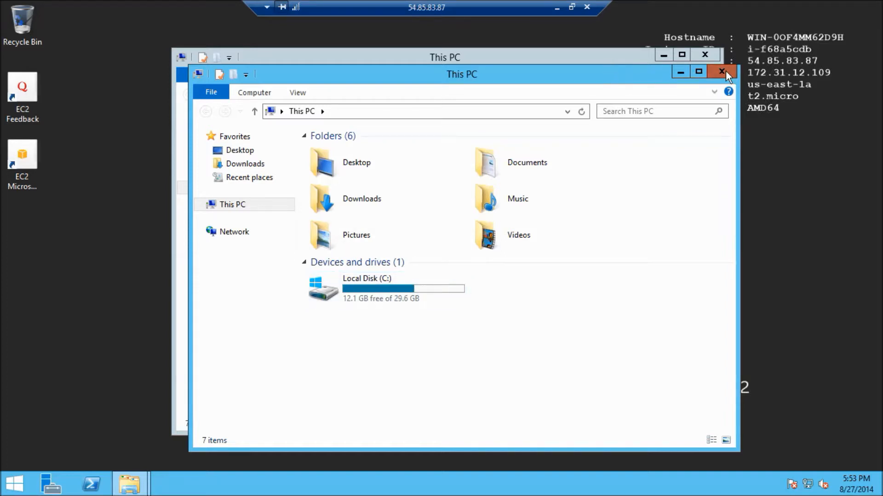
Step: Close the duplicate This PC window and select Local Disk (C:) to see 12.1 GB free of 29.6 GB
click(719, 72)
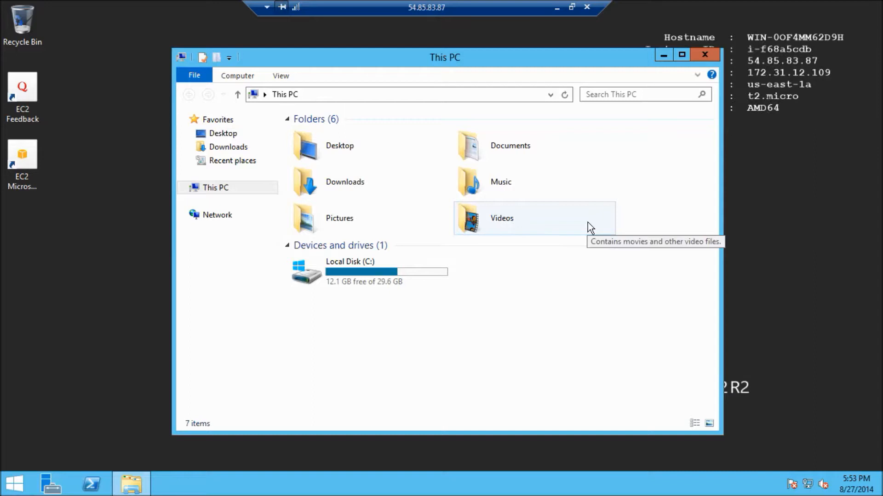
click(297, 94)
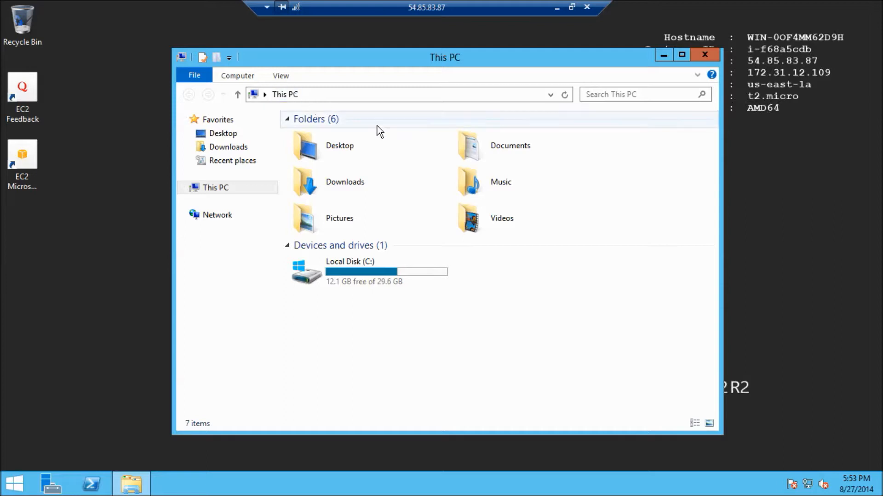
mouse_move(452, 300)
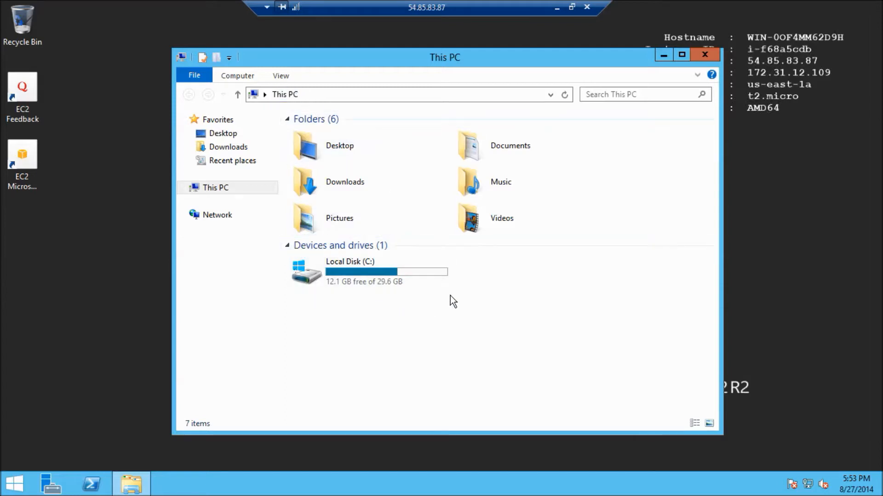
mouse_move(404, 256)
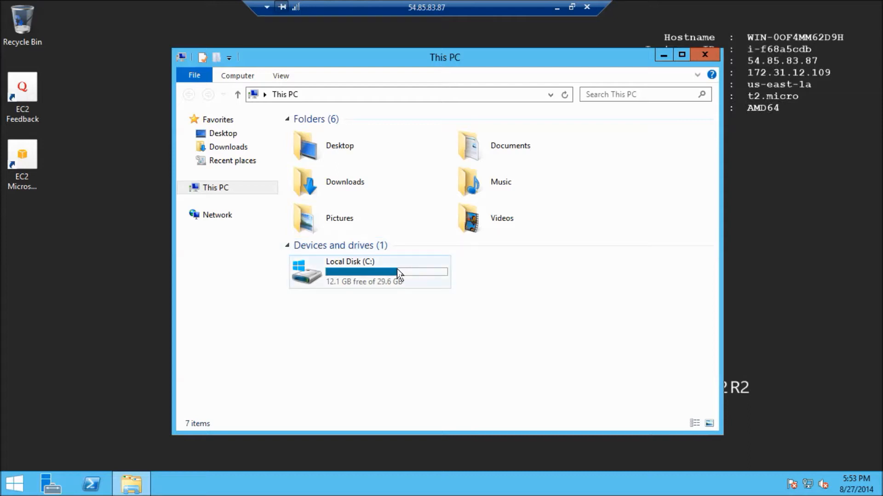
mouse_move(387, 266)
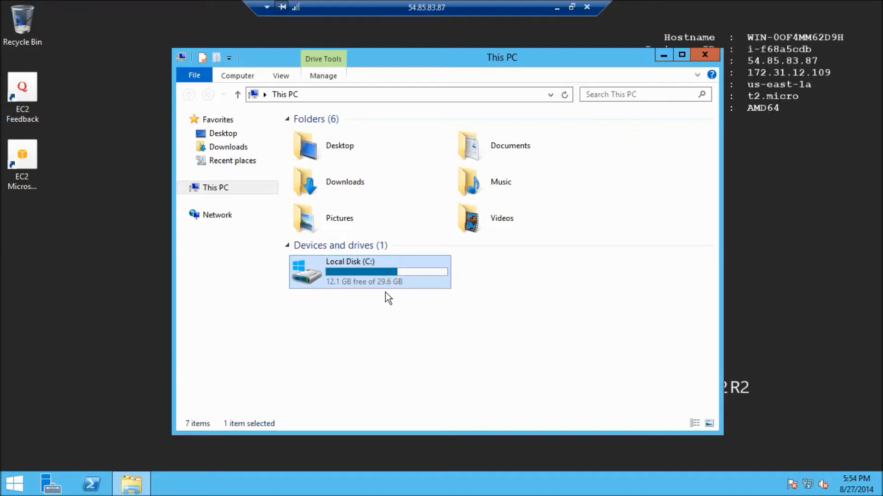
mouse_move(389, 293)
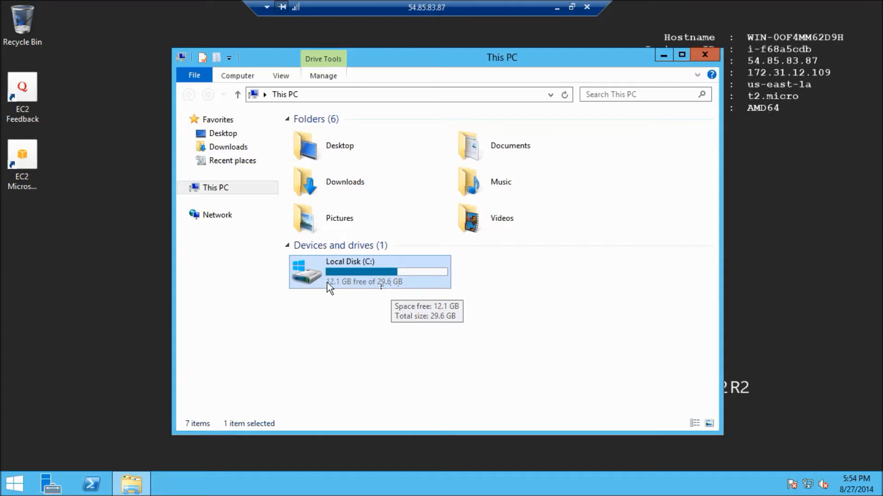
mouse_move(377, 282)
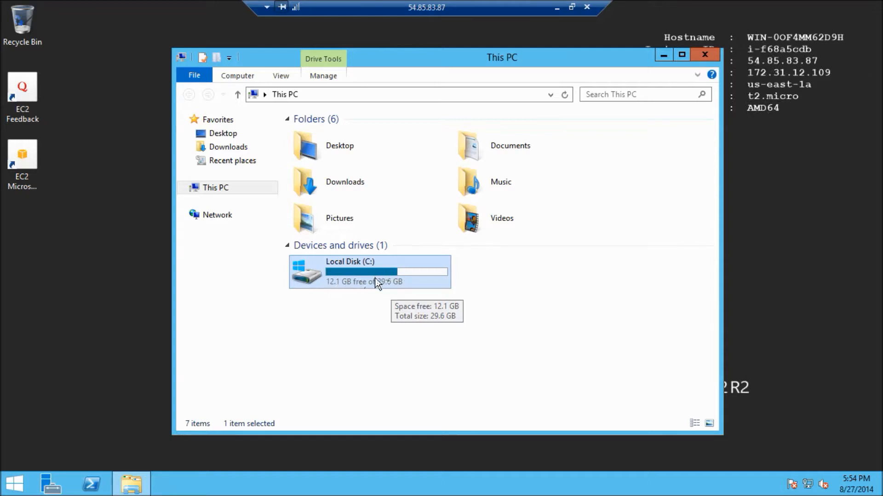
mouse_move(385, 331)
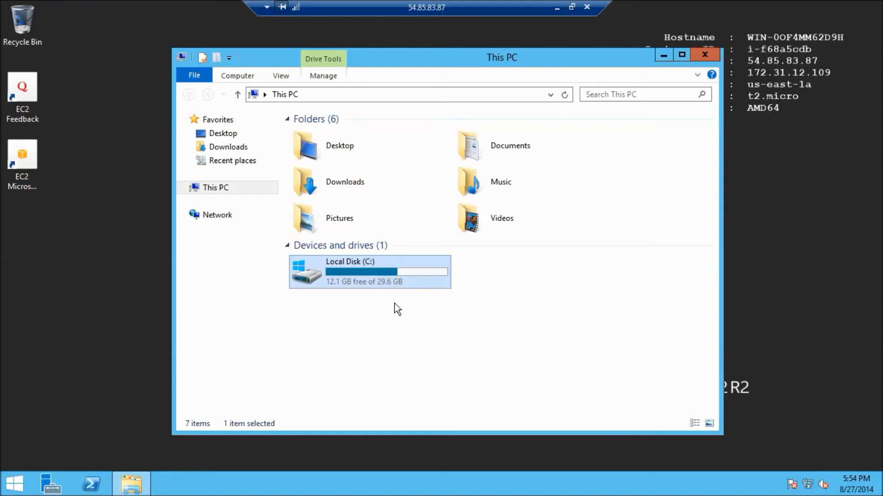
mouse_move(395, 305)
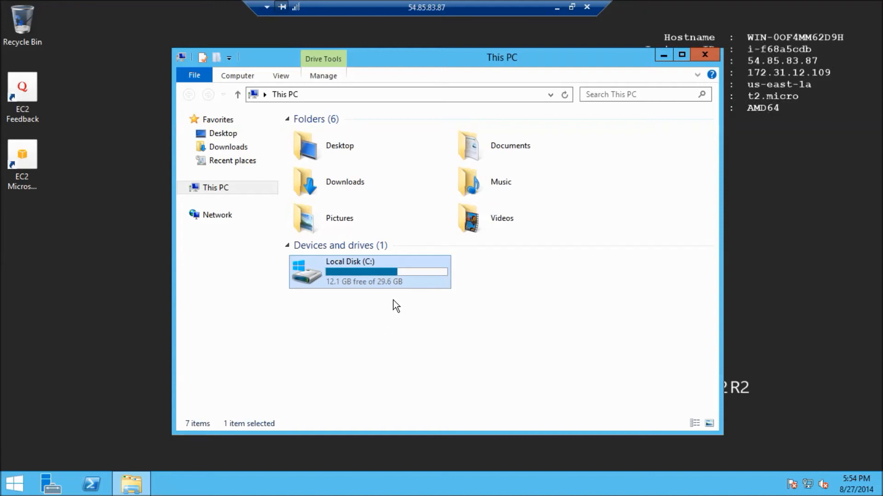